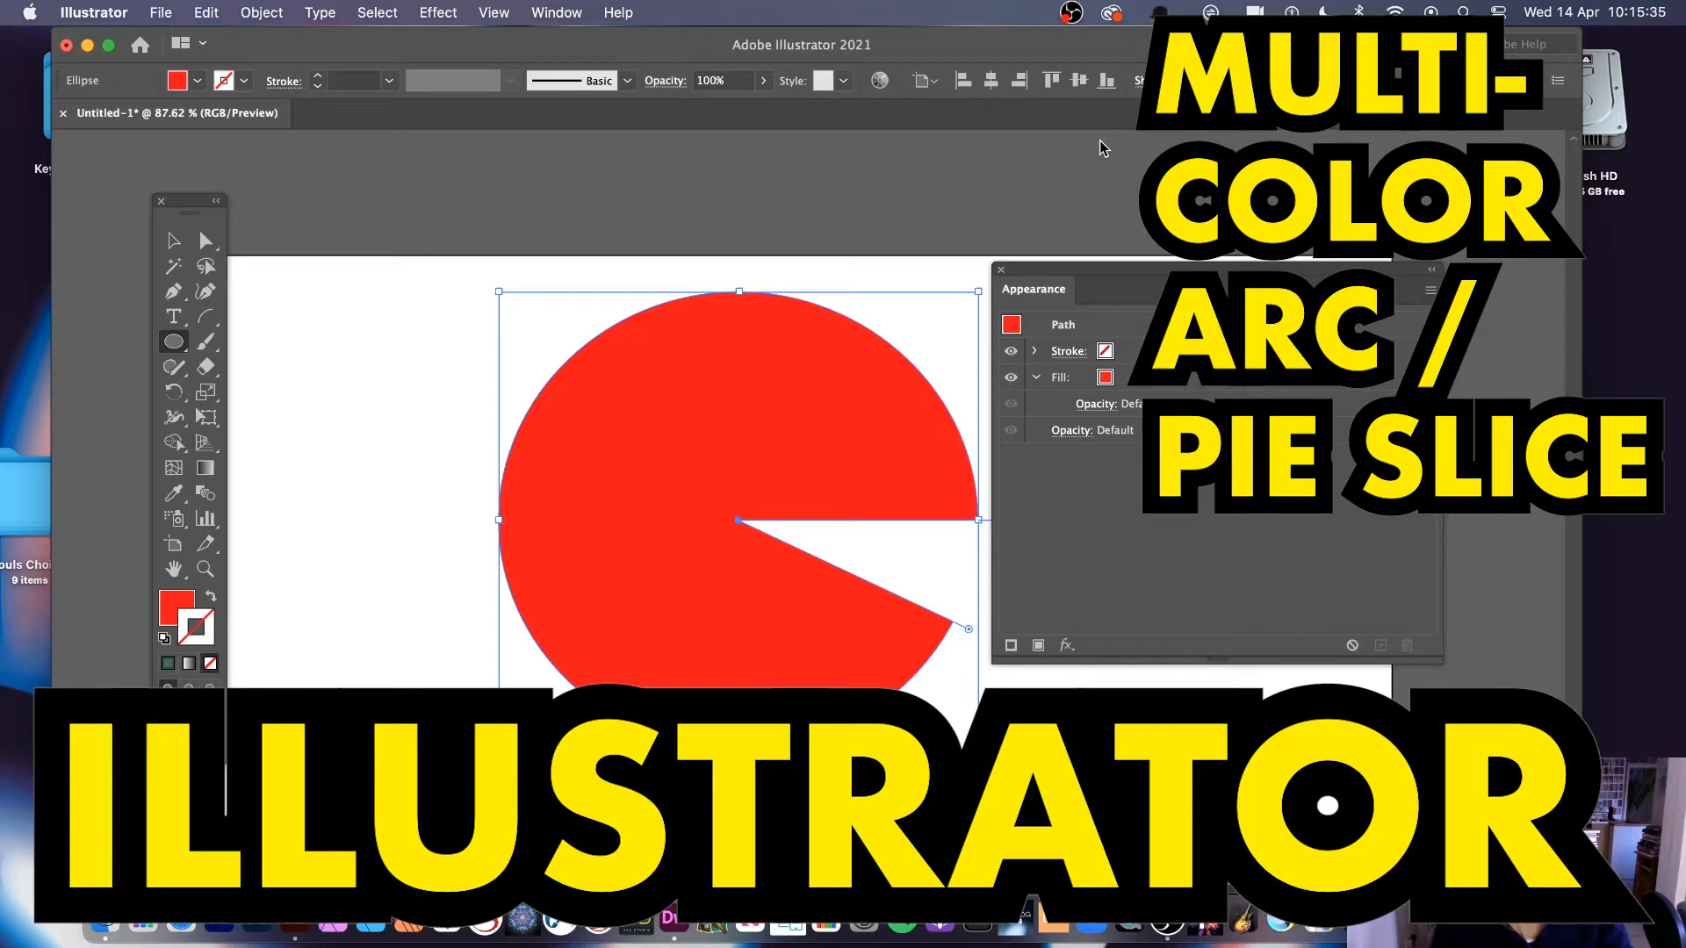
pyautogui.moveTo(1102, 148)
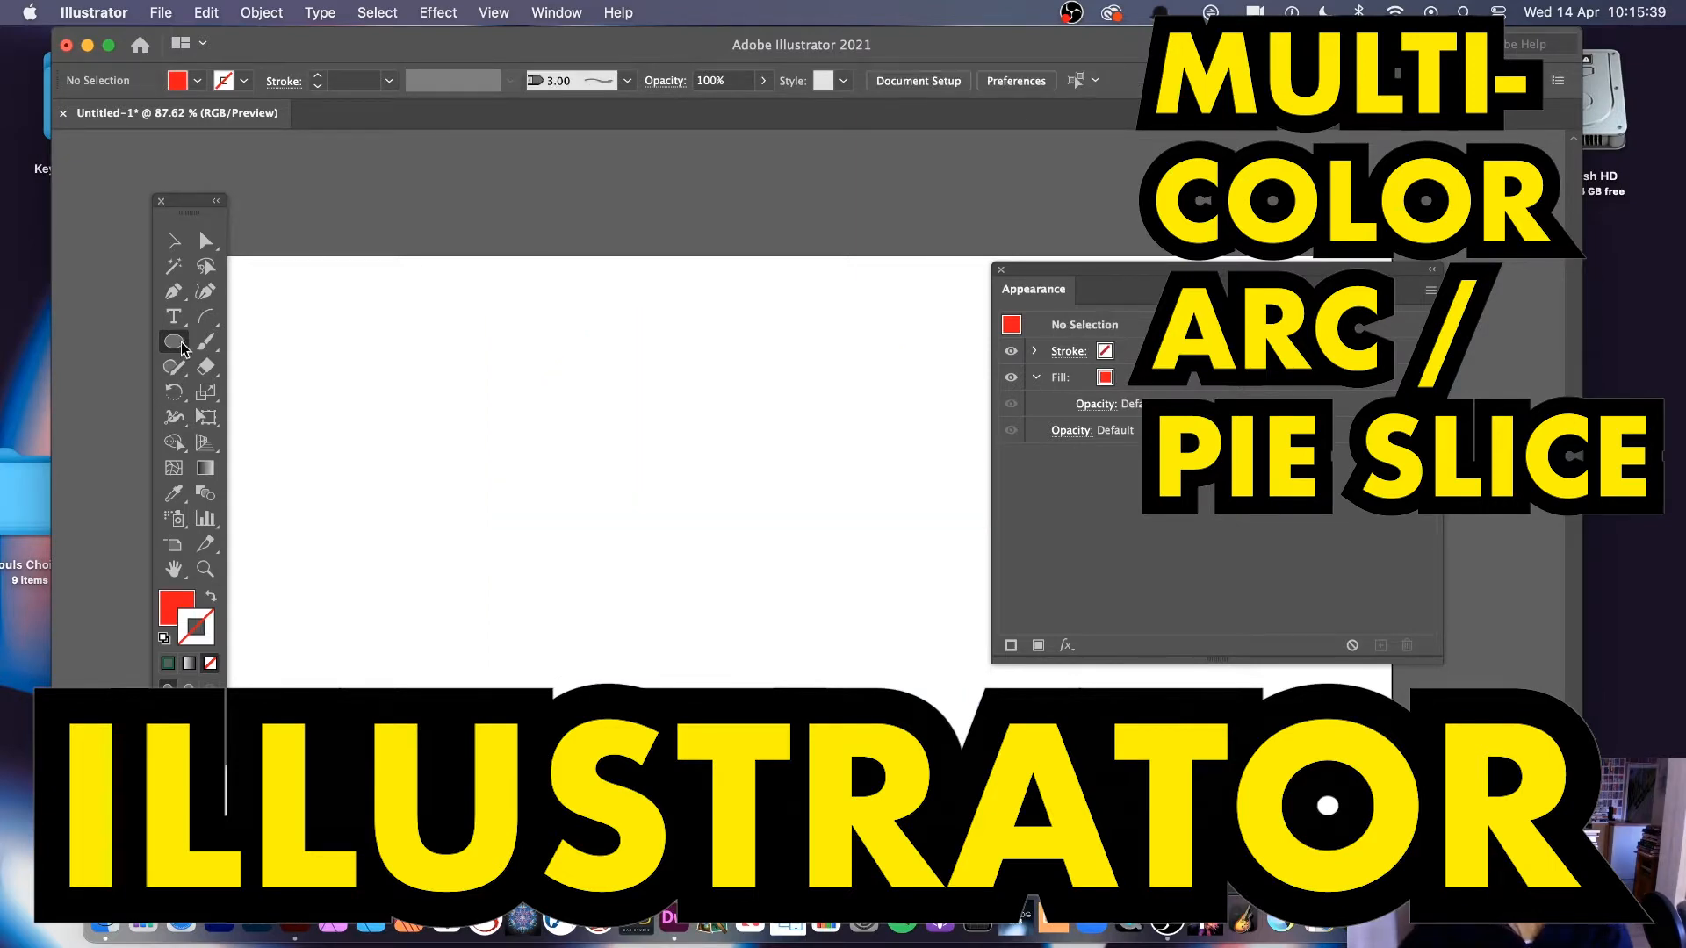
# Step: Draw a circle with the Ellipse Tool and drag its pie widget to cut a wedge
pyautogui.click(173, 340)
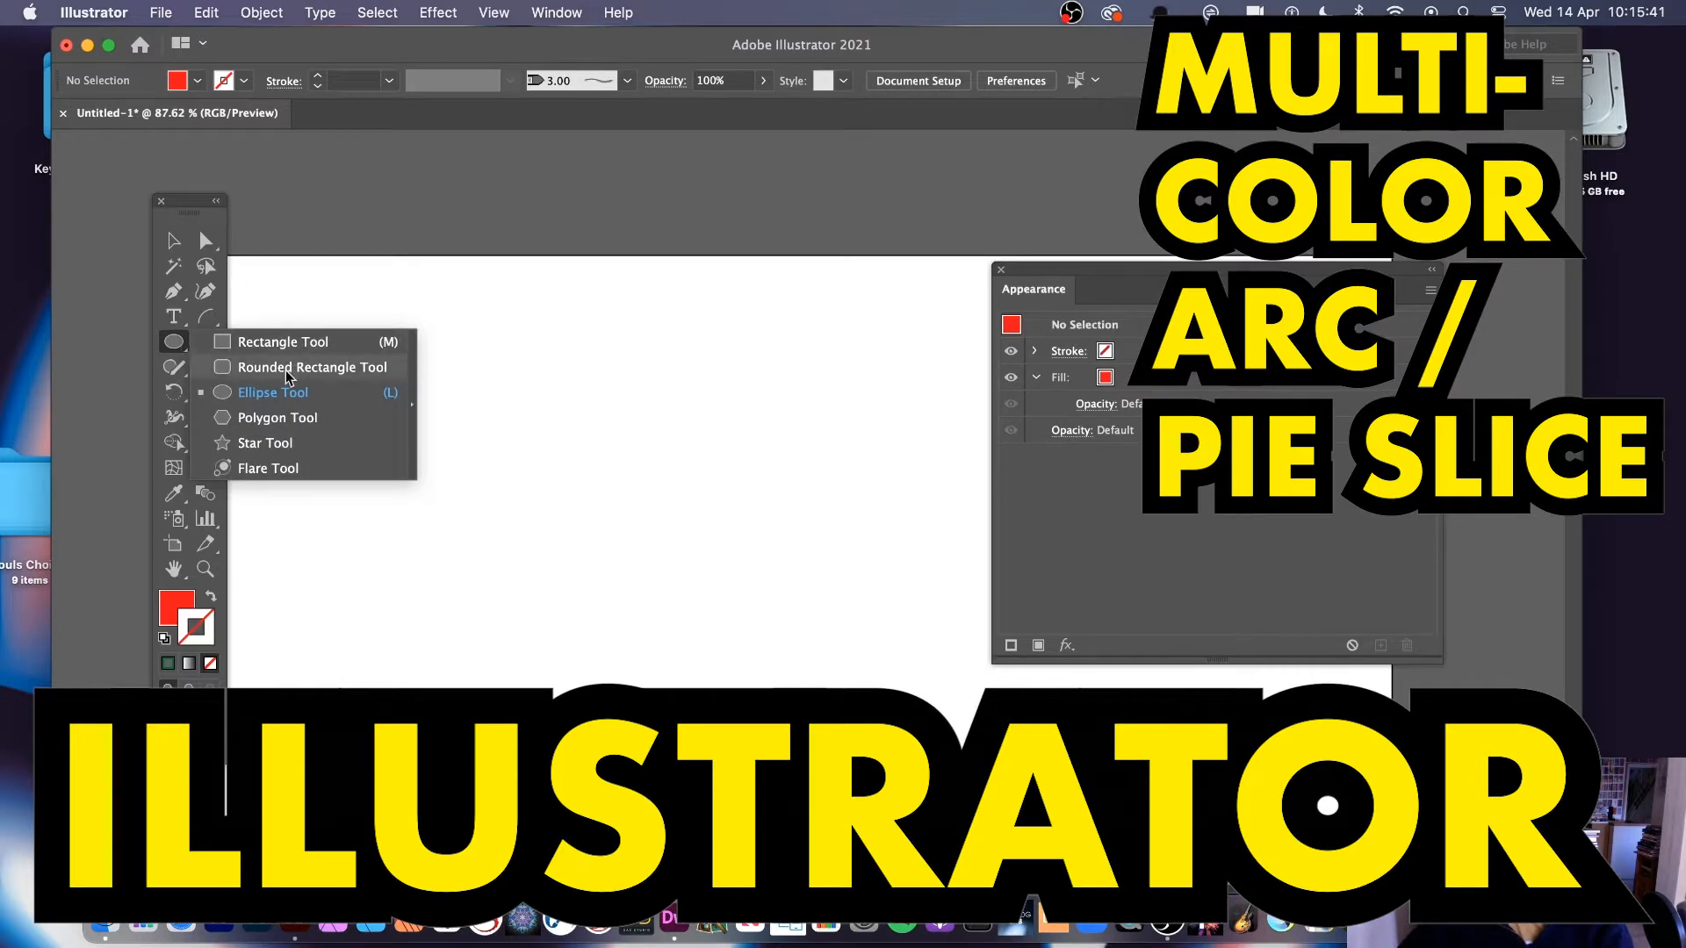
pyautogui.click(274, 391)
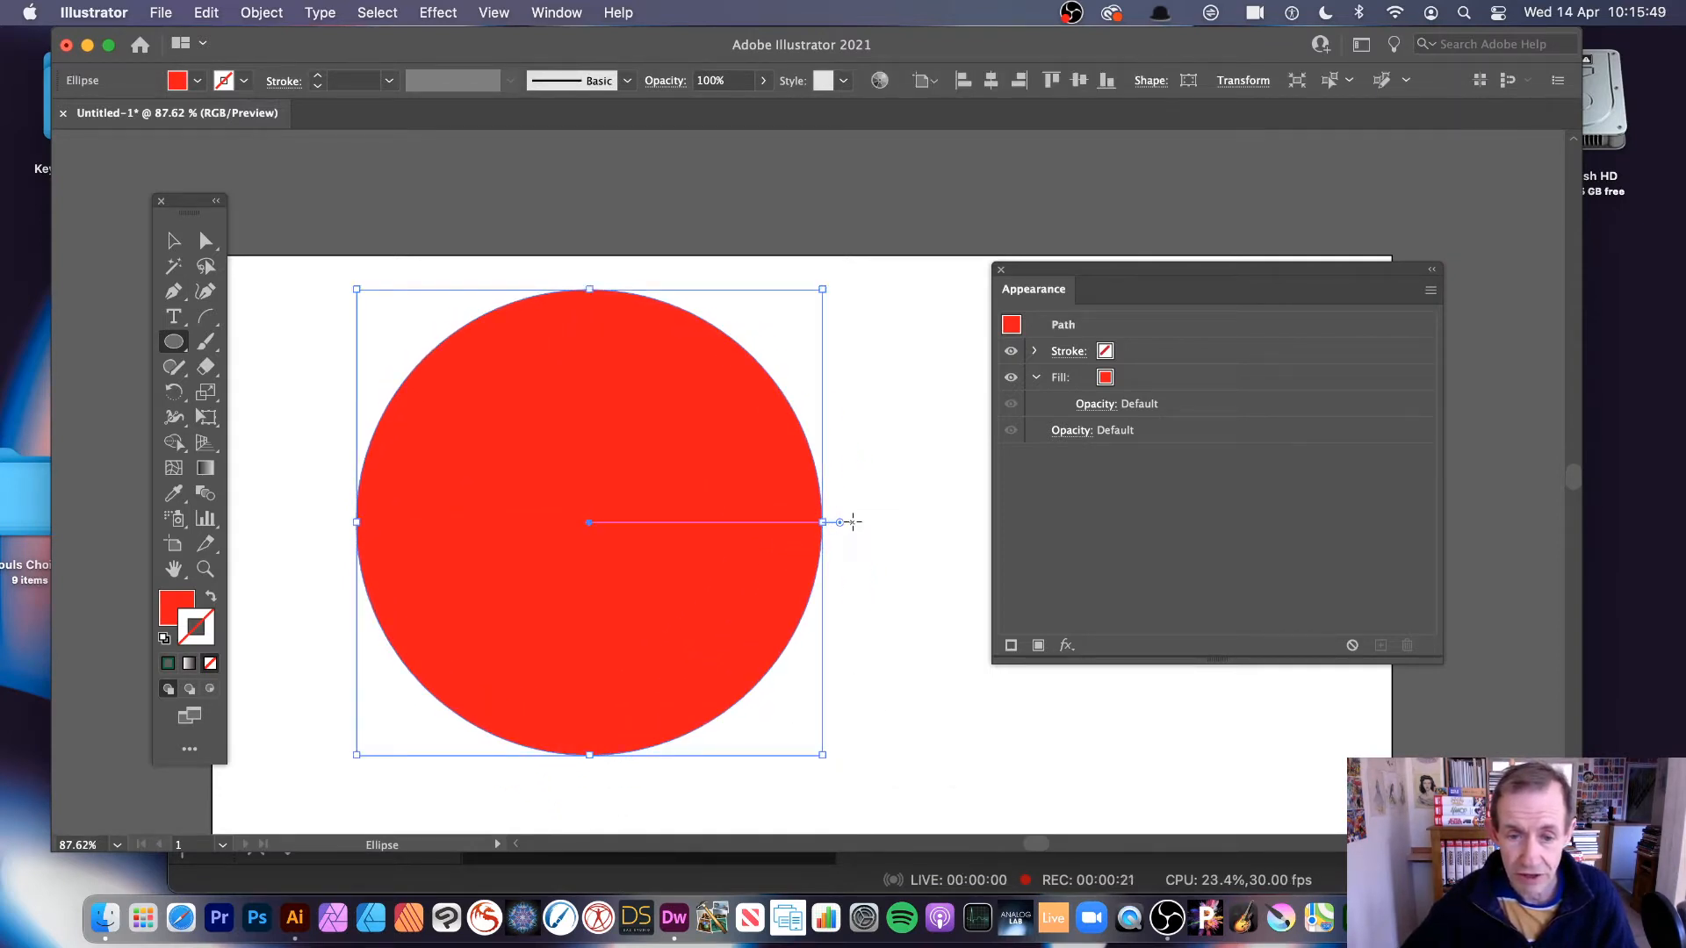
pyautogui.moveTo(838, 523); pyautogui.dragTo(796, 661)
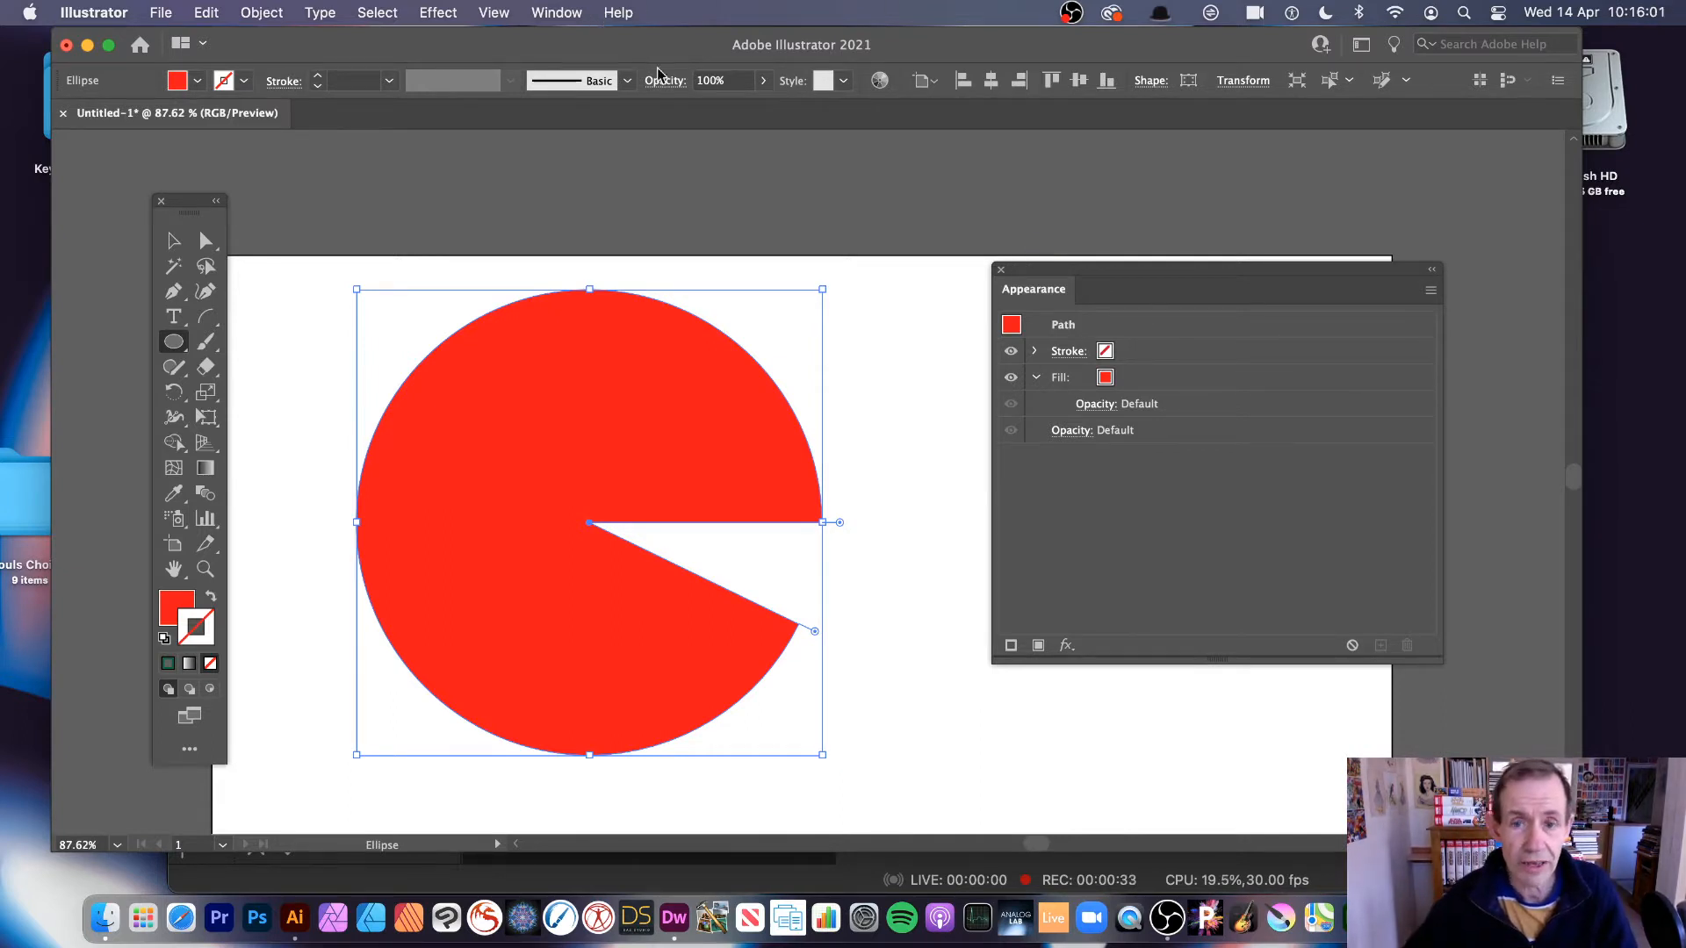
# Step: Show the Appearance panel and open its flyout menu for the red fill
pyautogui.click(556, 12)
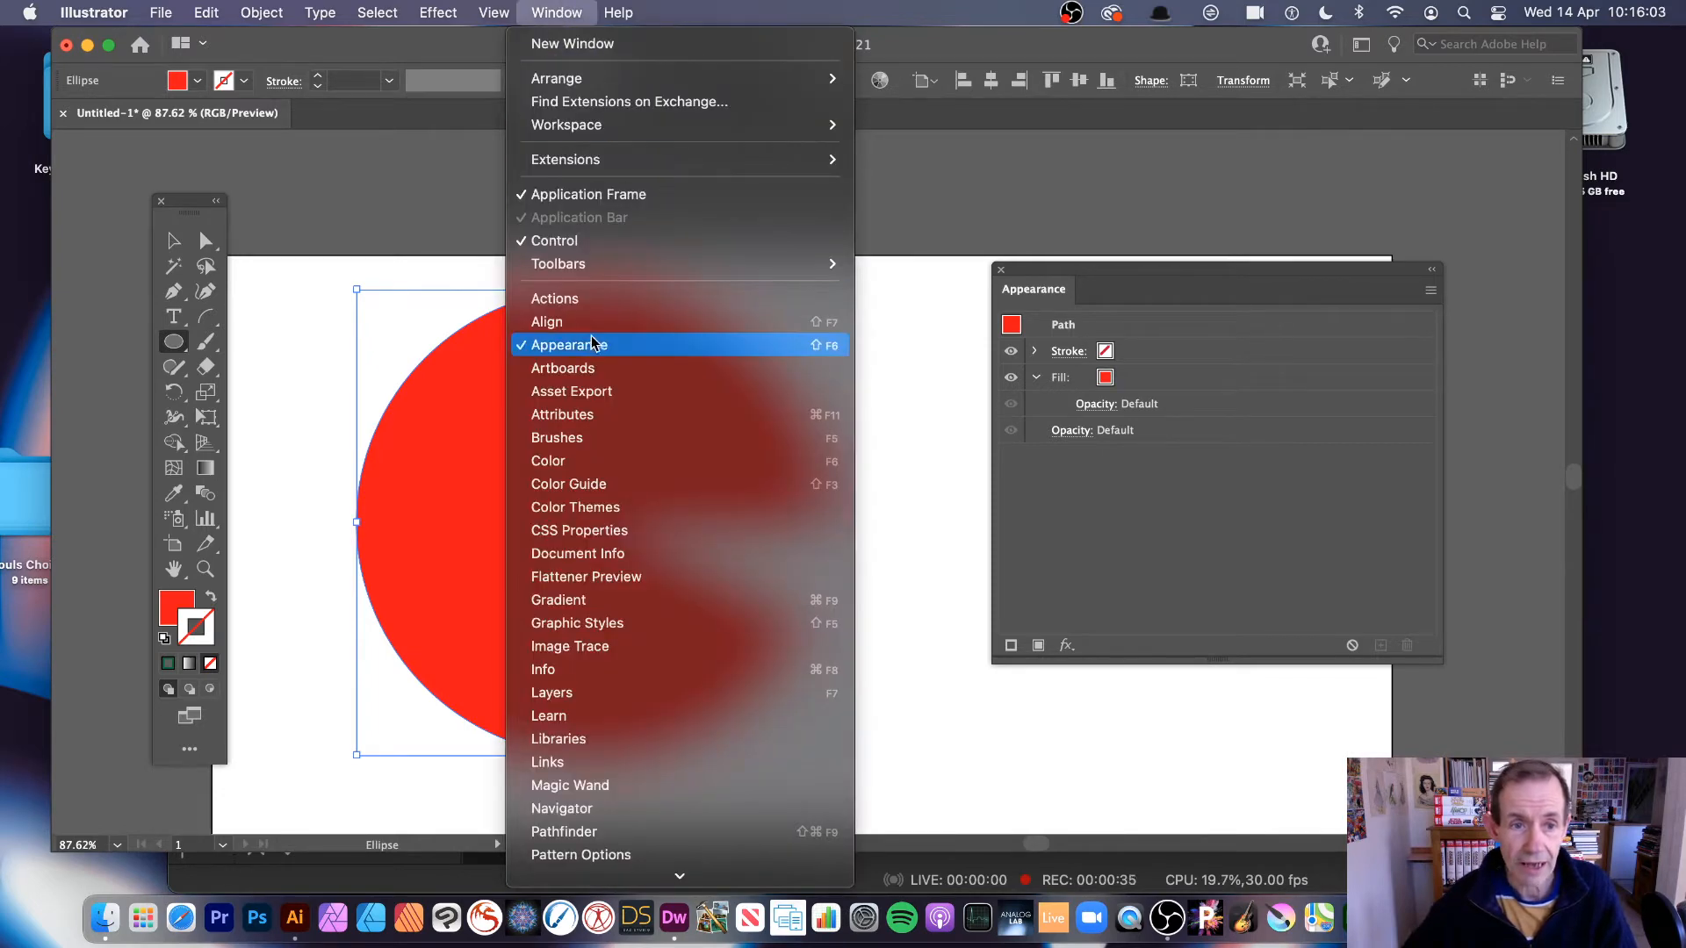
pyautogui.click(567, 345)
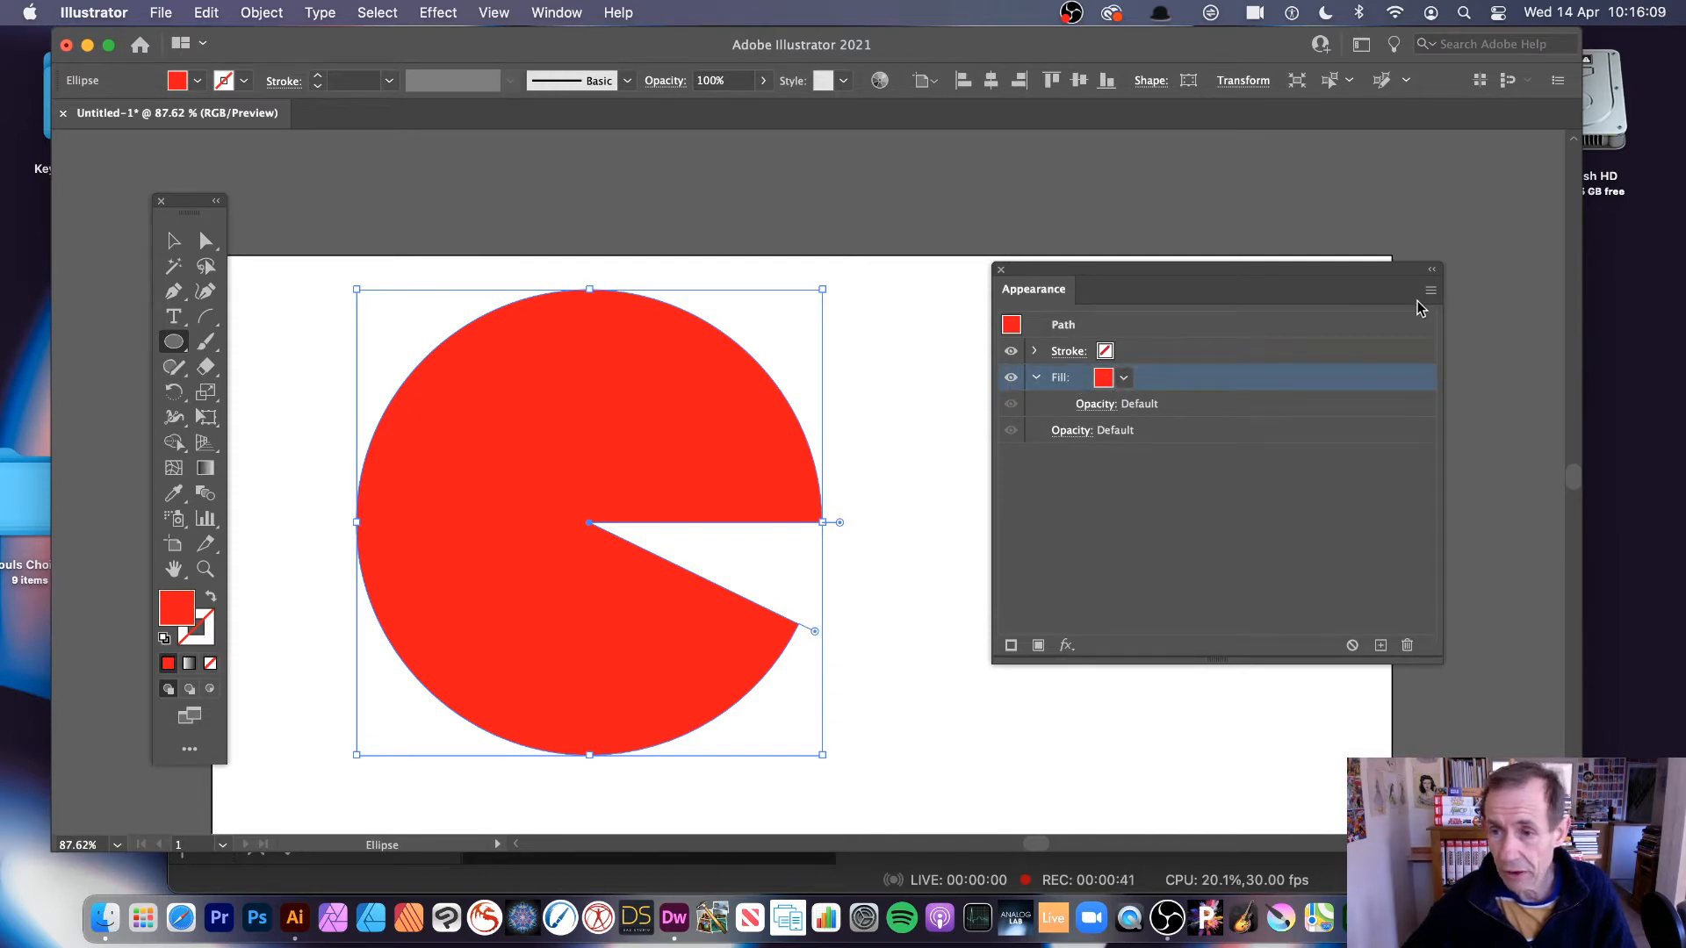
pyautogui.click(1432, 289)
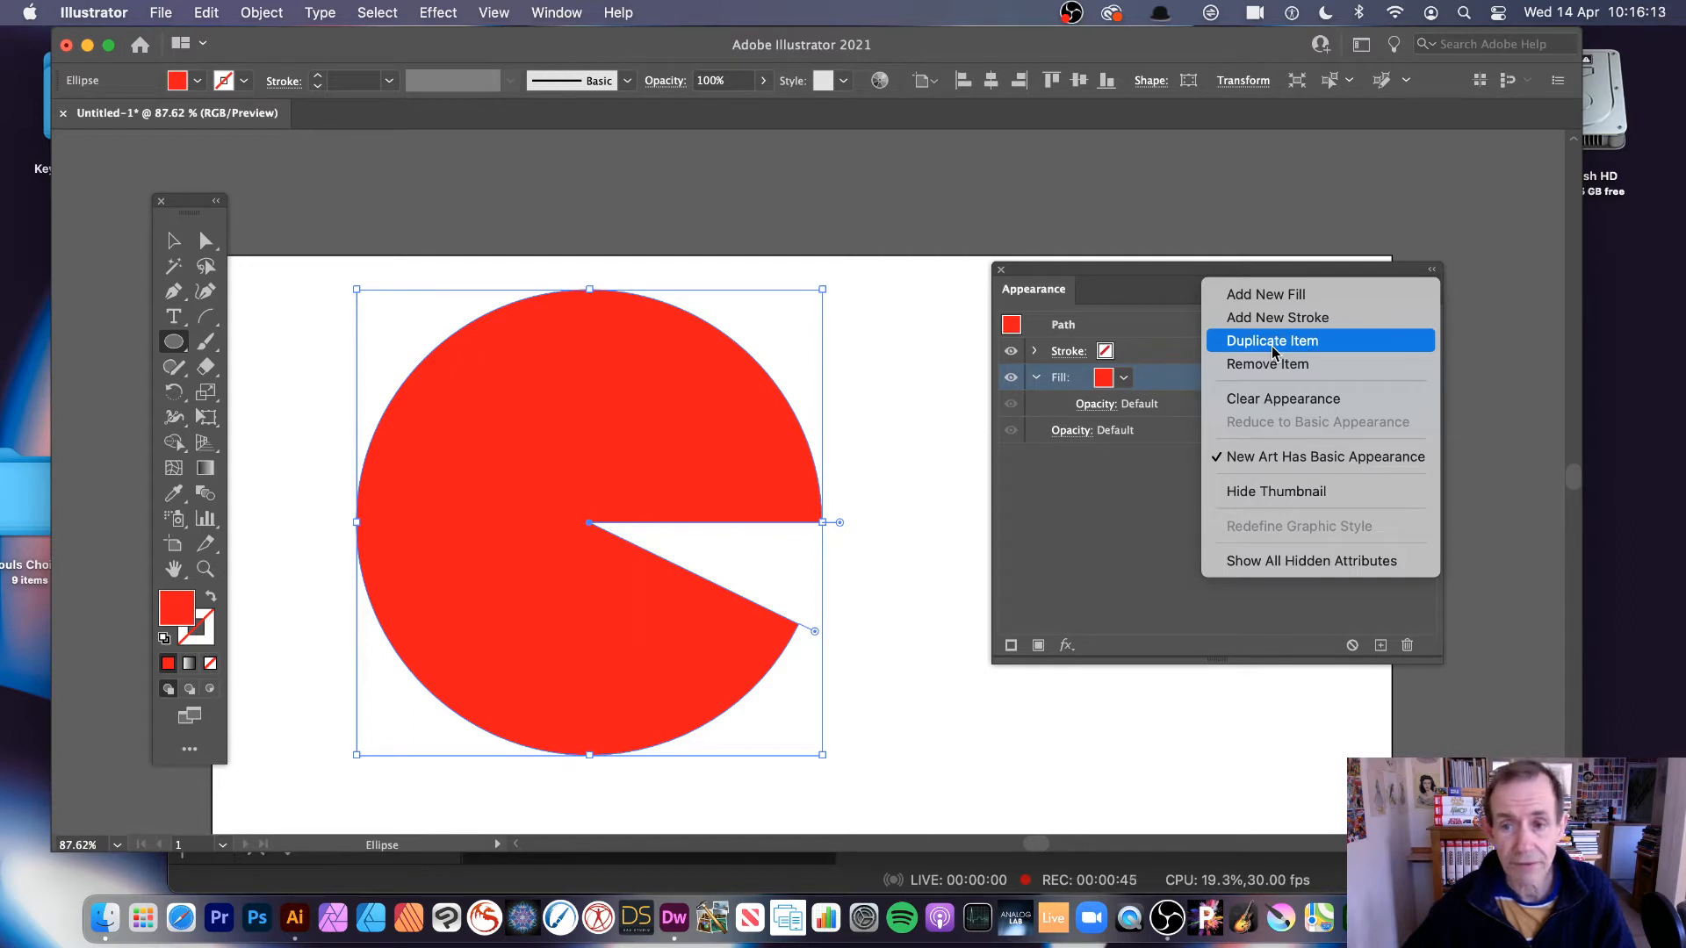
# Step: Duplicate the red fill and change the top copy's swatch to green
pyautogui.click(1274, 340)
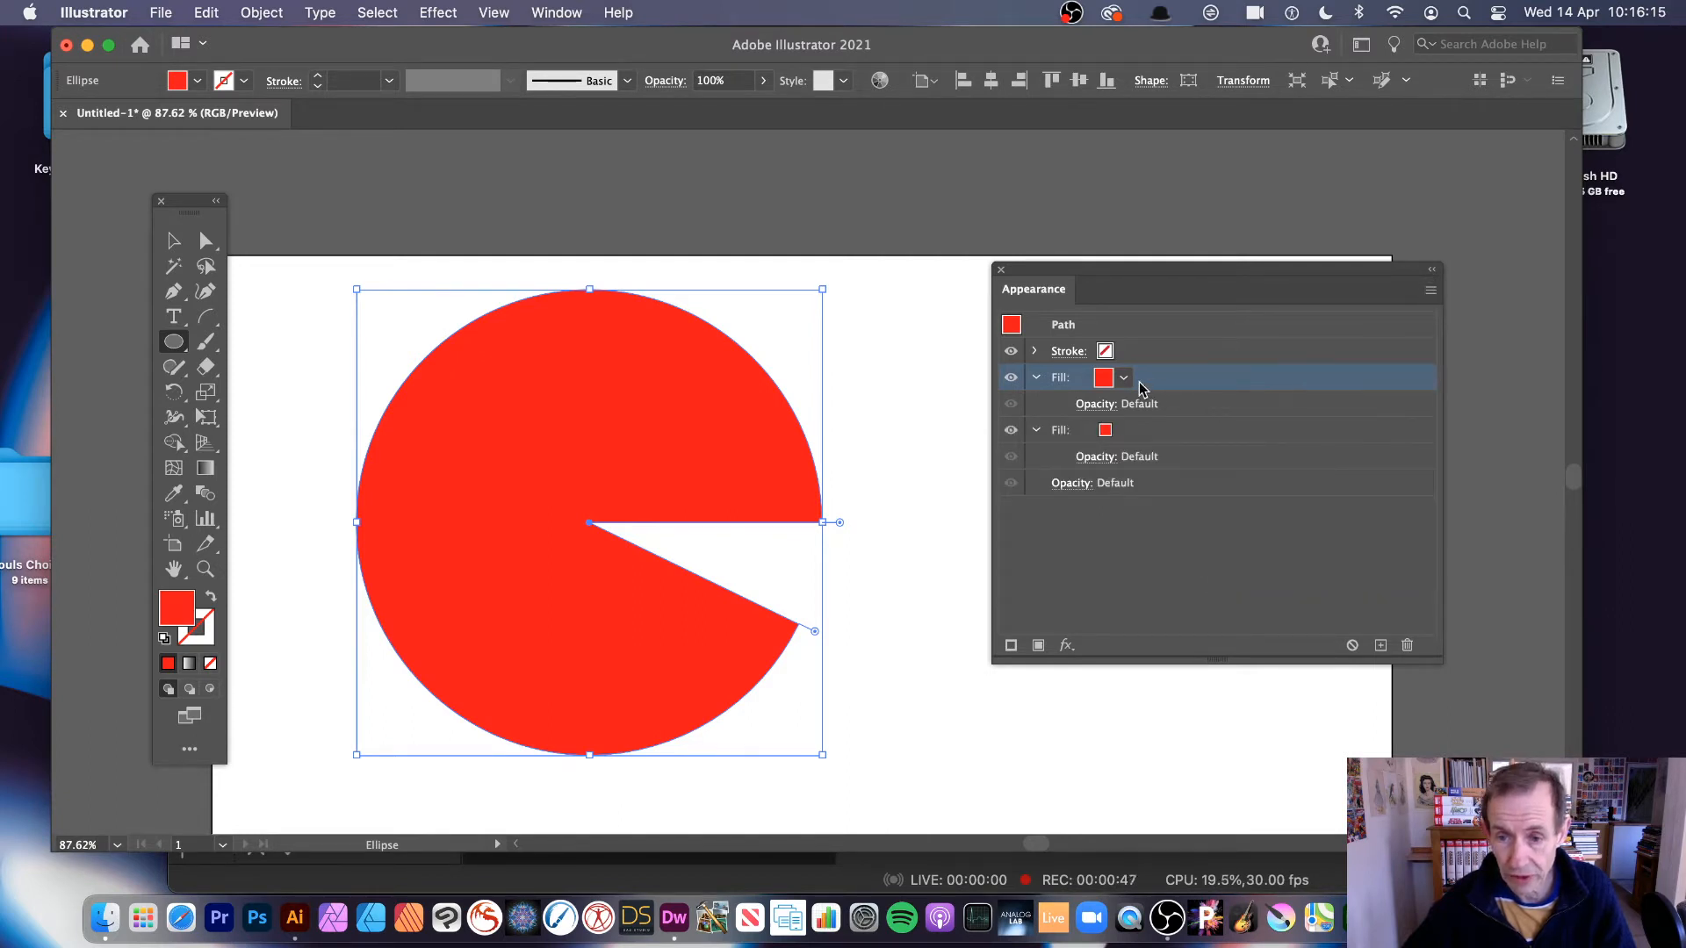
pyautogui.click(1122, 378)
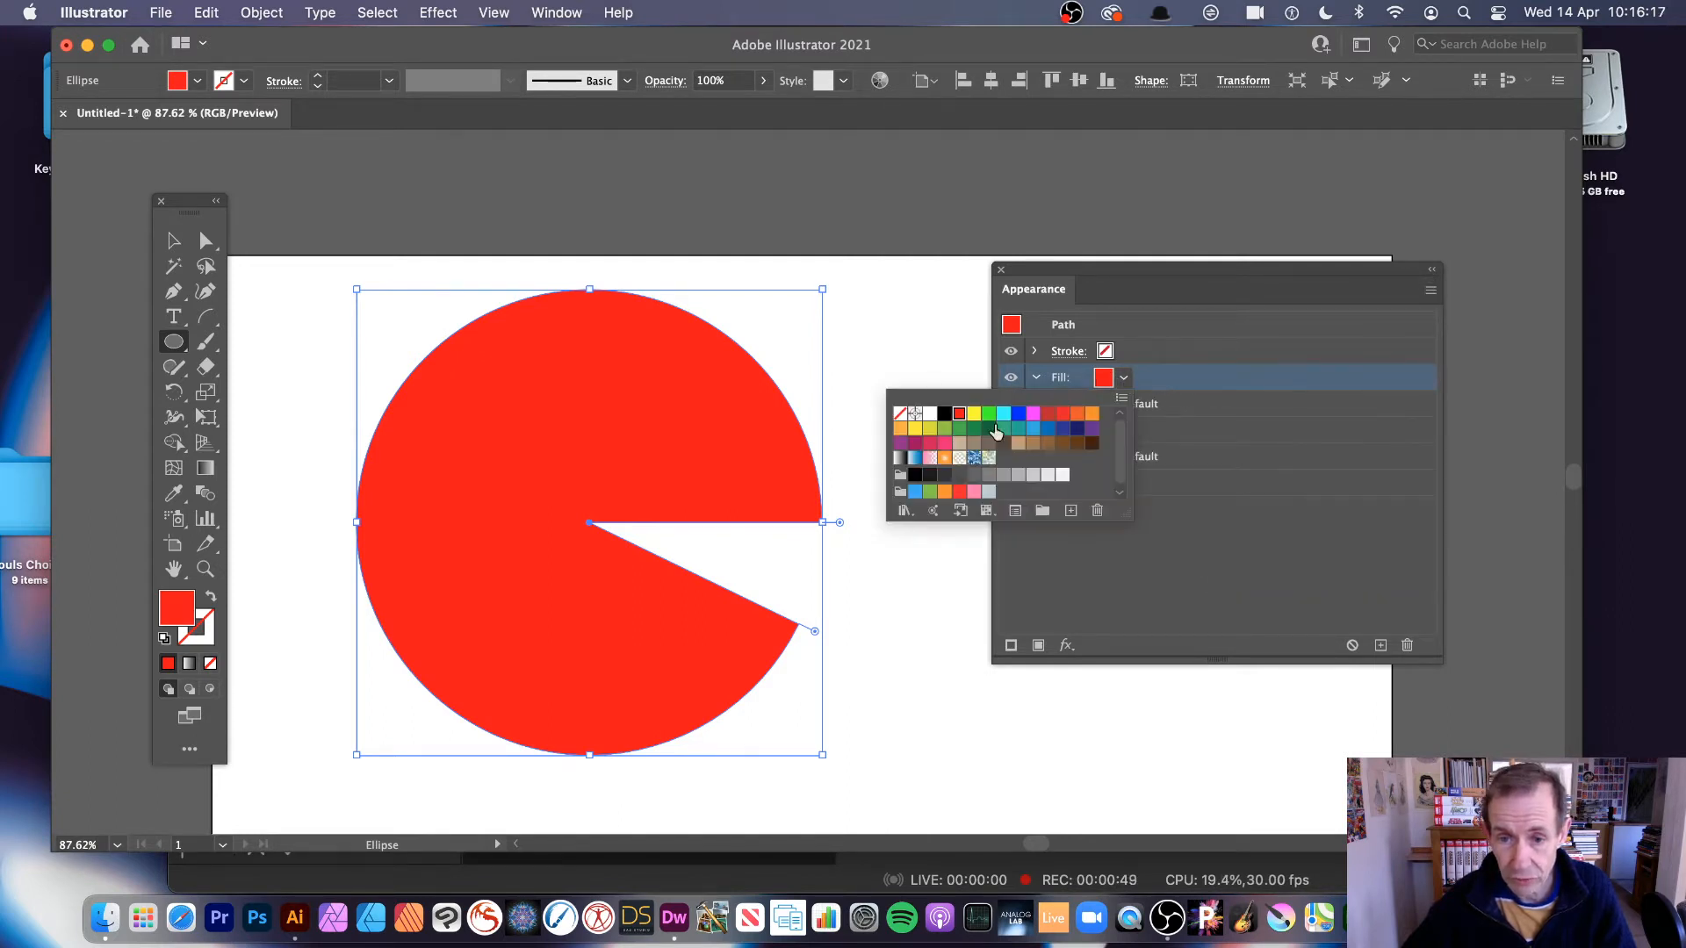
pyautogui.click(988, 414)
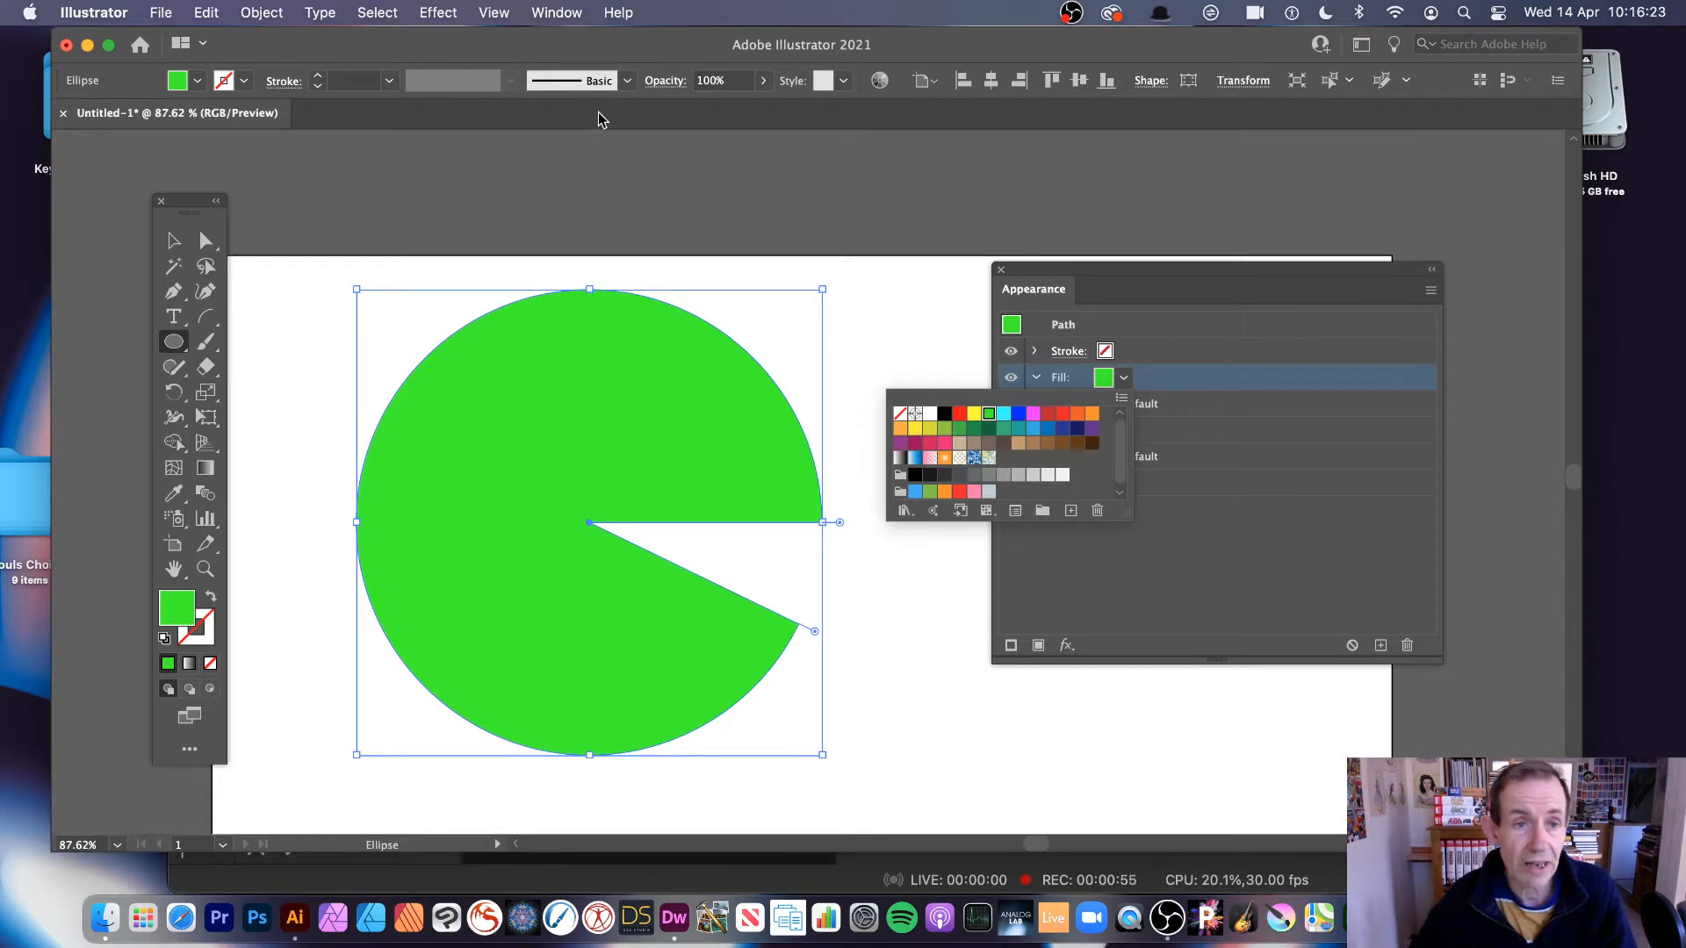
pyautogui.click(437, 14)
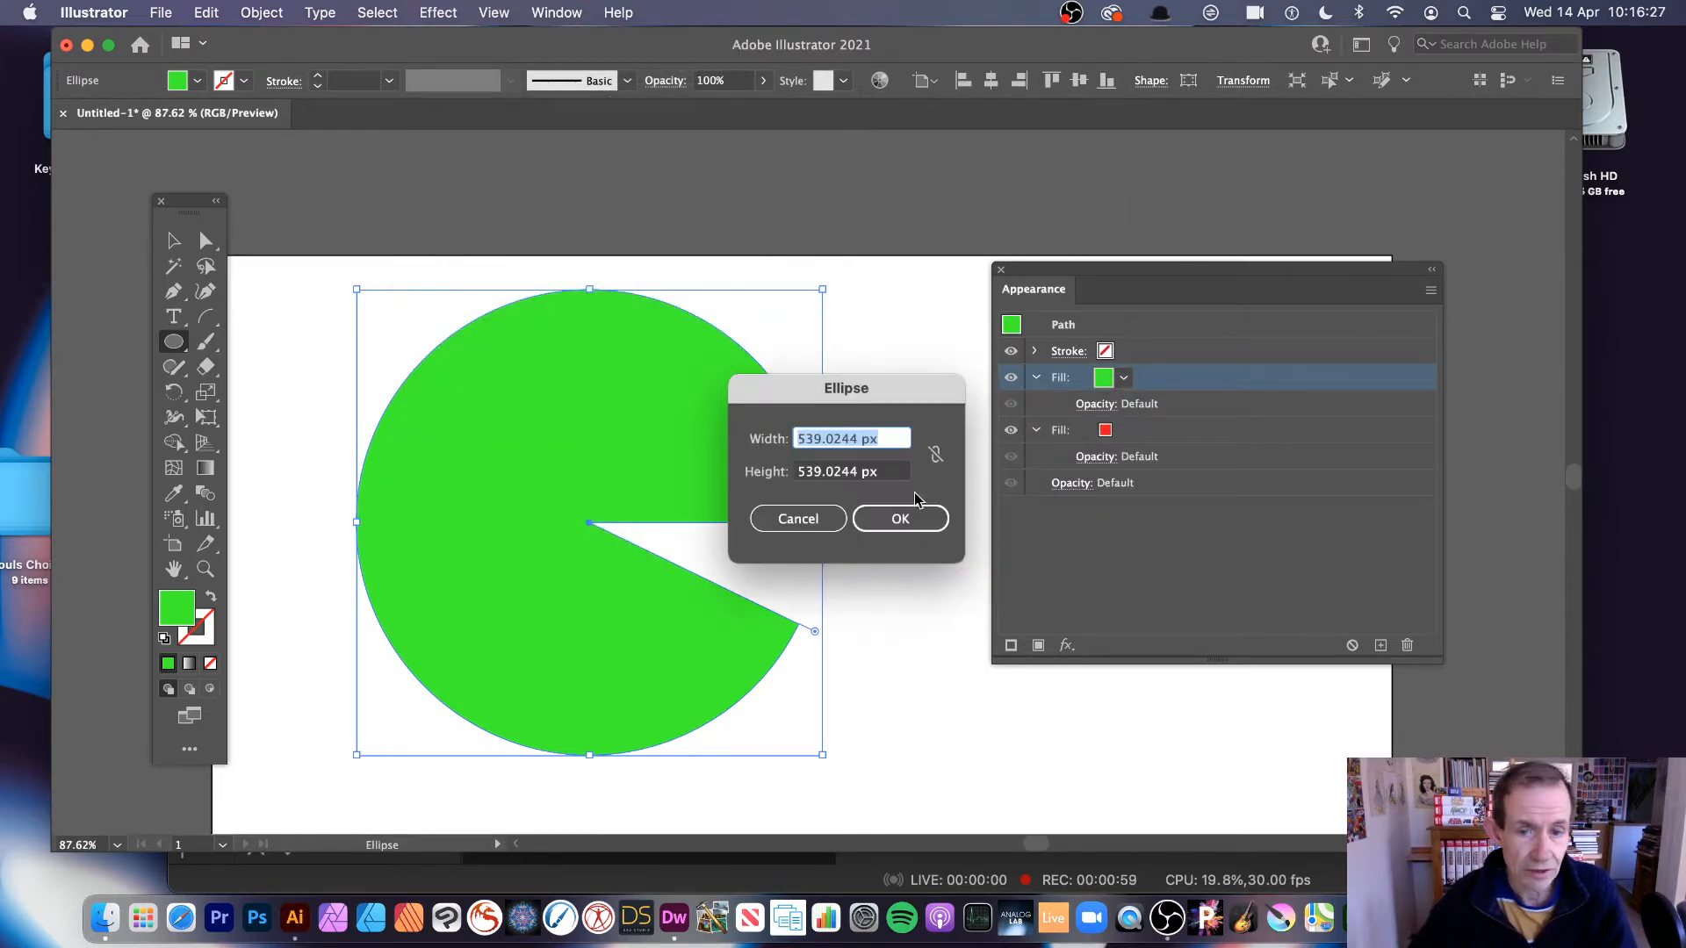
pyautogui.click(900, 518)
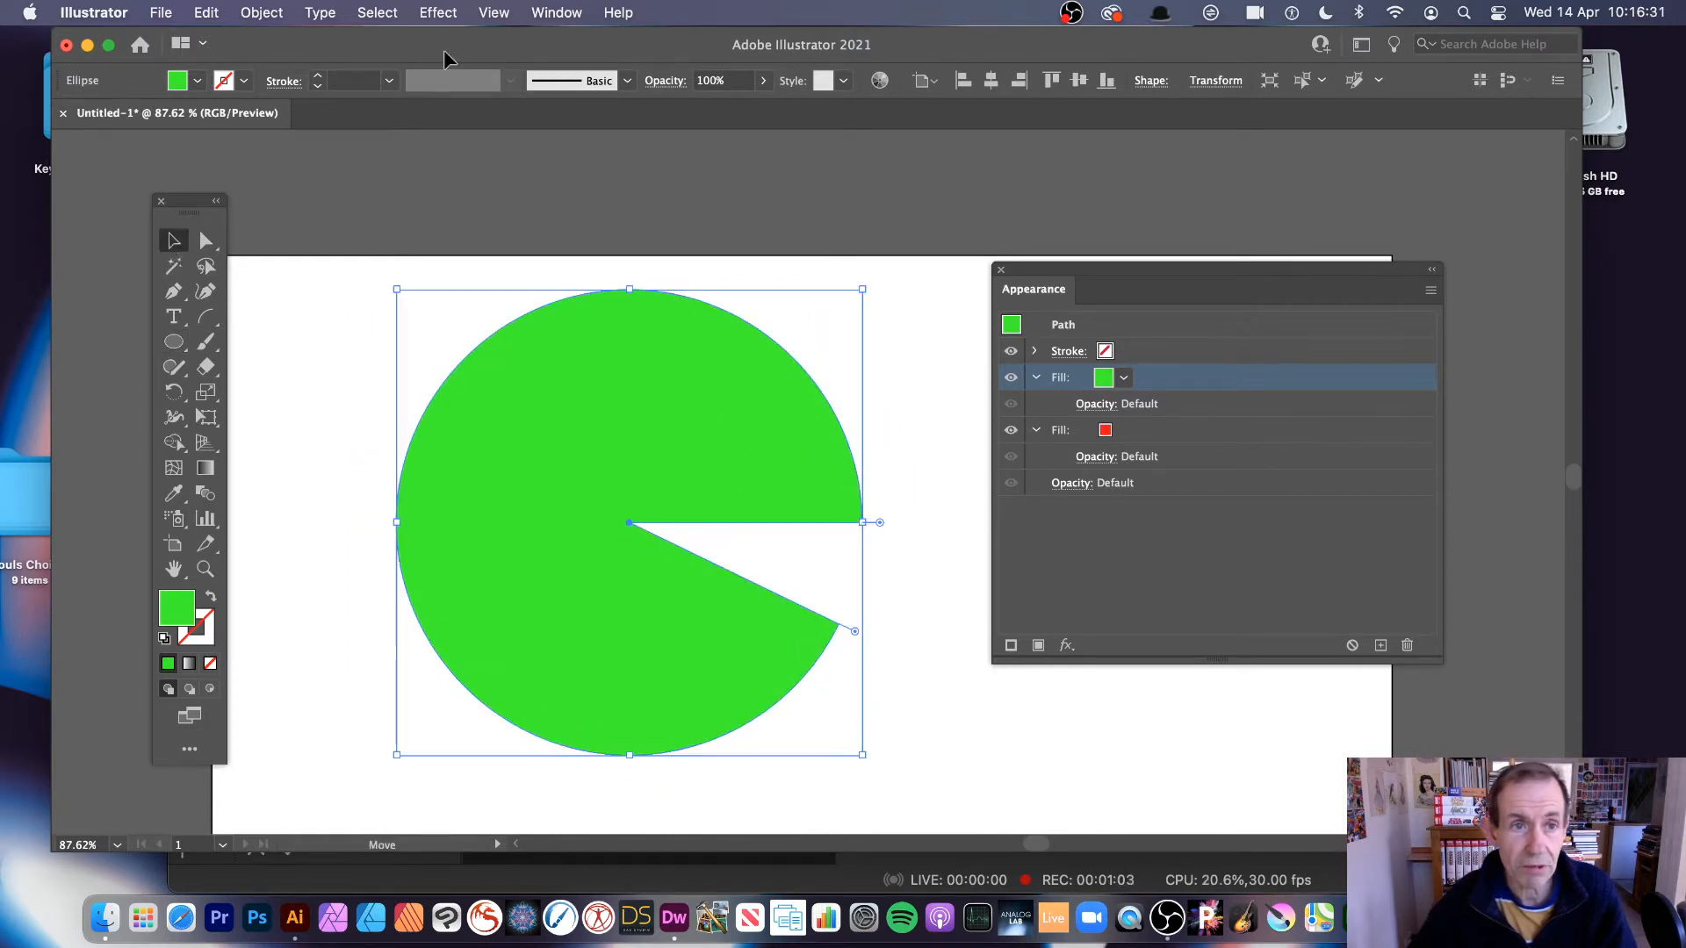
# Step: Add a Transform effect scaling the green top fill to 90%
pyautogui.click(437, 12)
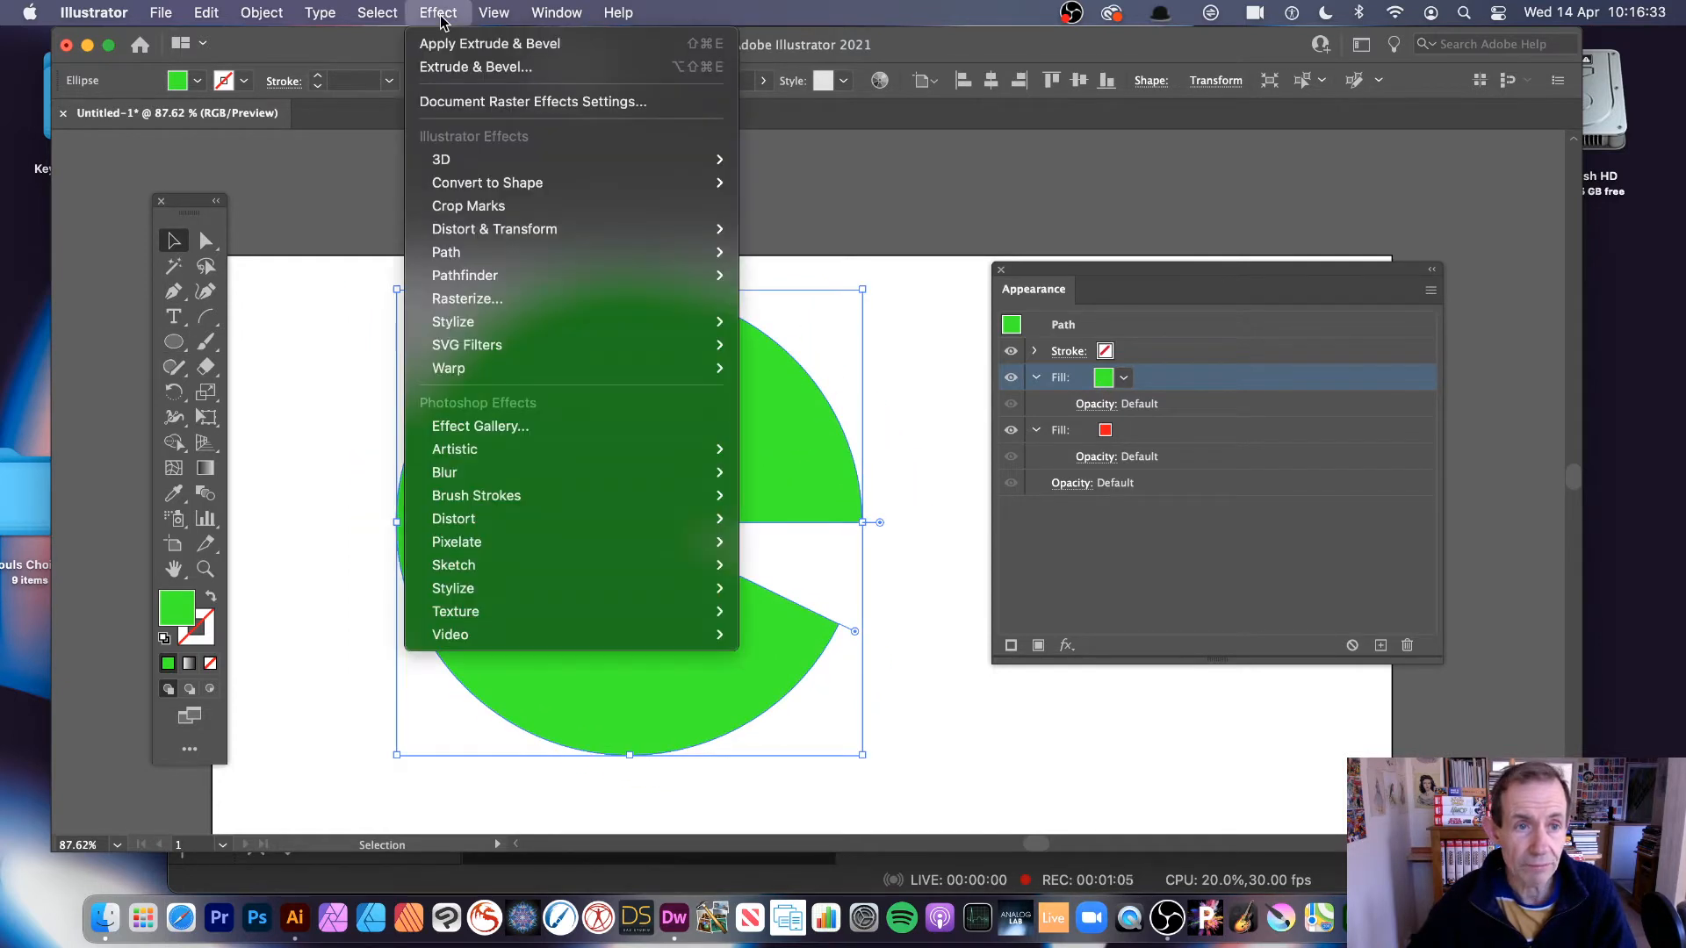
pyautogui.moveTo(493, 228)
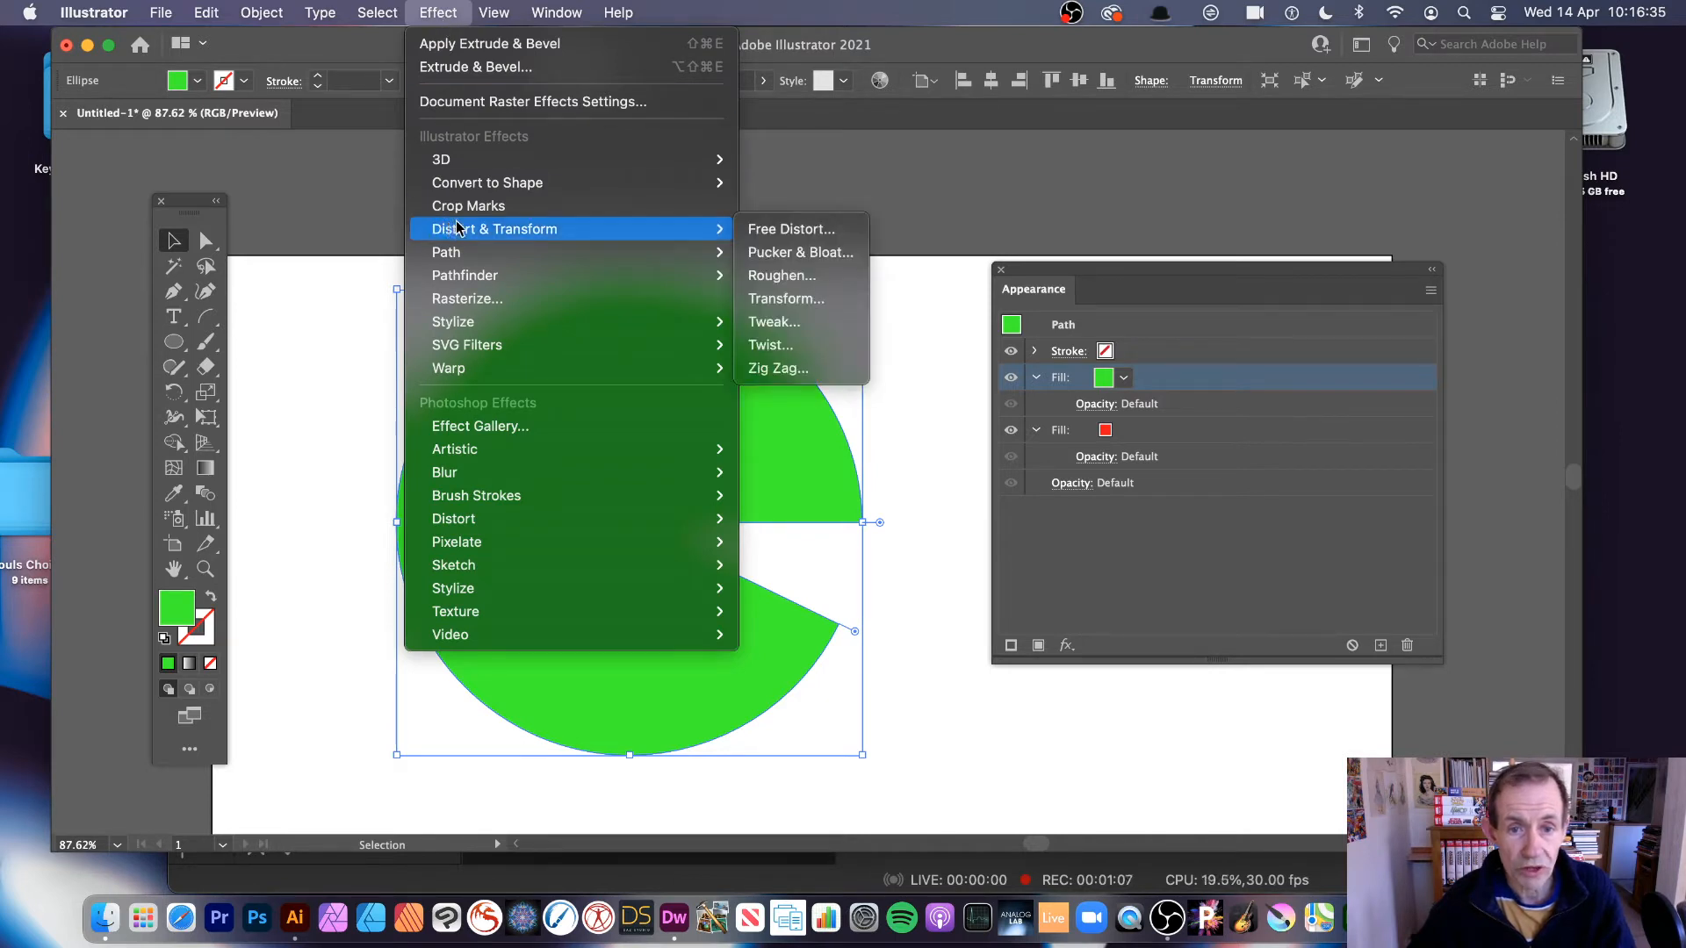
pyautogui.moveTo(785, 299)
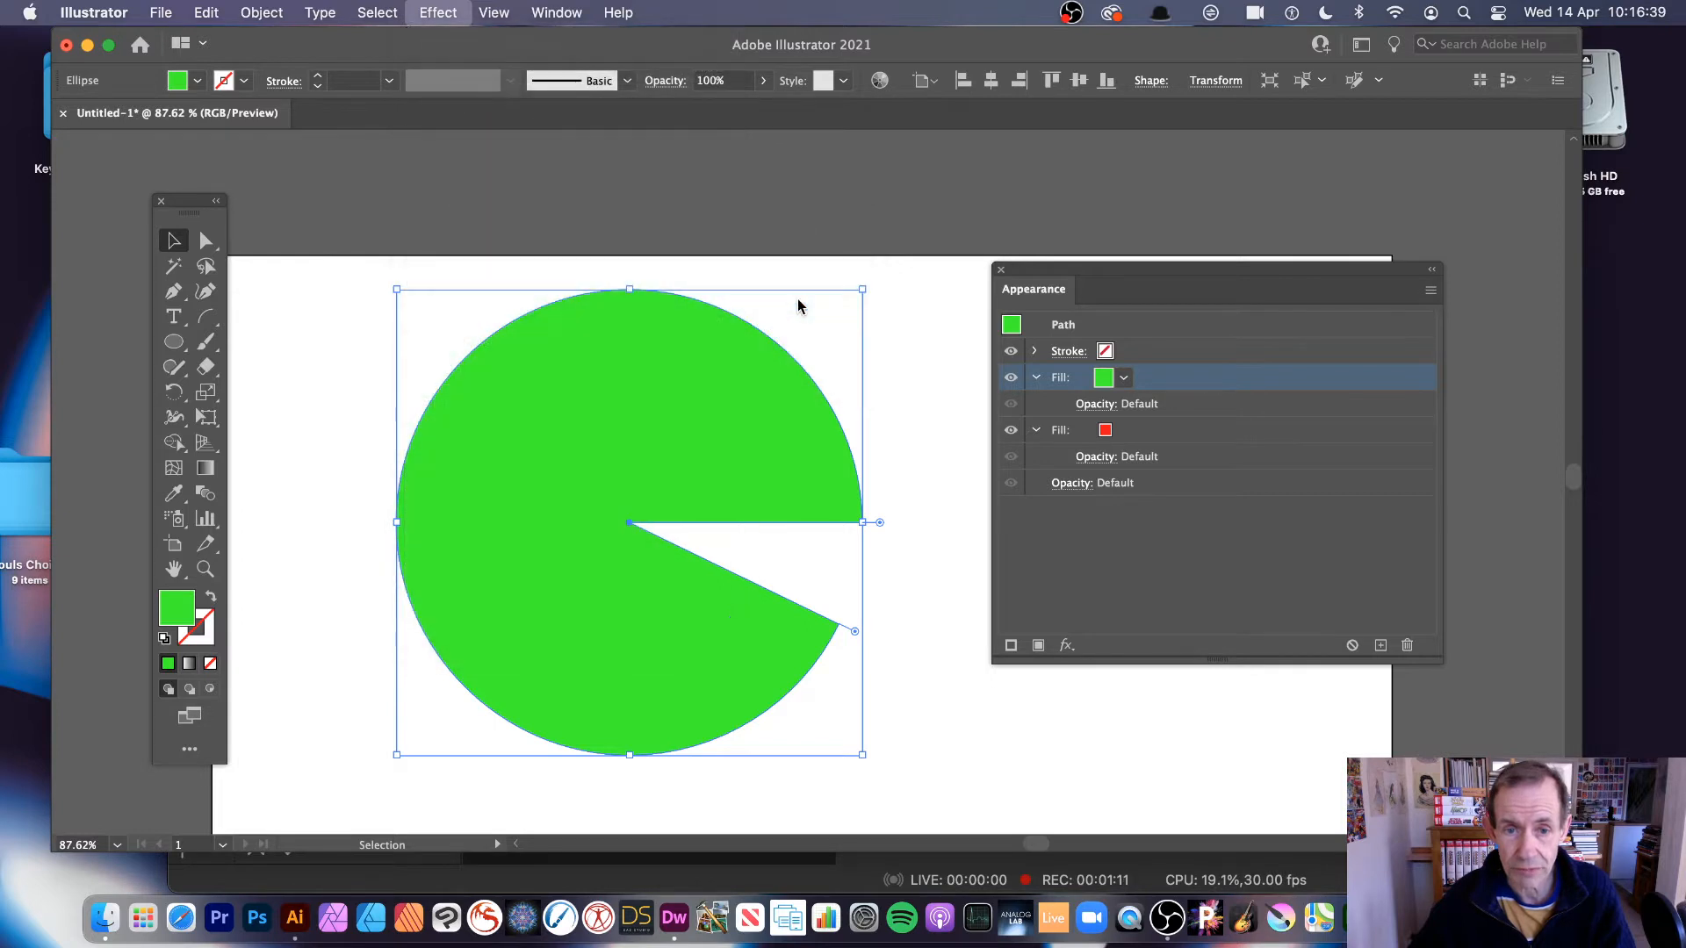
pyautogui.click(436, 13)
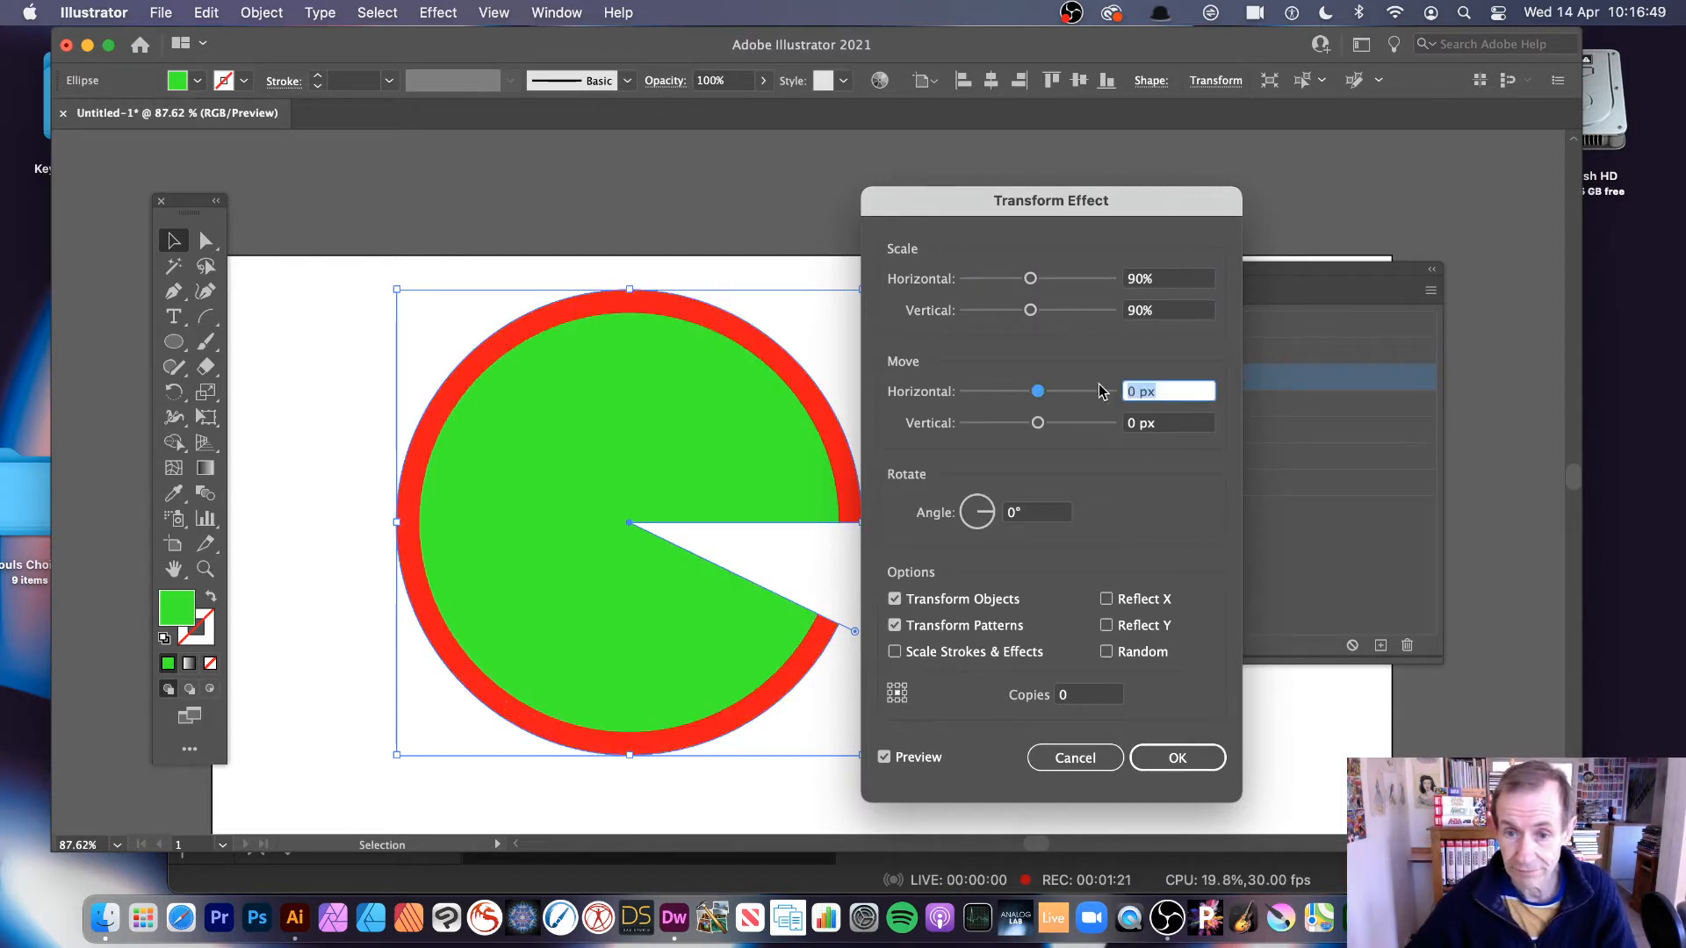
pyautogui.click(1177, 757)
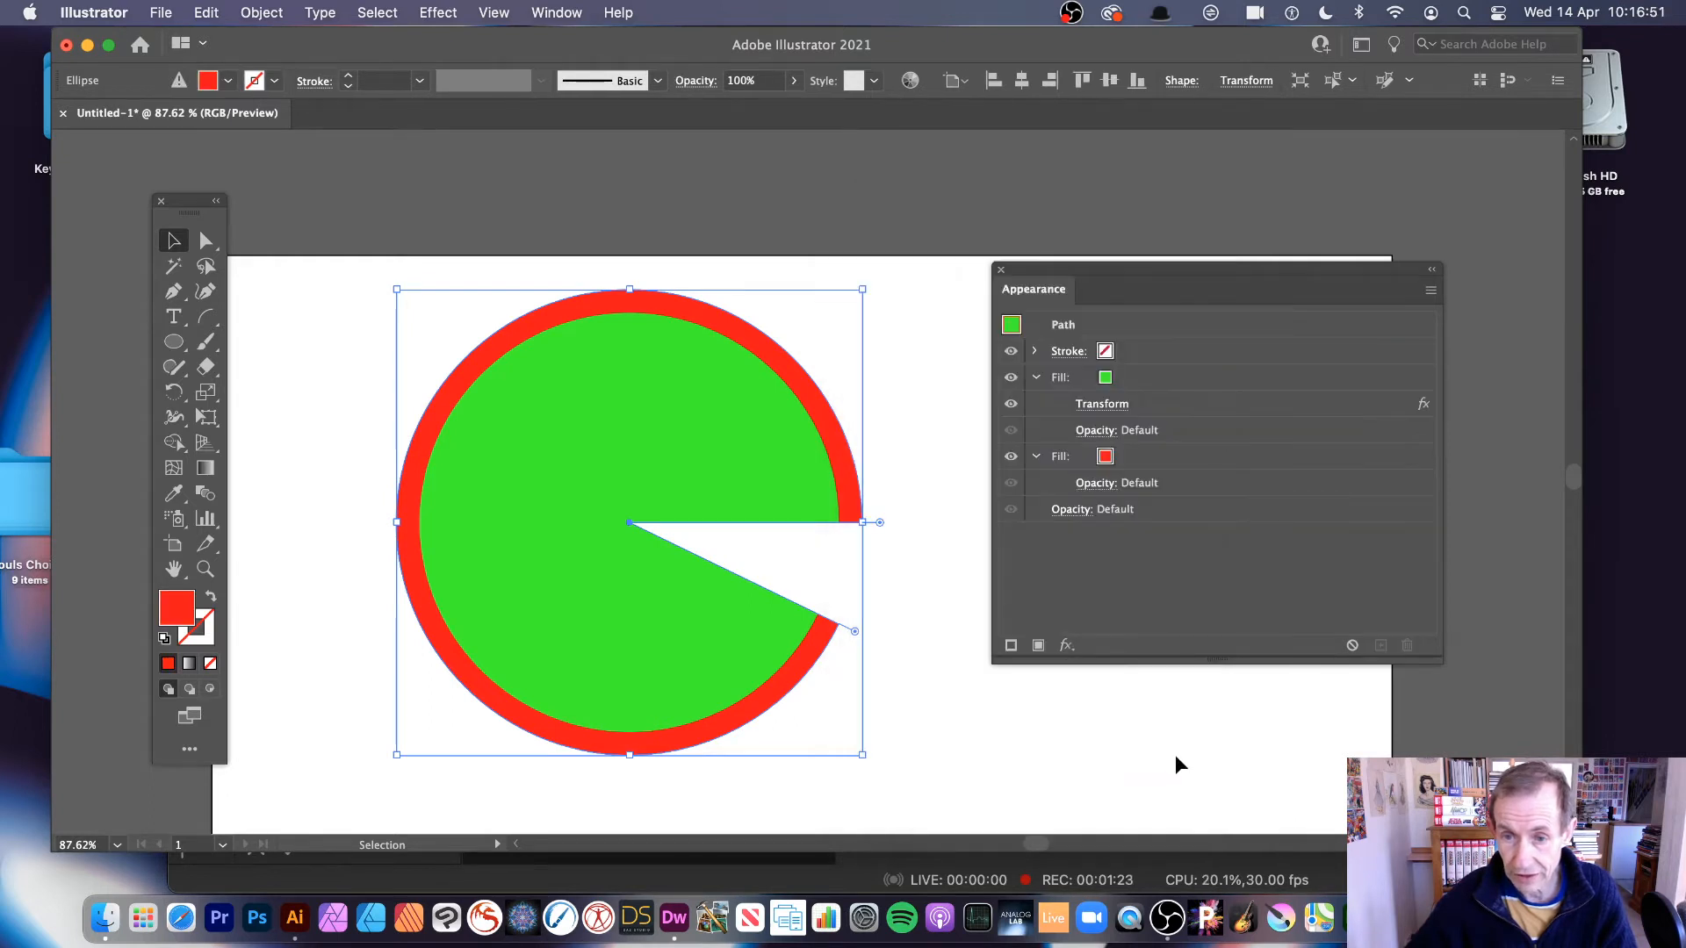
# Step: Duplicate the green fill, make the copy yellow, and set its Transform scale to 80%
pyautogui.click(1105, 377)
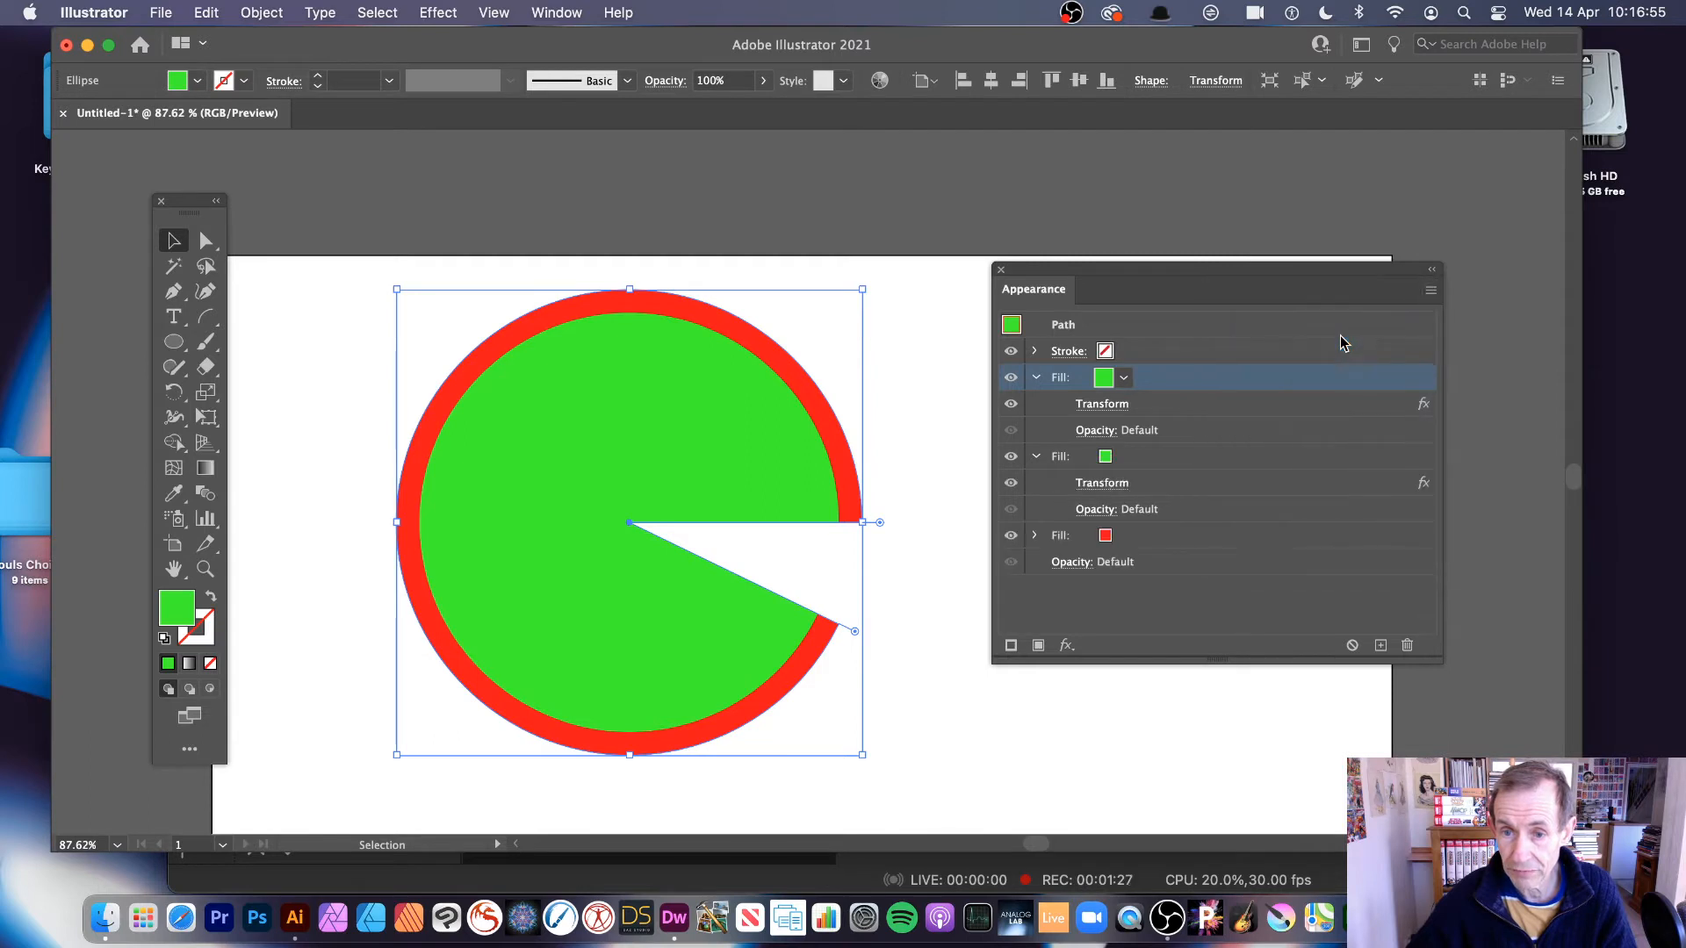
pyautogui.click(1124, 378)
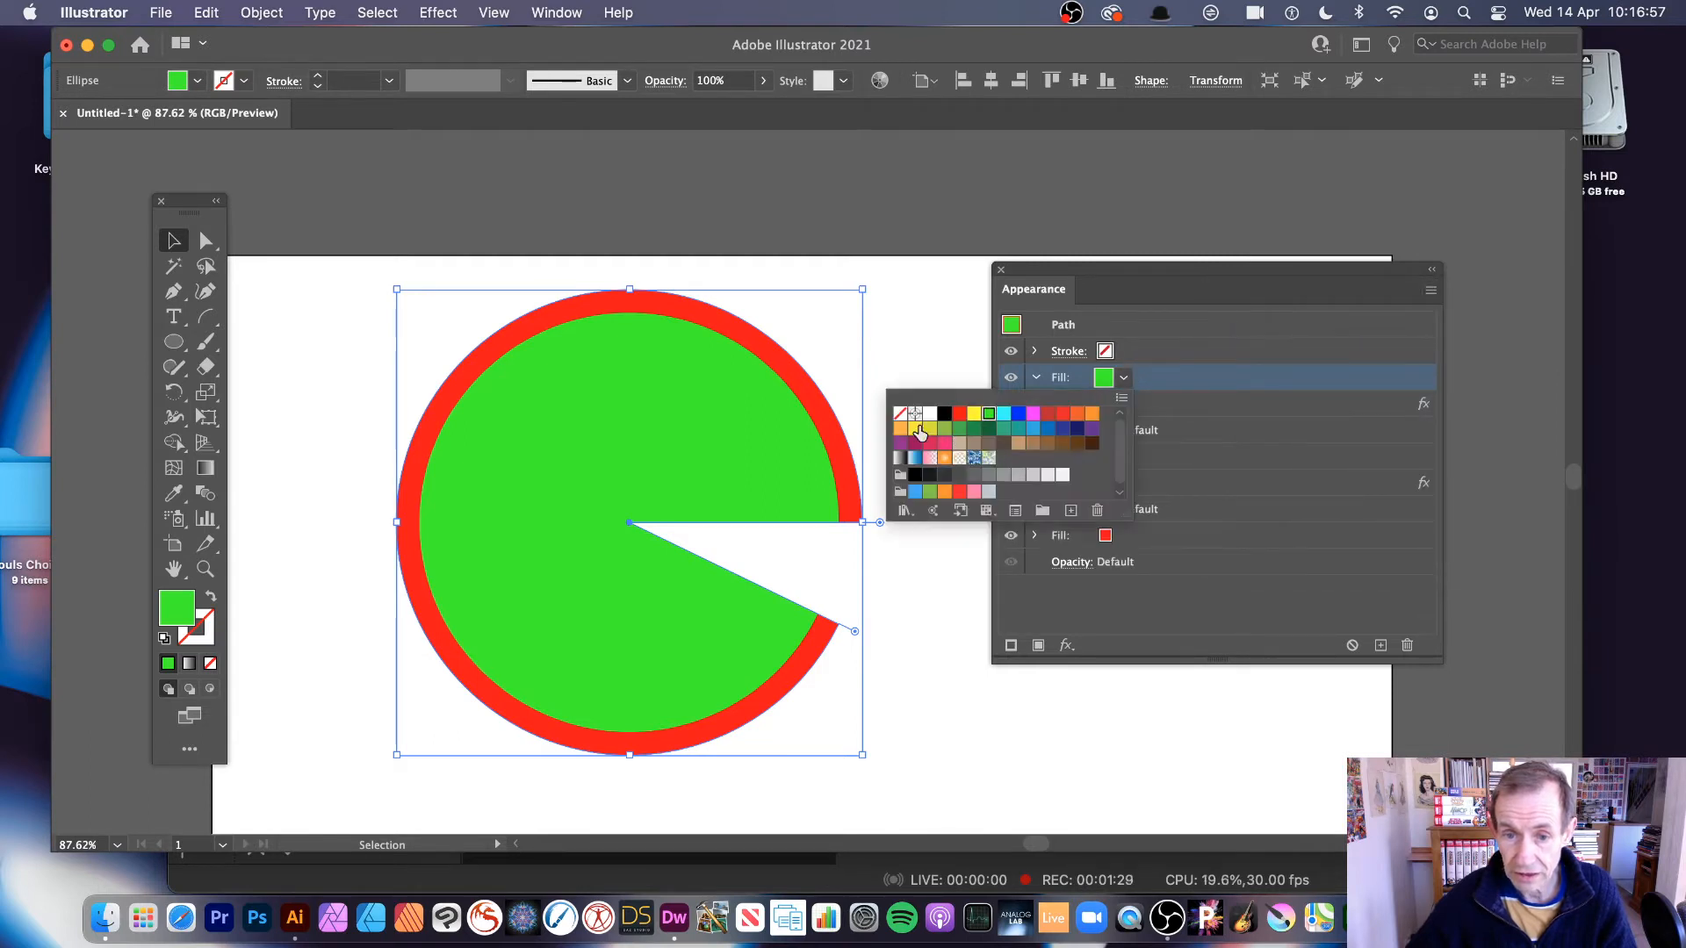
pyautogui.click(913, 427)
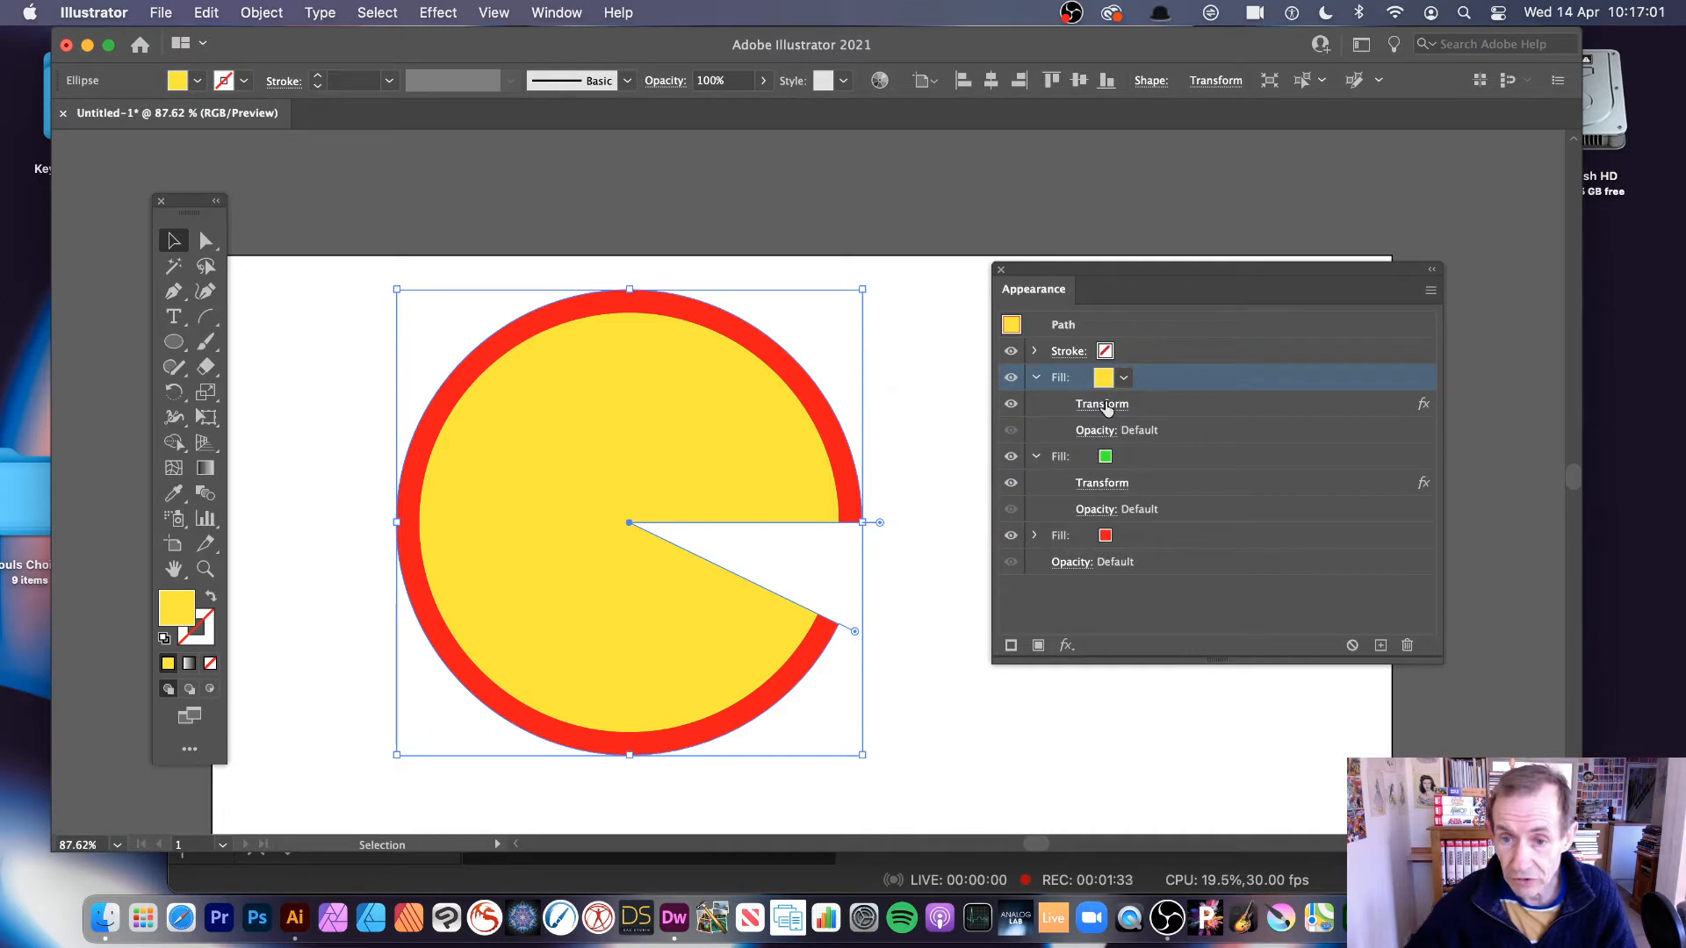
pyautogui.moveTo(1113, 534)
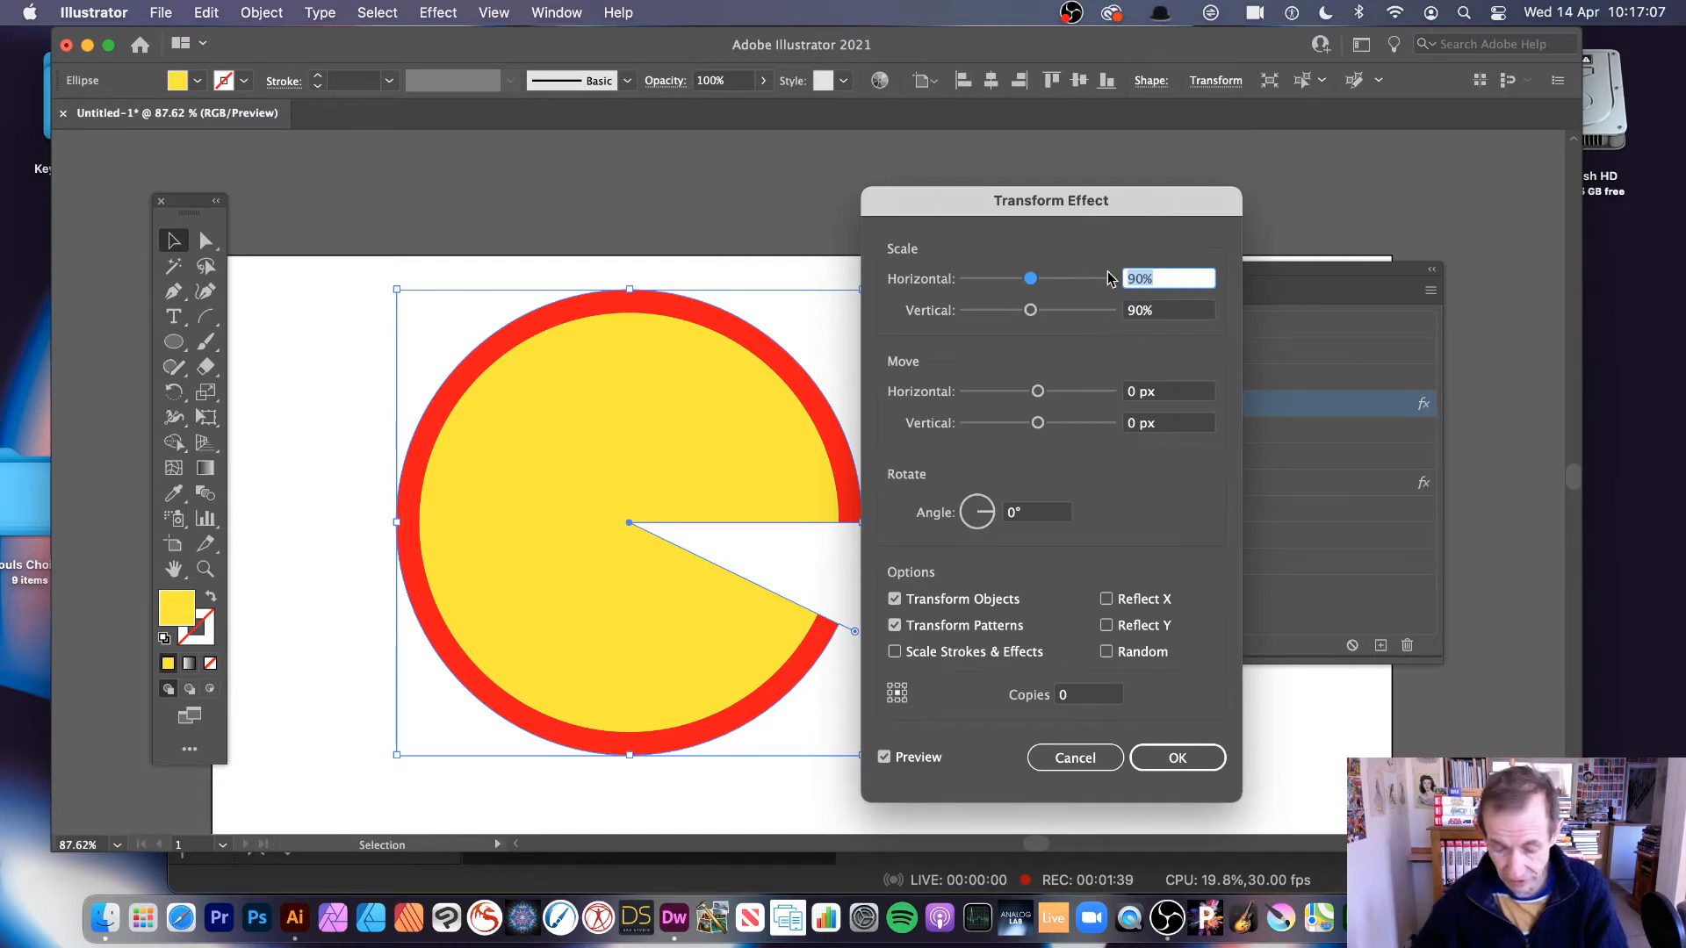
pyautogui.write('8')
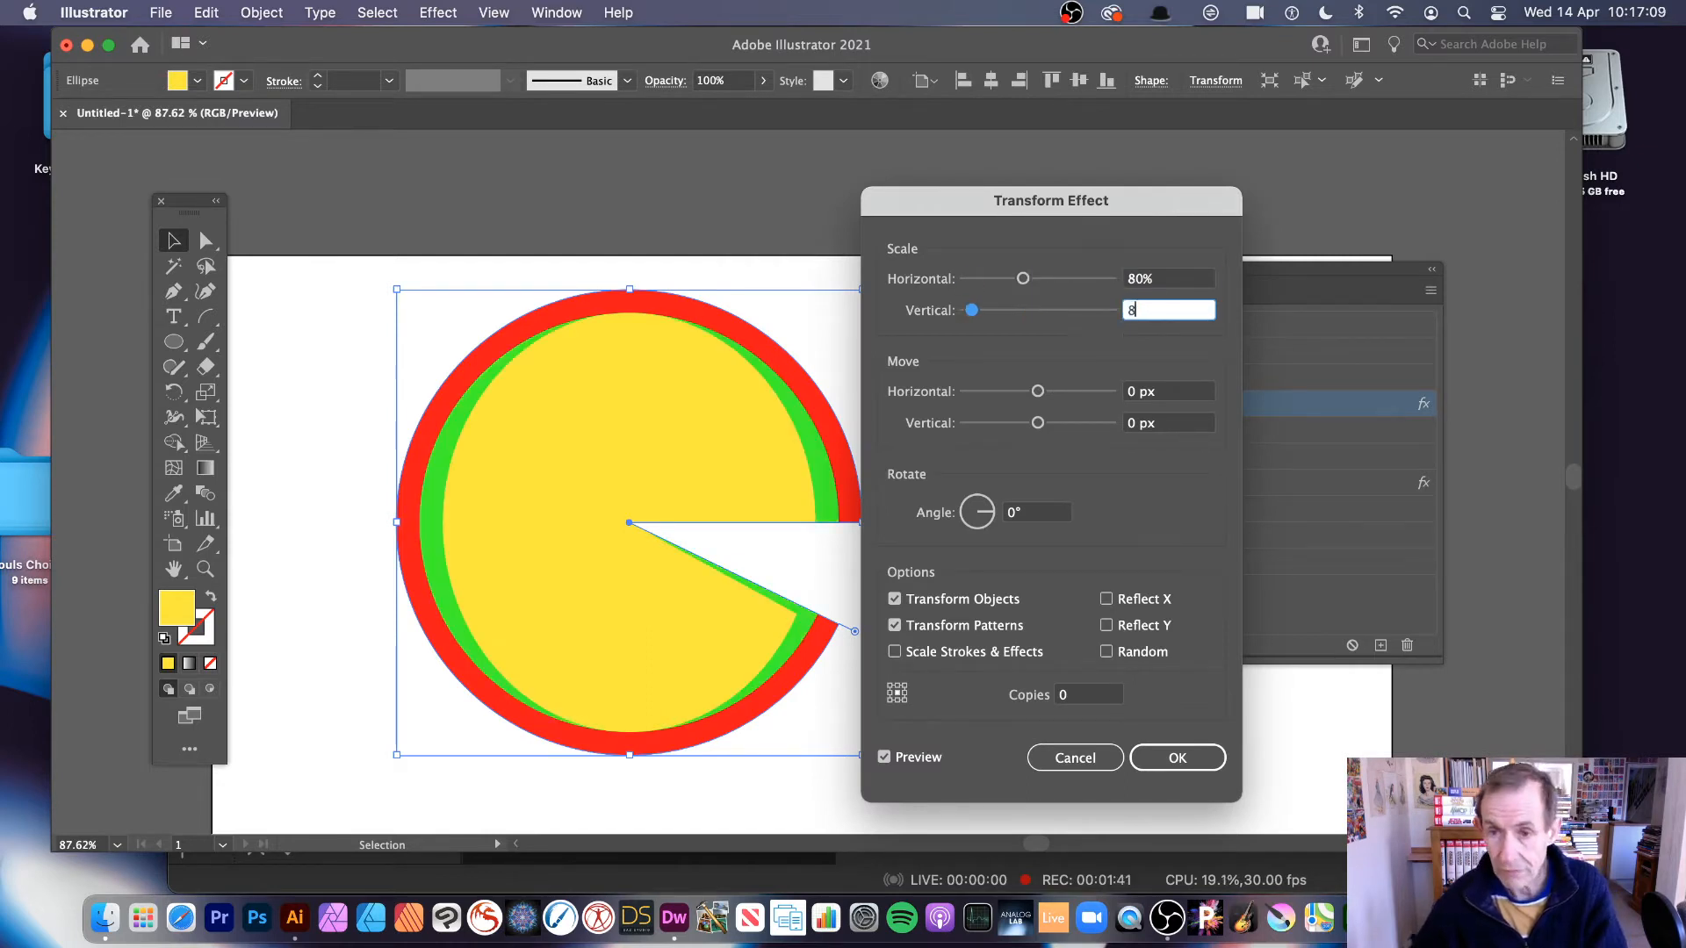
pyautogui.click(1177, 757)
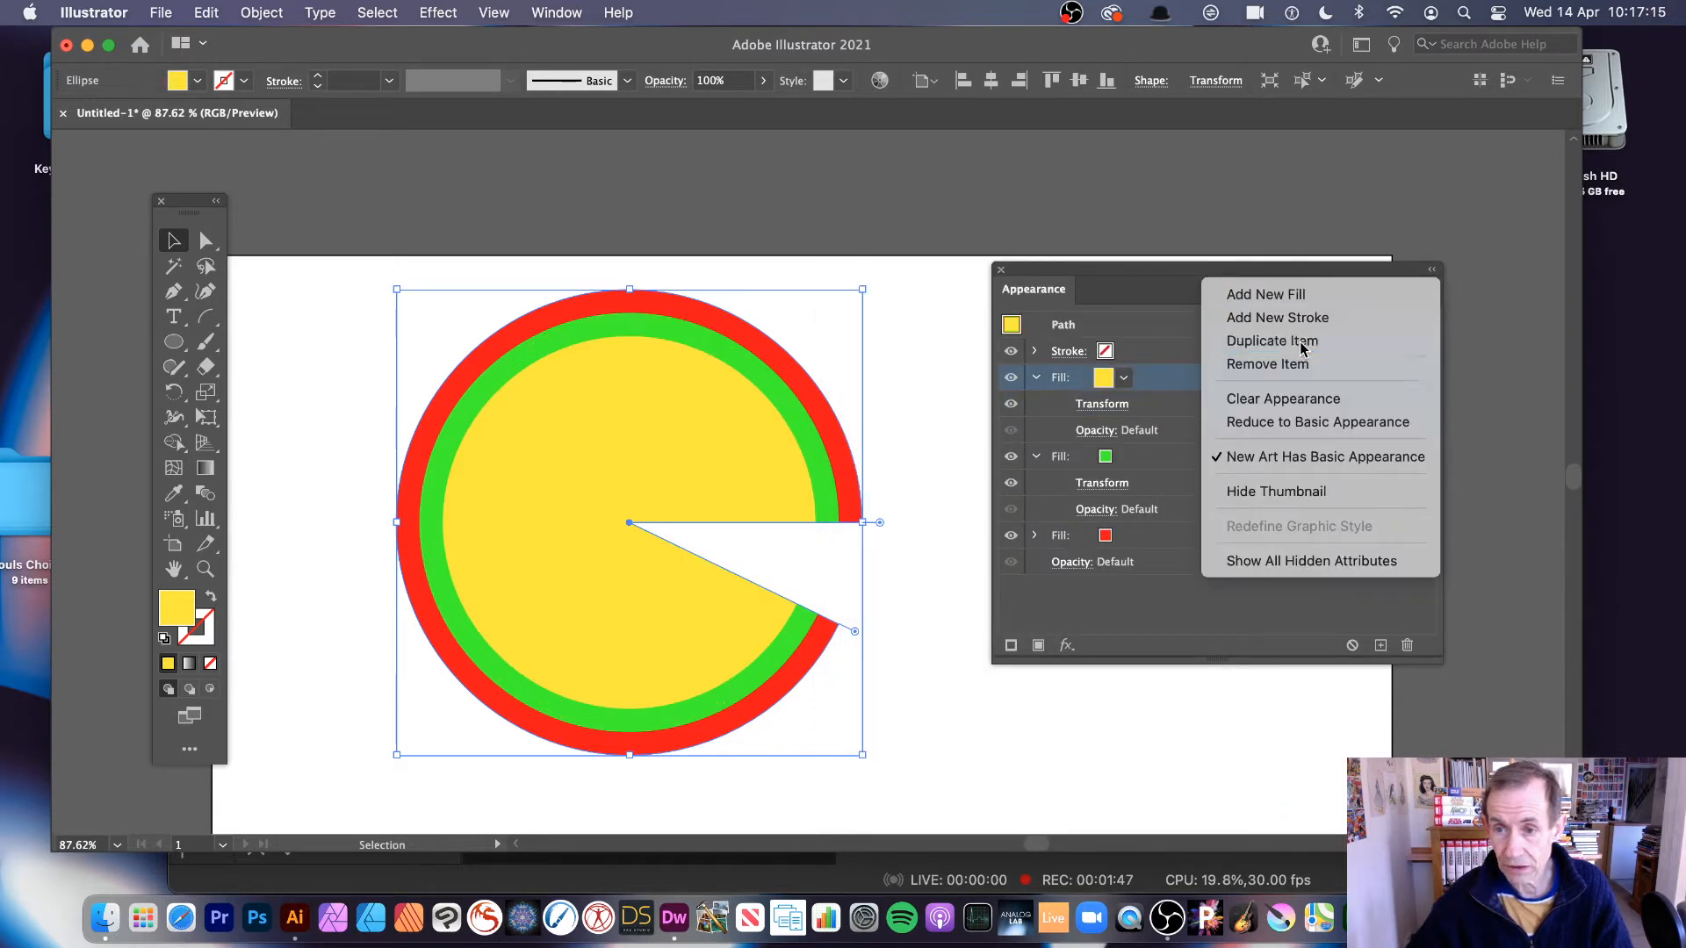
# Step: Duplicate the yellow fill, colour the copy navy, and set its Transform scale to 70%
pyautogui.click(1122, 378)
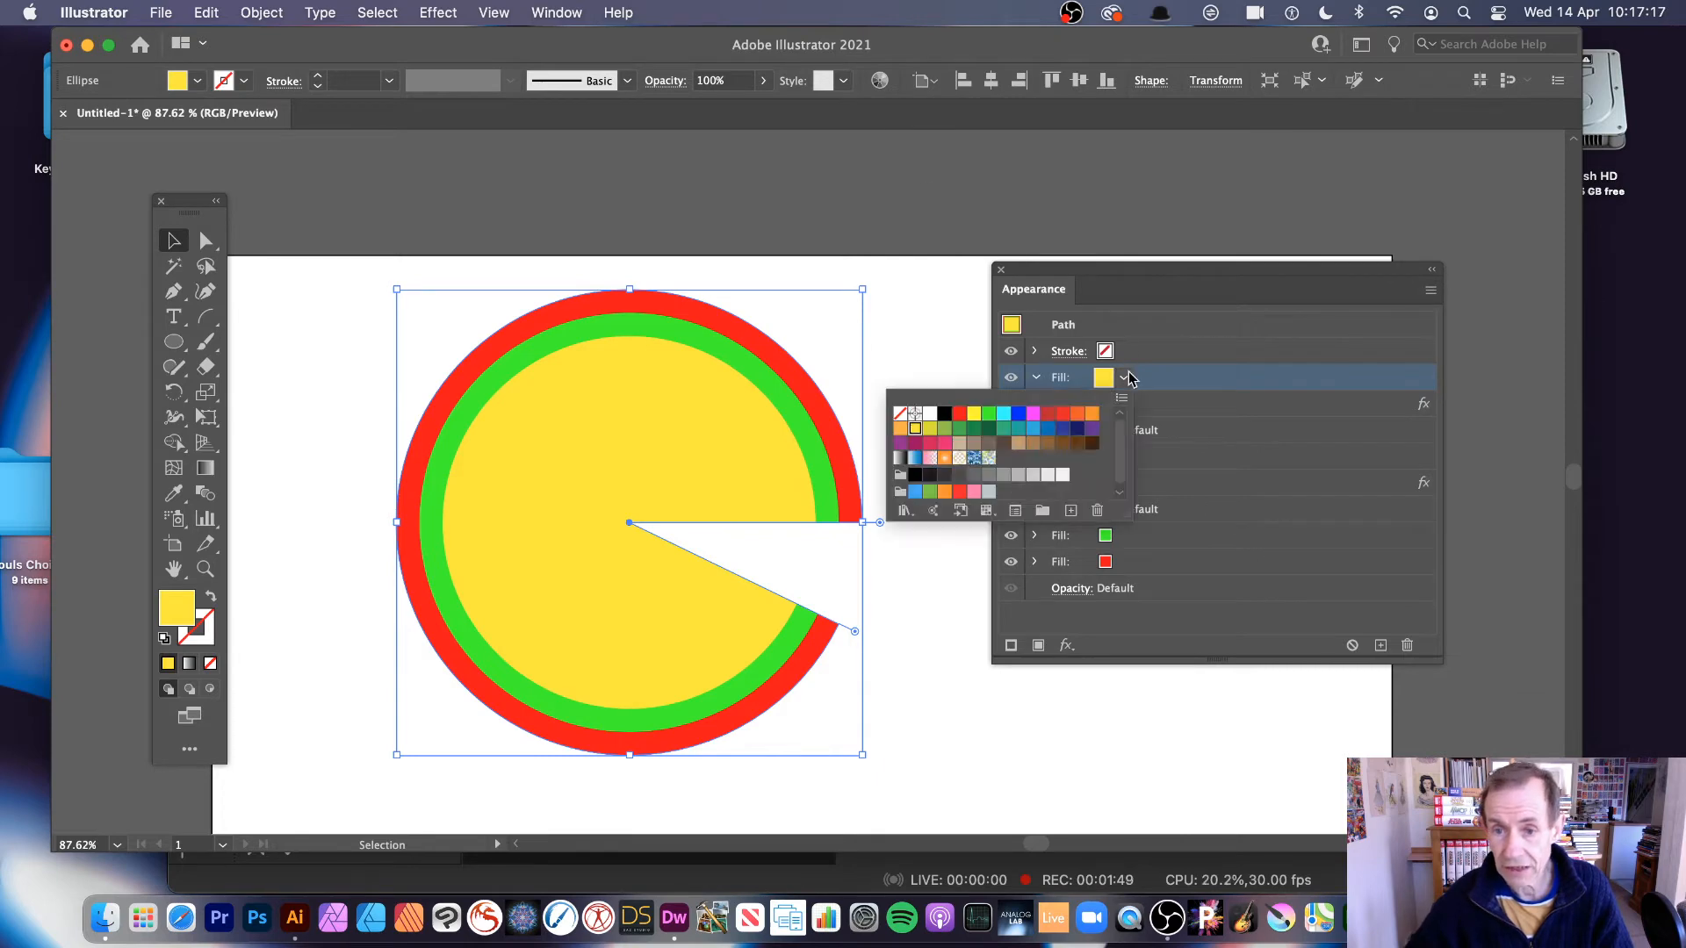
pyautogui.click(1077, 427)
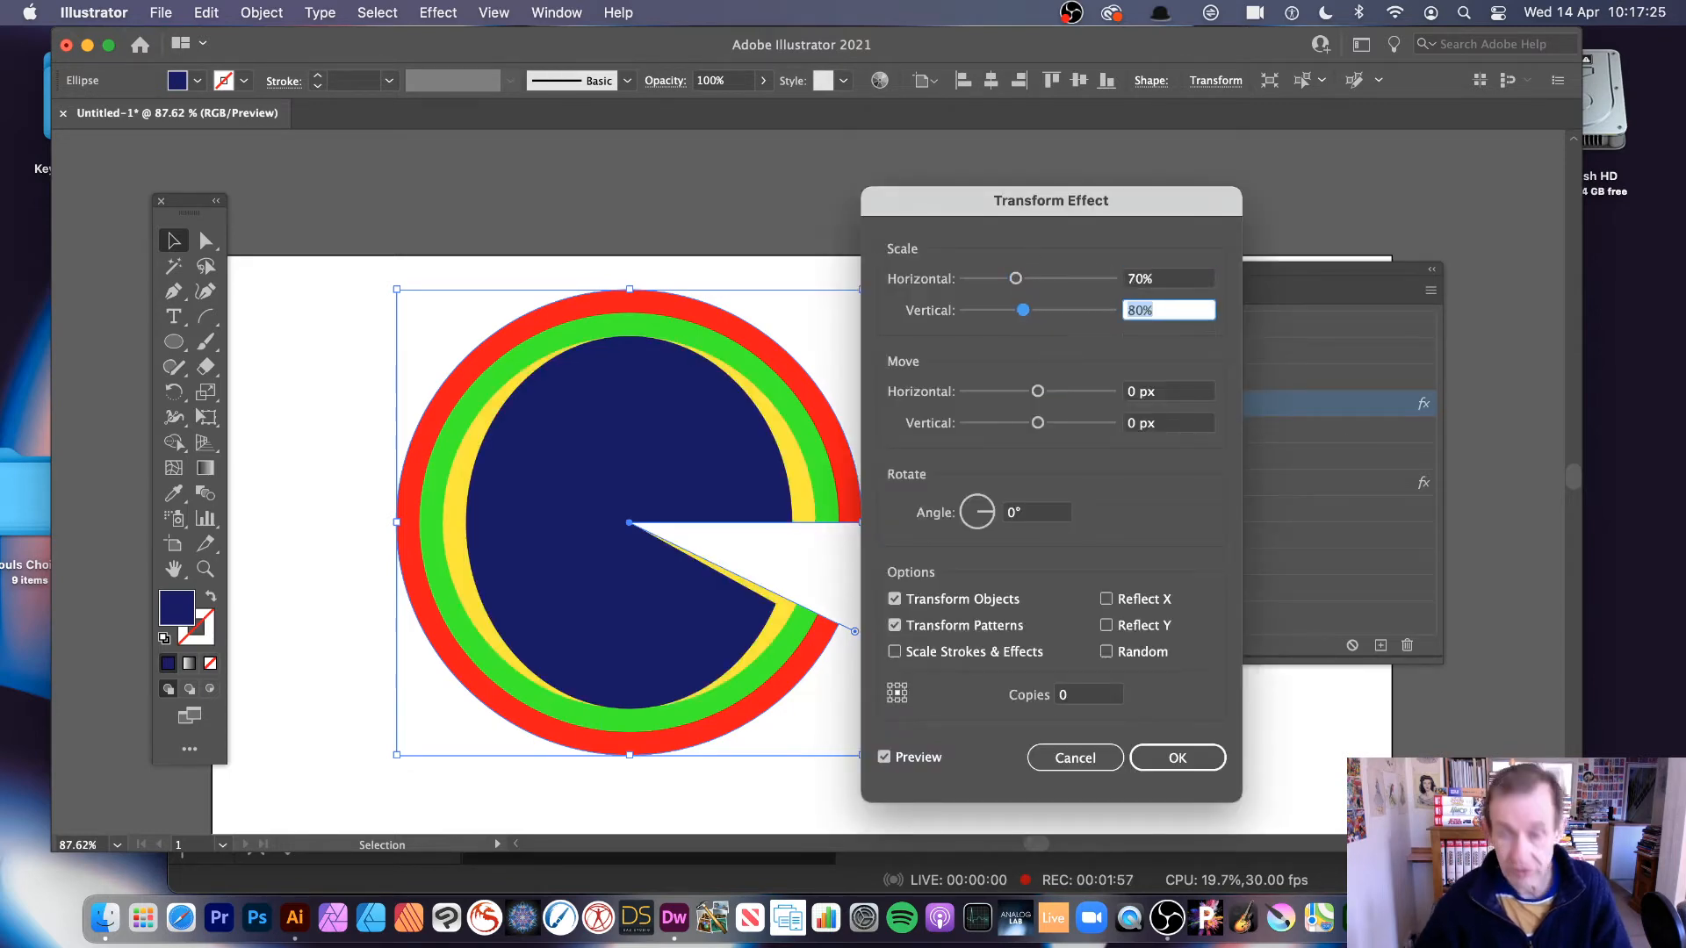
pyautogui.write('70')
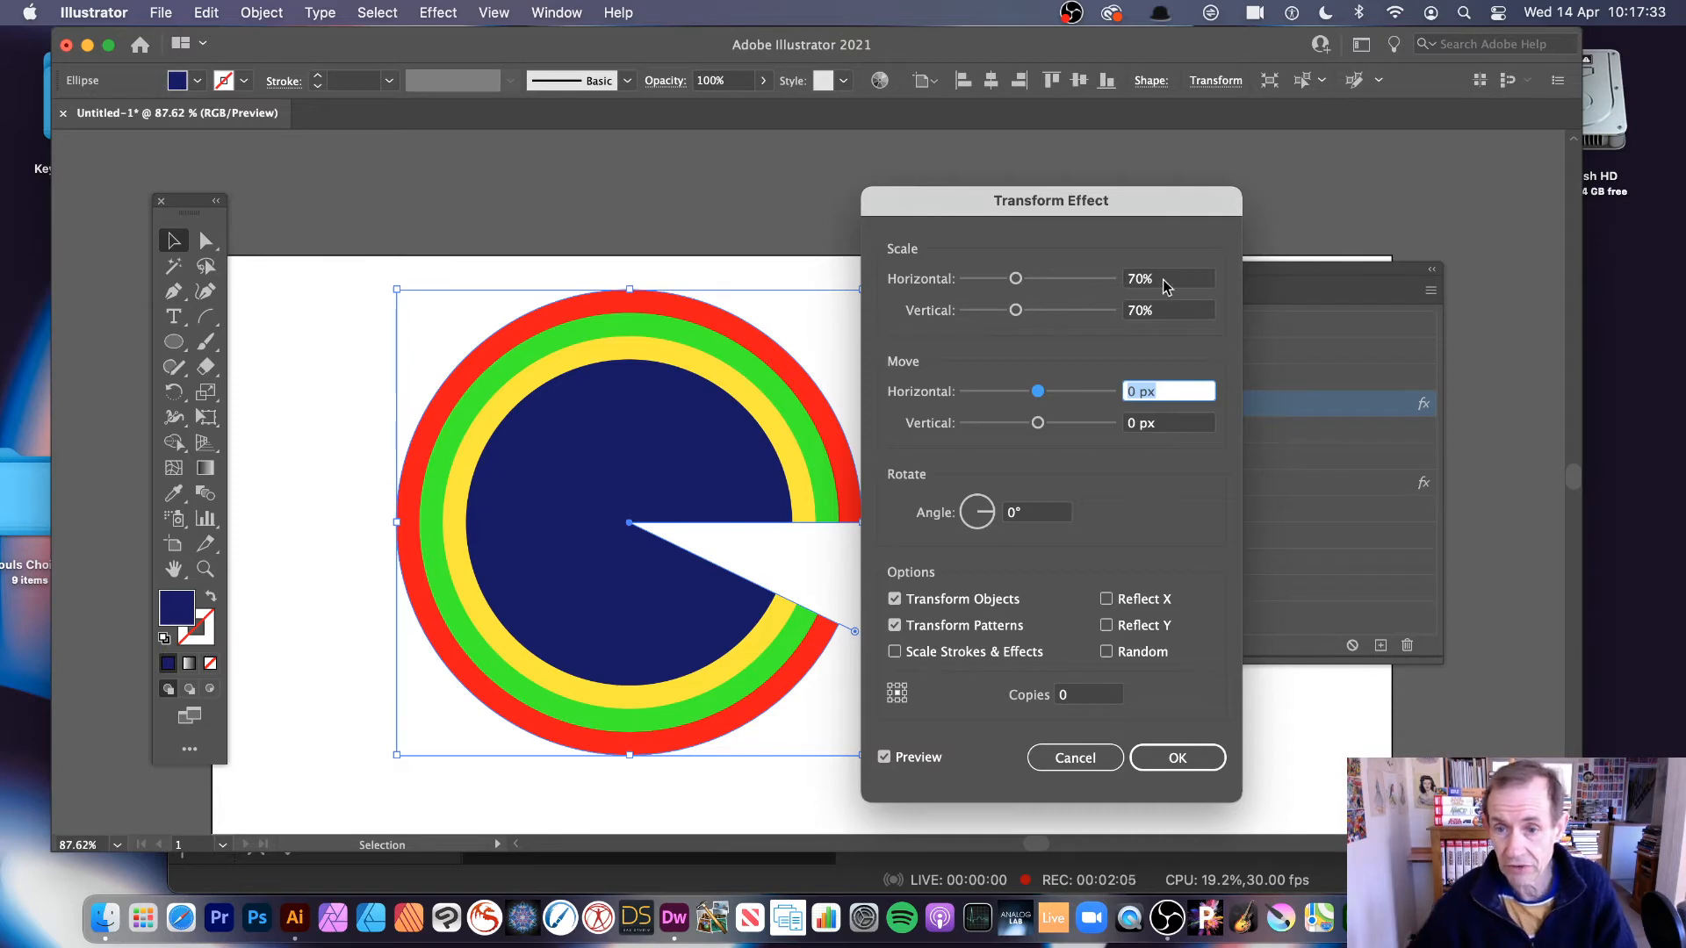
pyautogui.click(1177, 757)
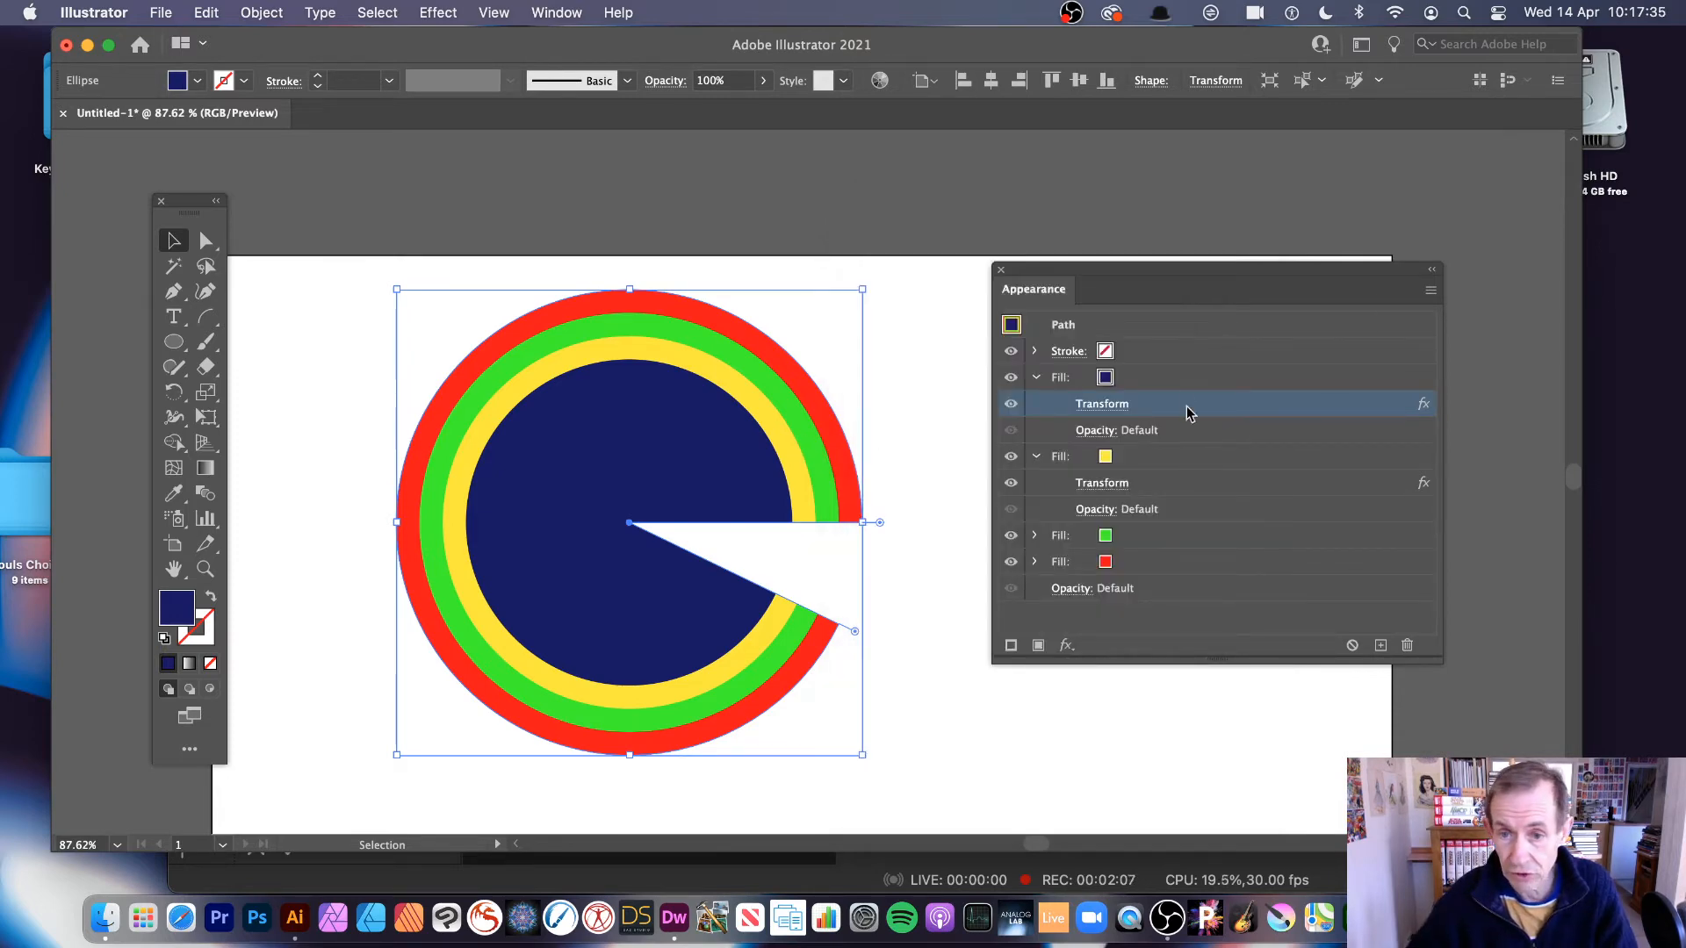
# Step: Reduce the top fill's Transform scale to 65% and switch its swatch to white
pyautogui.click(1431, 289)
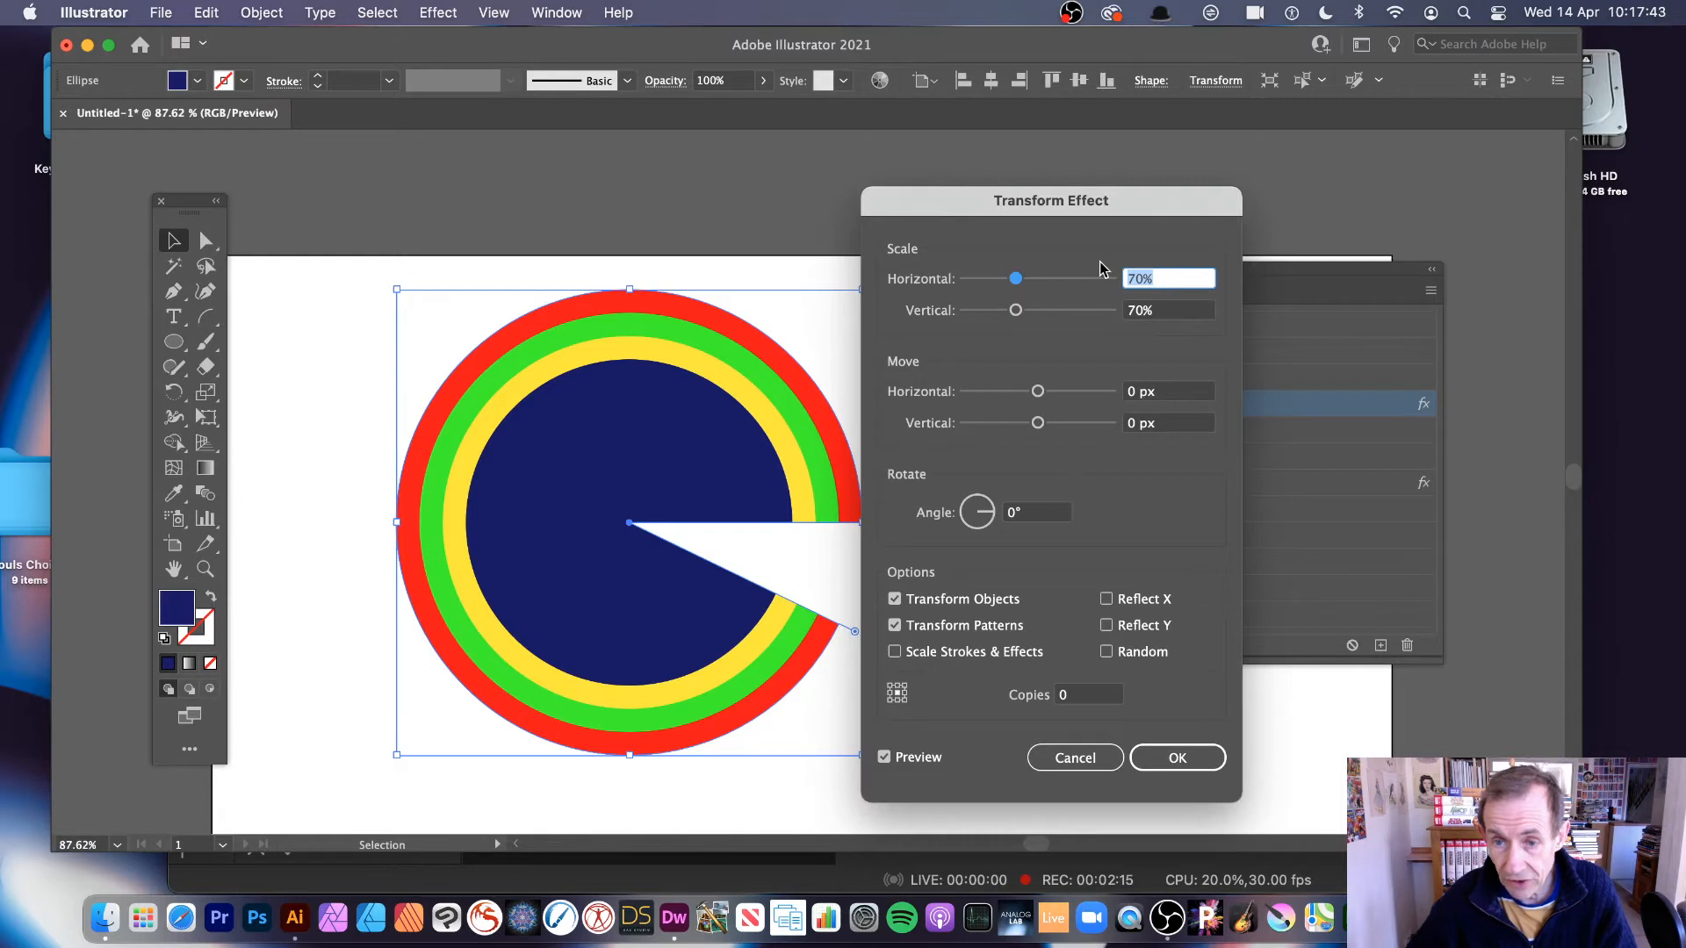
pyautogui.moveTo(1016, 279); pyautogui.dragTo(1011, 278)
pyautogui.write('65')
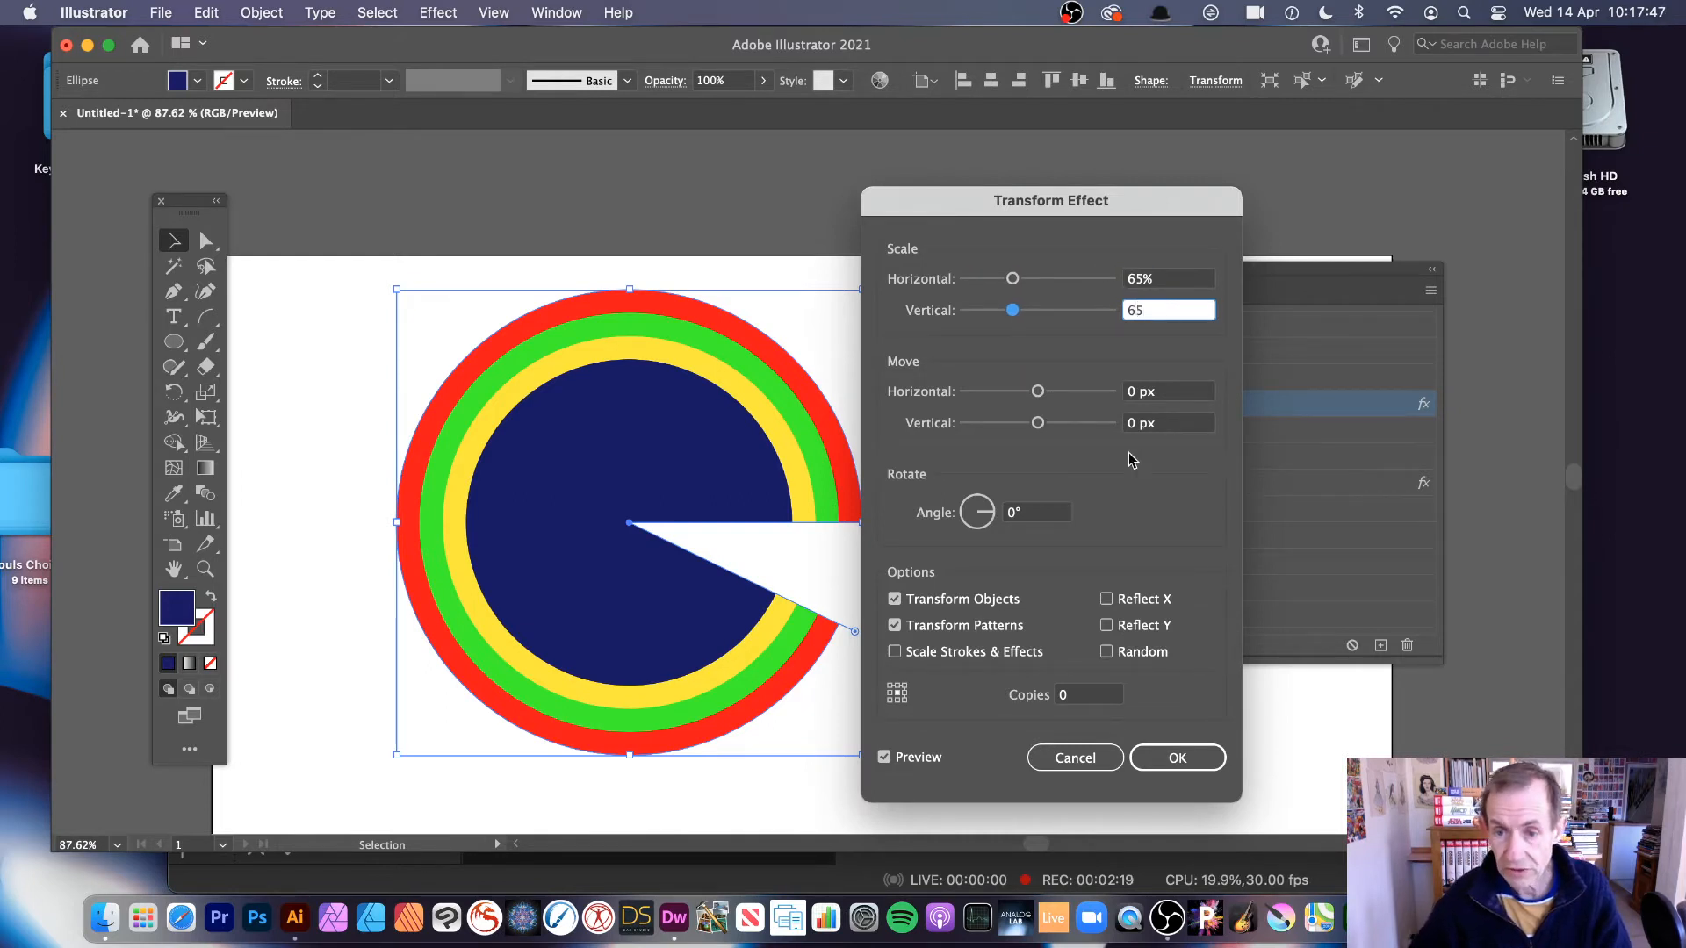
pyautogui.click(1177, 757)
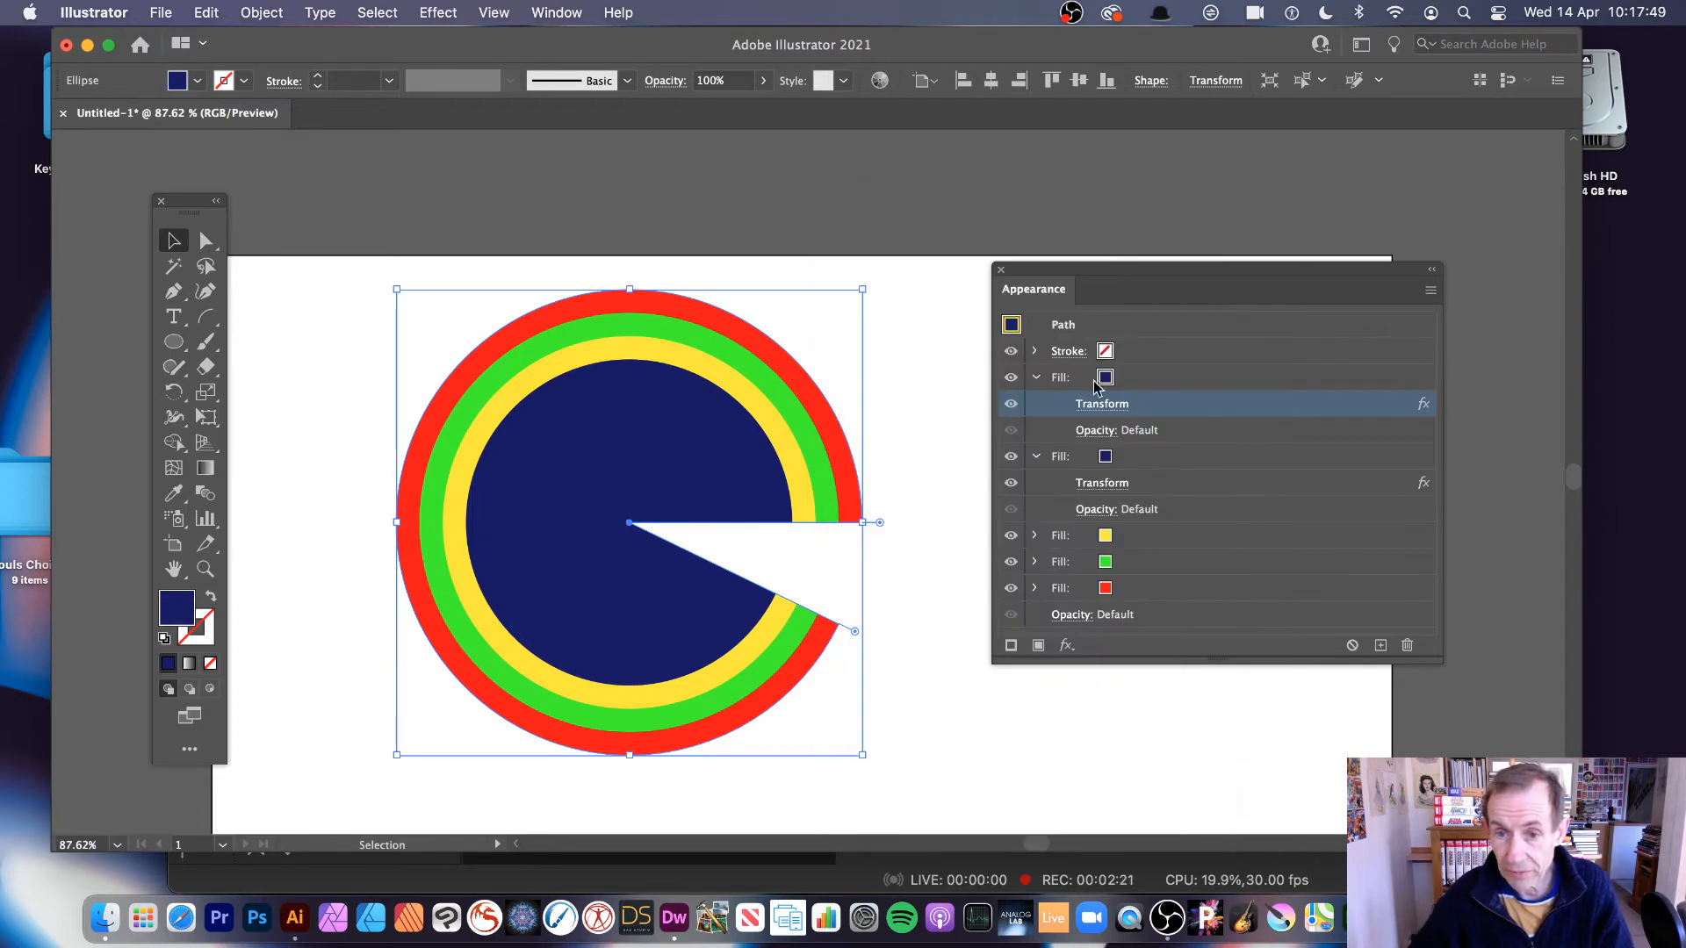
pyautogui.click(1060, 378)
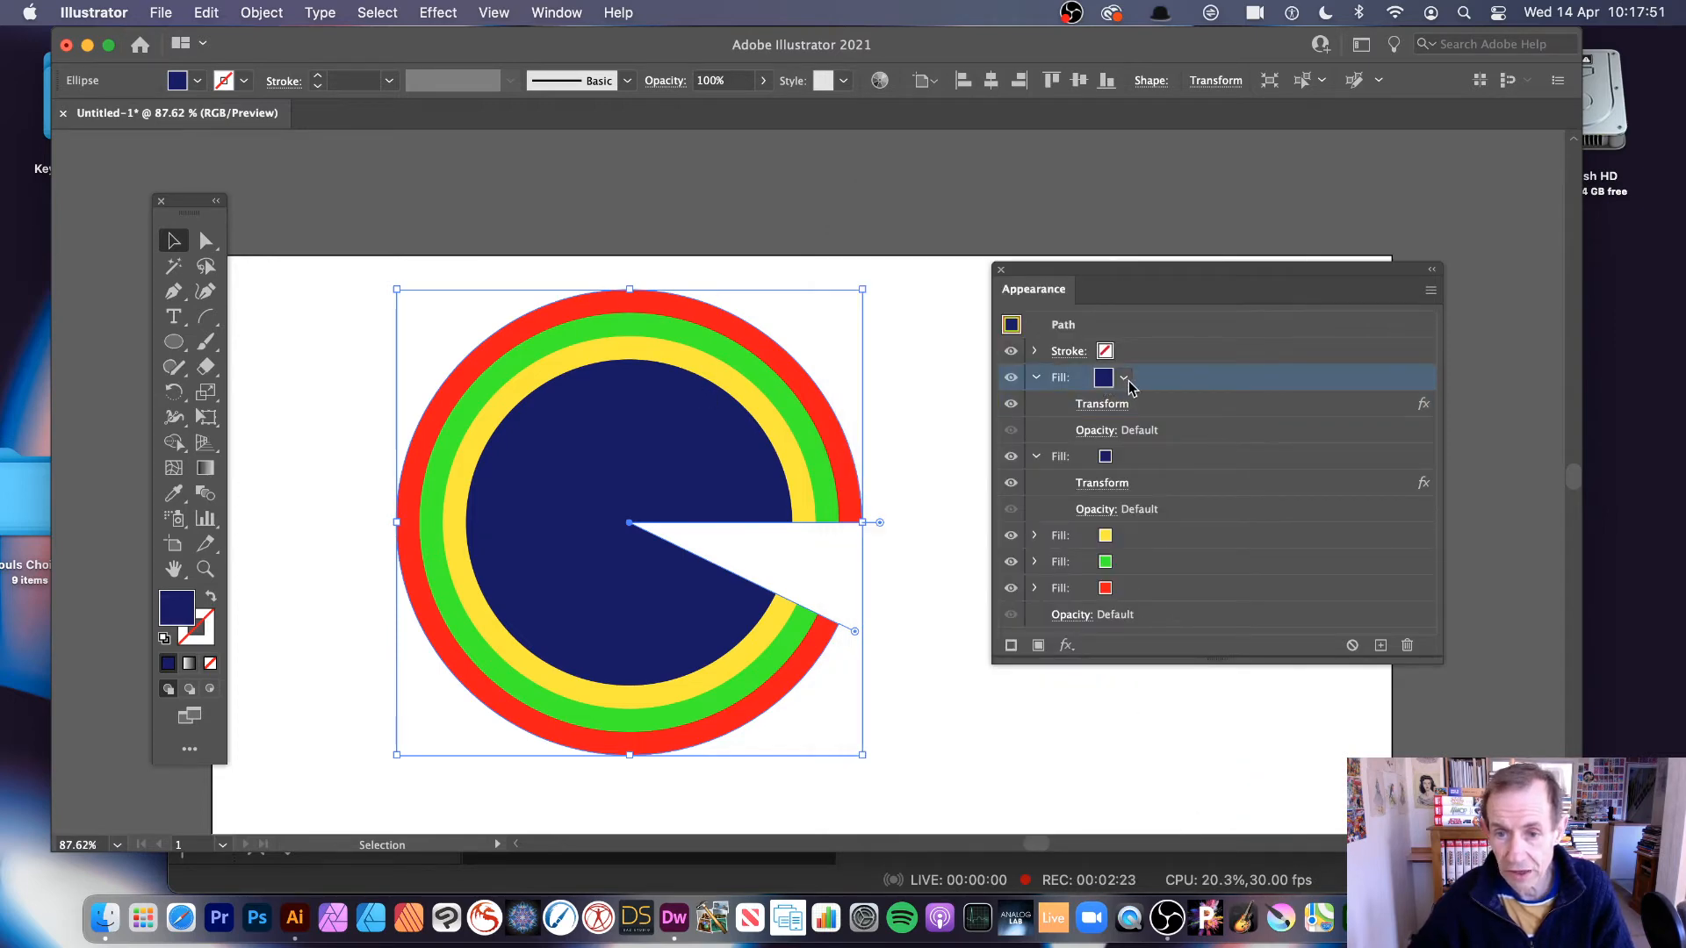
pyautogui.click(1122, 377)
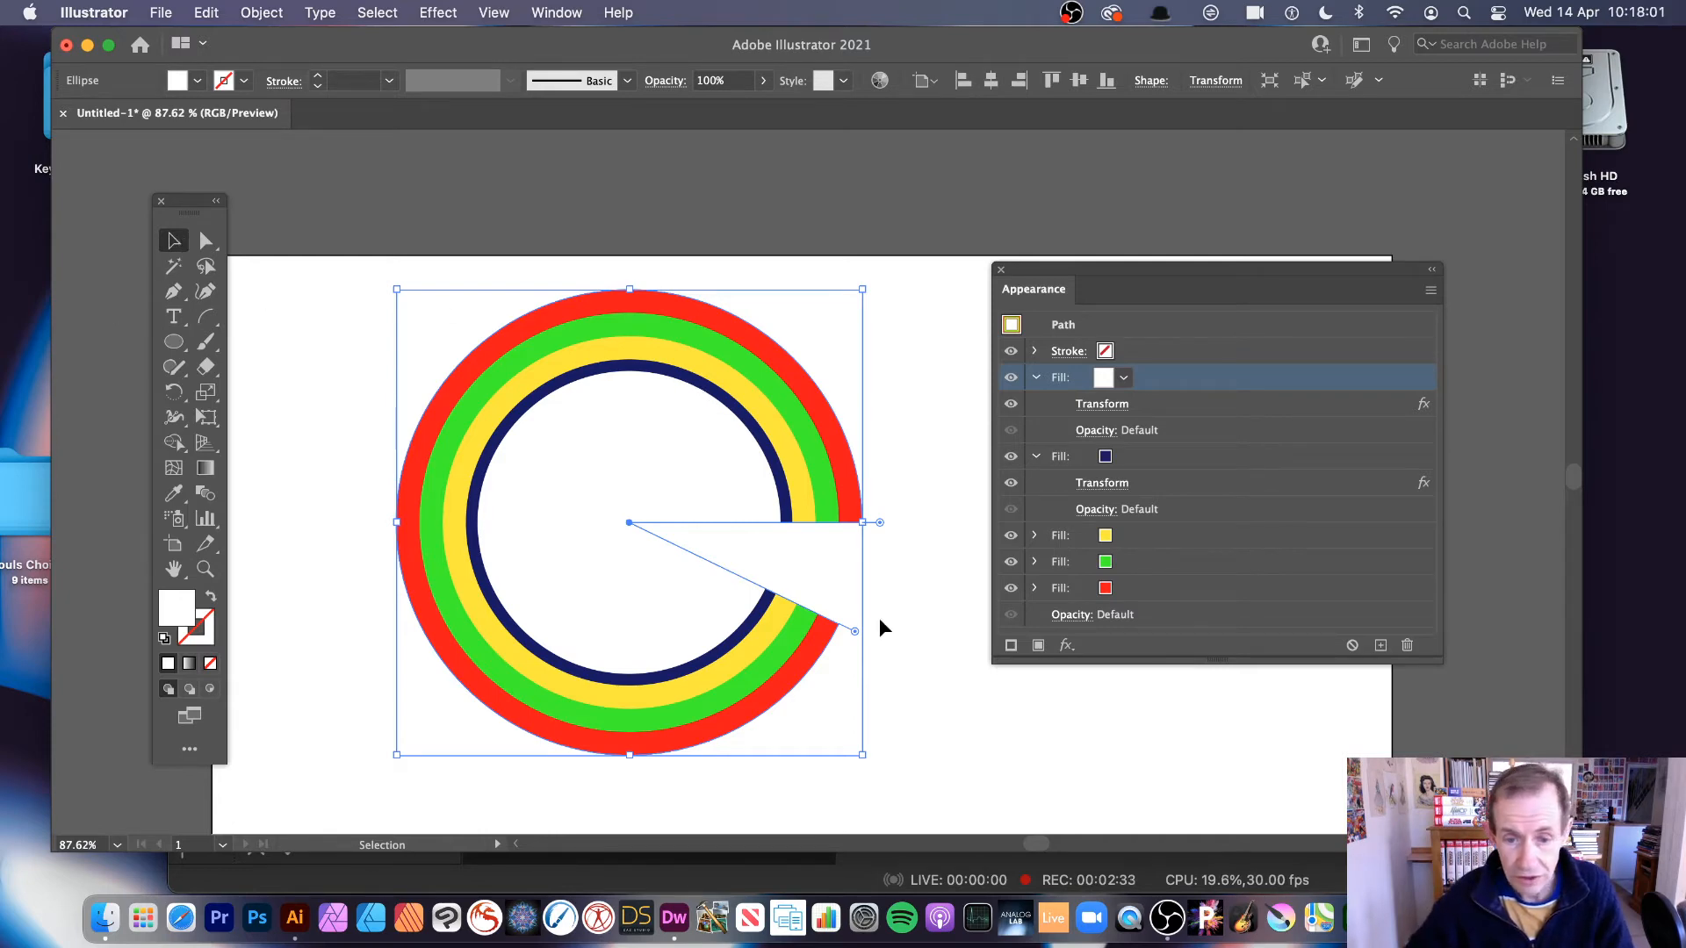
# Step: Drag the pie widget through several angles, settling with the end angle near -48°
pyautogui.moveTo(855, 632); pyautogui.dragTo(404, 627)
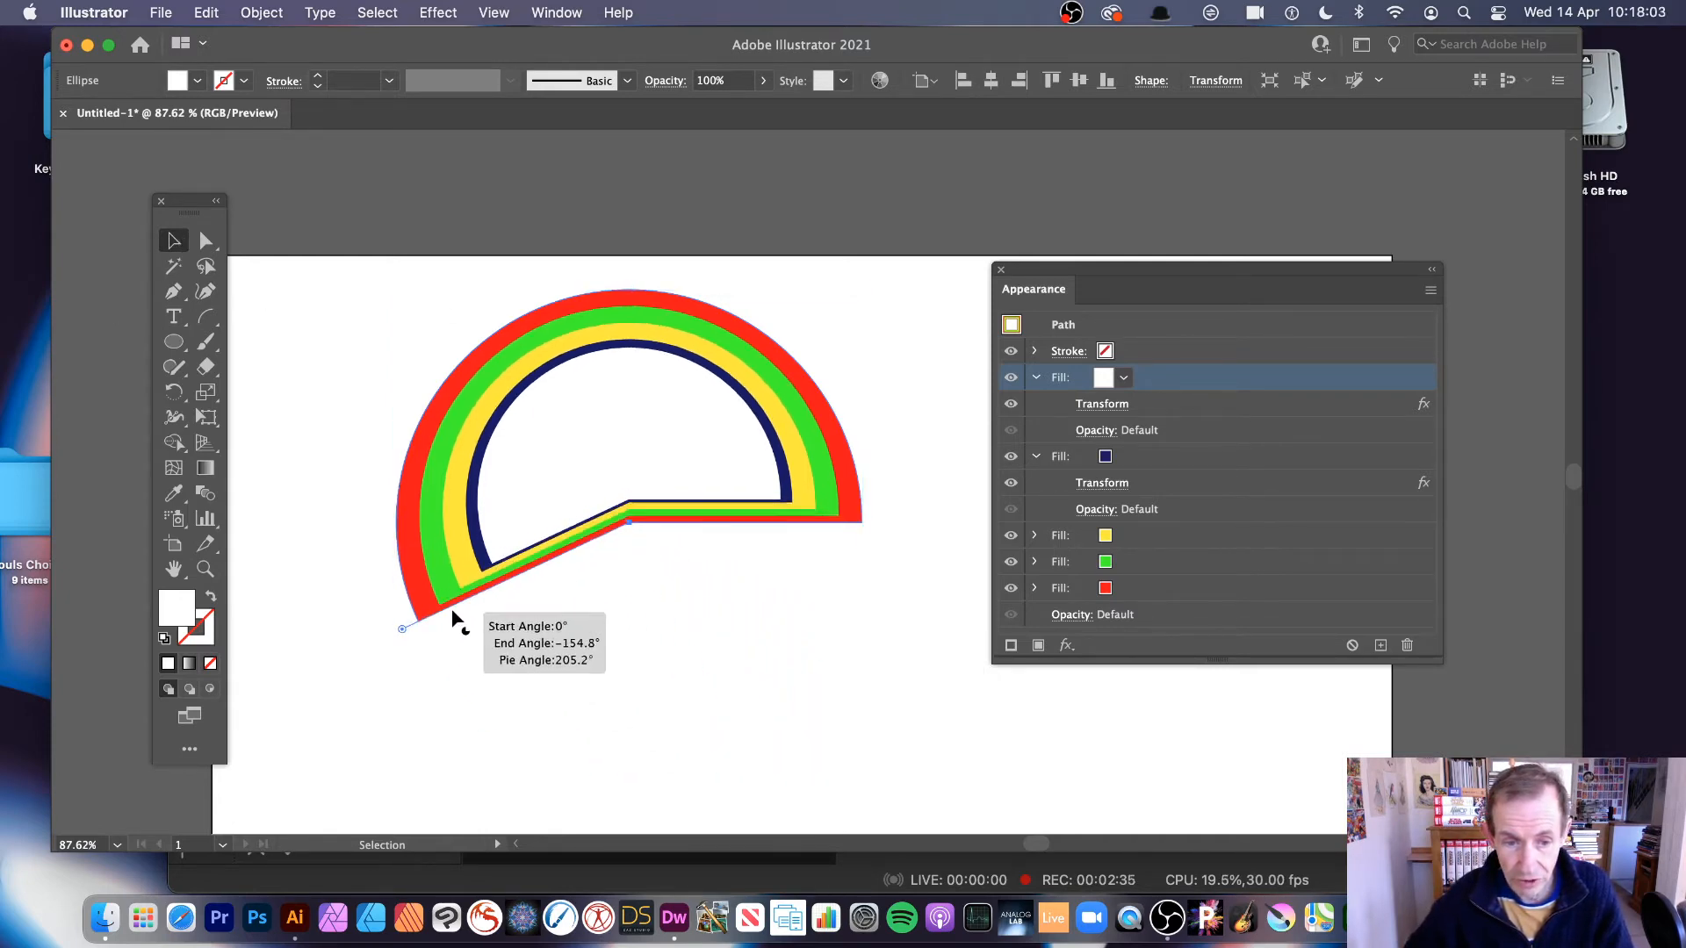
pyautogui.moveTo(406, 627); pyautogui.dragTo(634, 425)
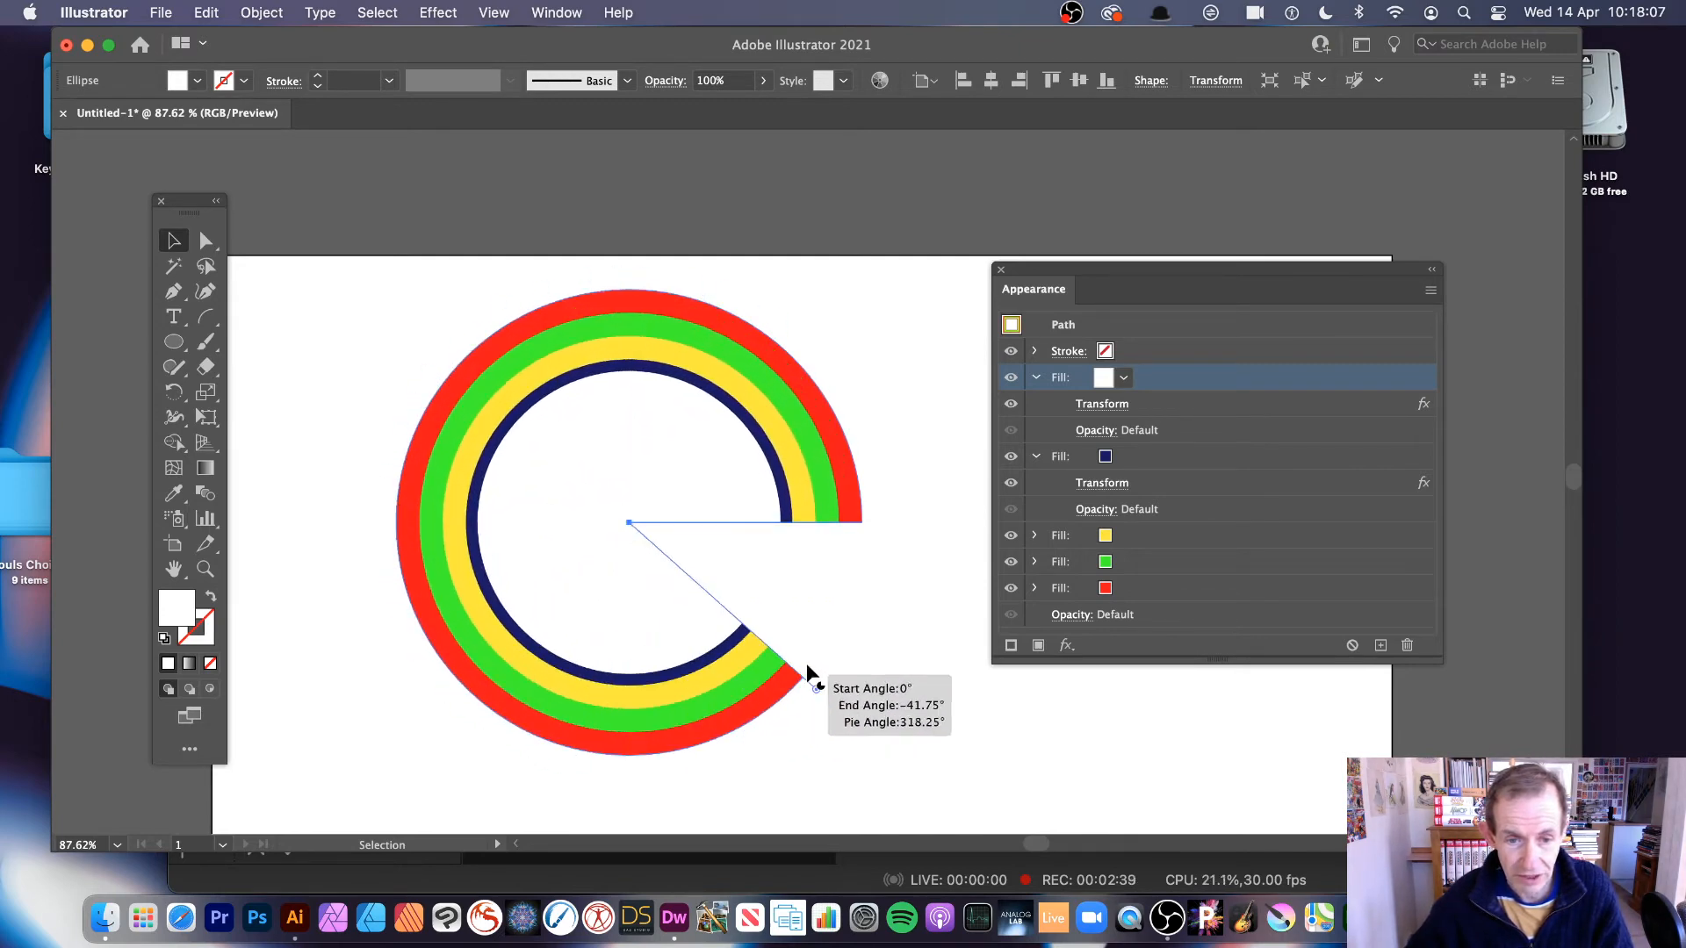
pyautogui.moveTo(812, 677); pyautogui.dragTo(401, 431)
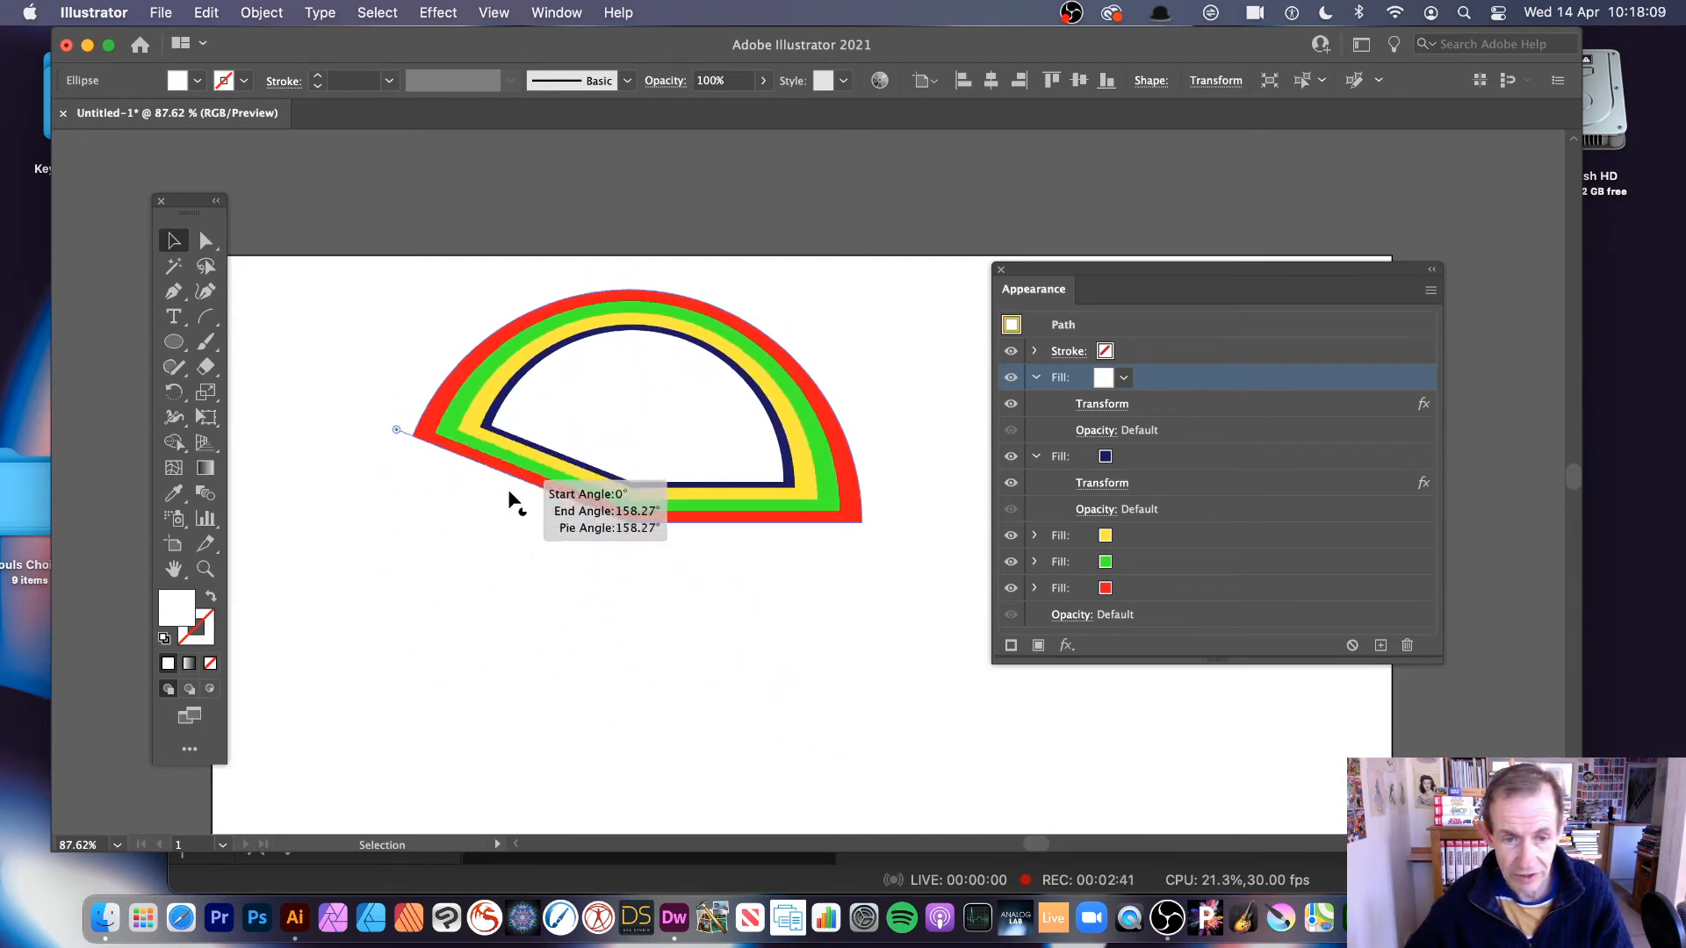
pyautogui.moveTo(400, 430); pyautogui.dragTo(740, 746)
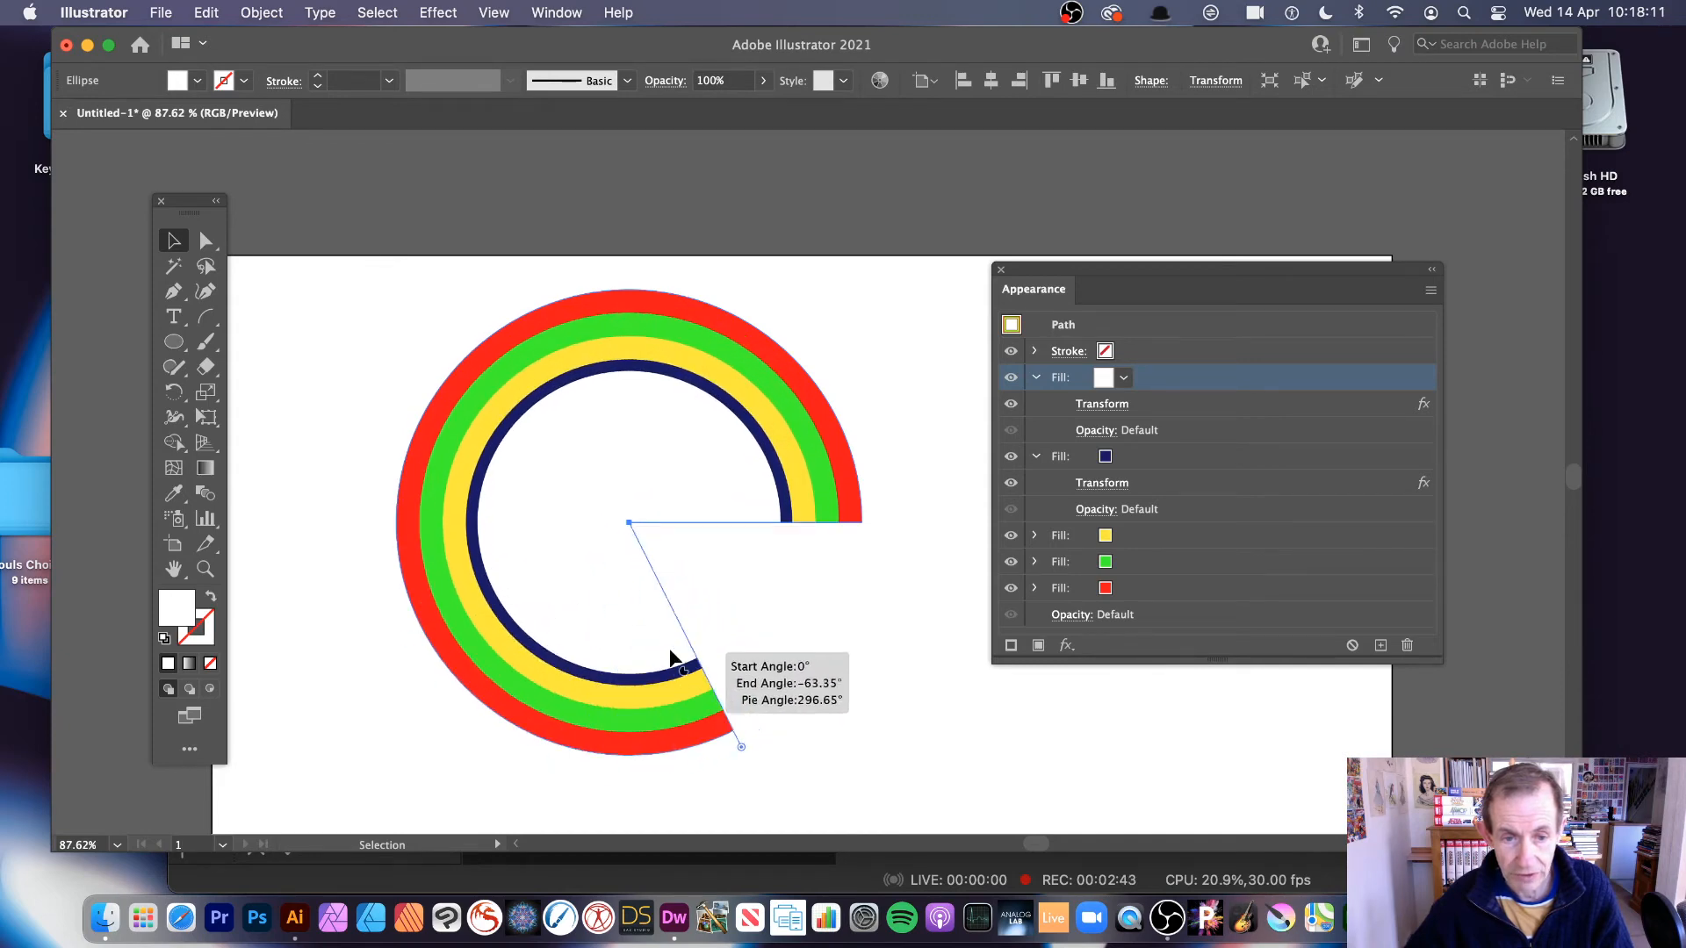
pyautogui.moveTo(740, 747); pyautogui.dragTo(815, 355)
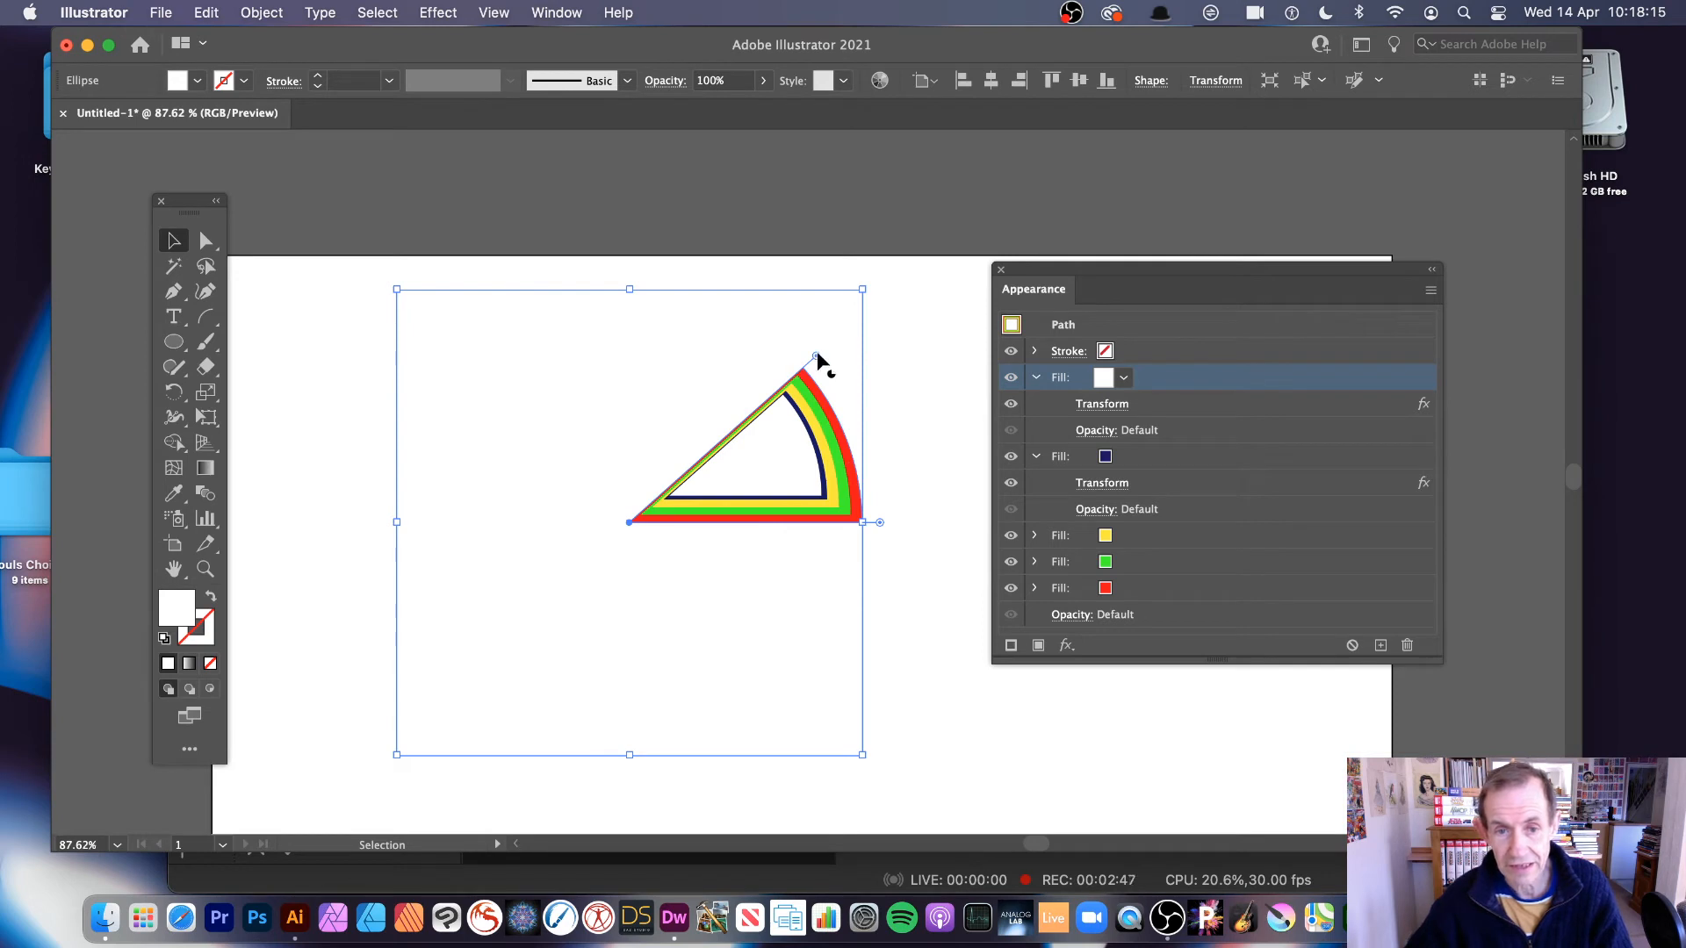
pyautogui.moveTo(814, 360); pyautogui.dragTo(640, 769)
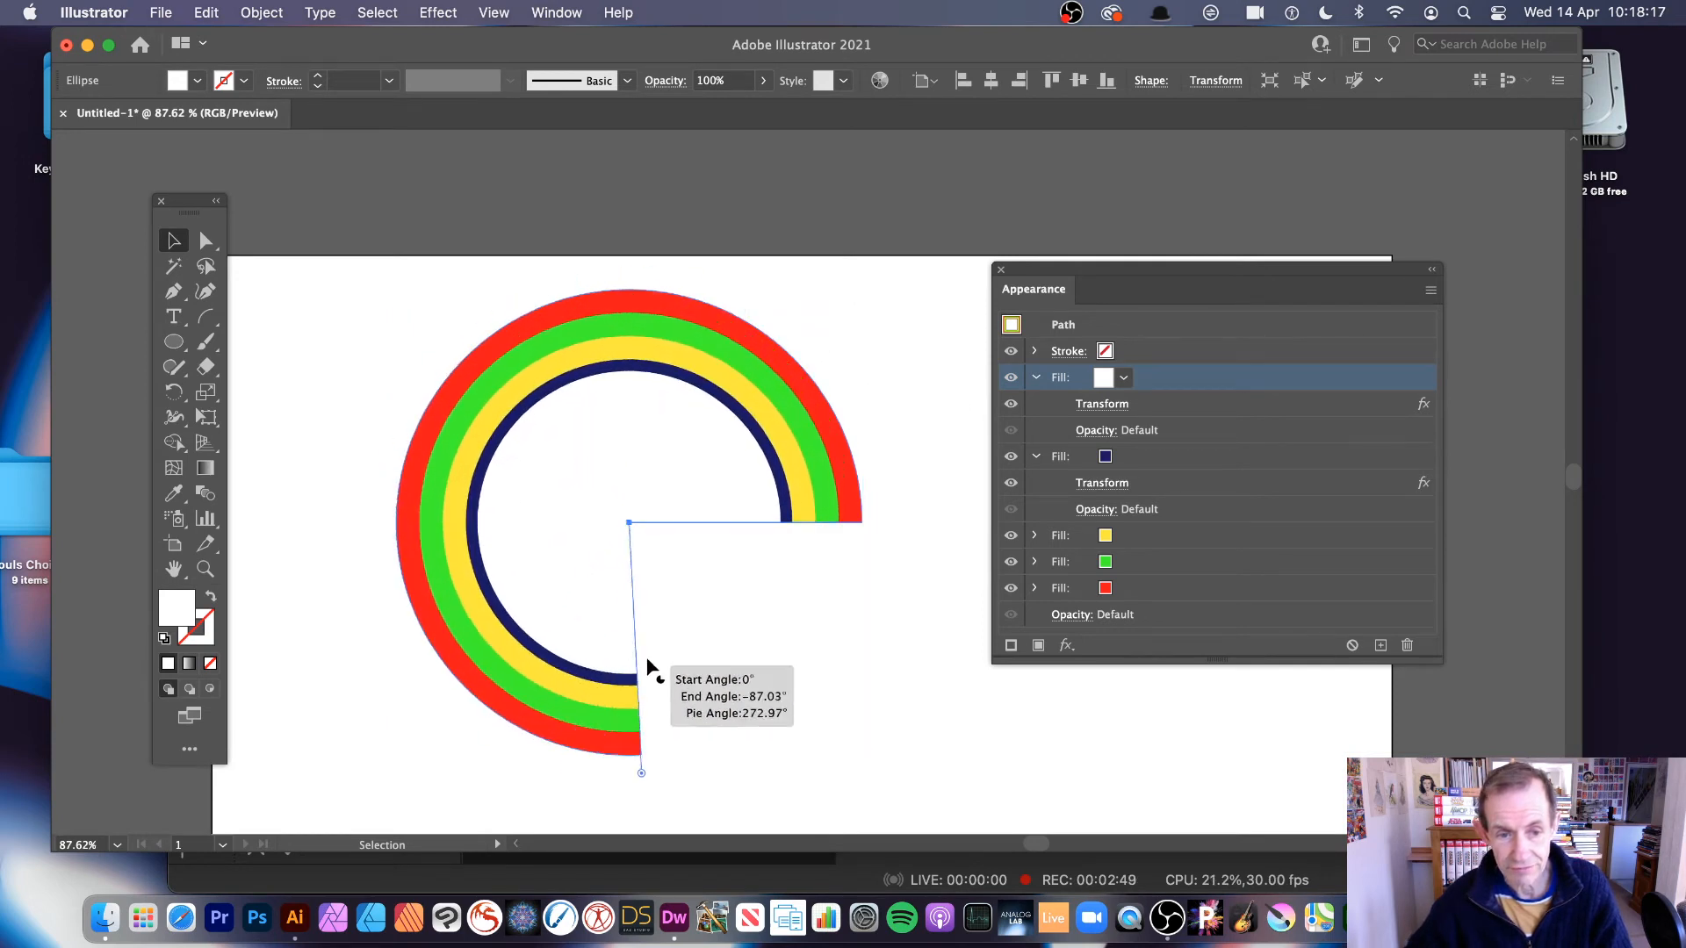
pyautogui.moveTo(640, 771); pyautogui.dragTo(796, 709)
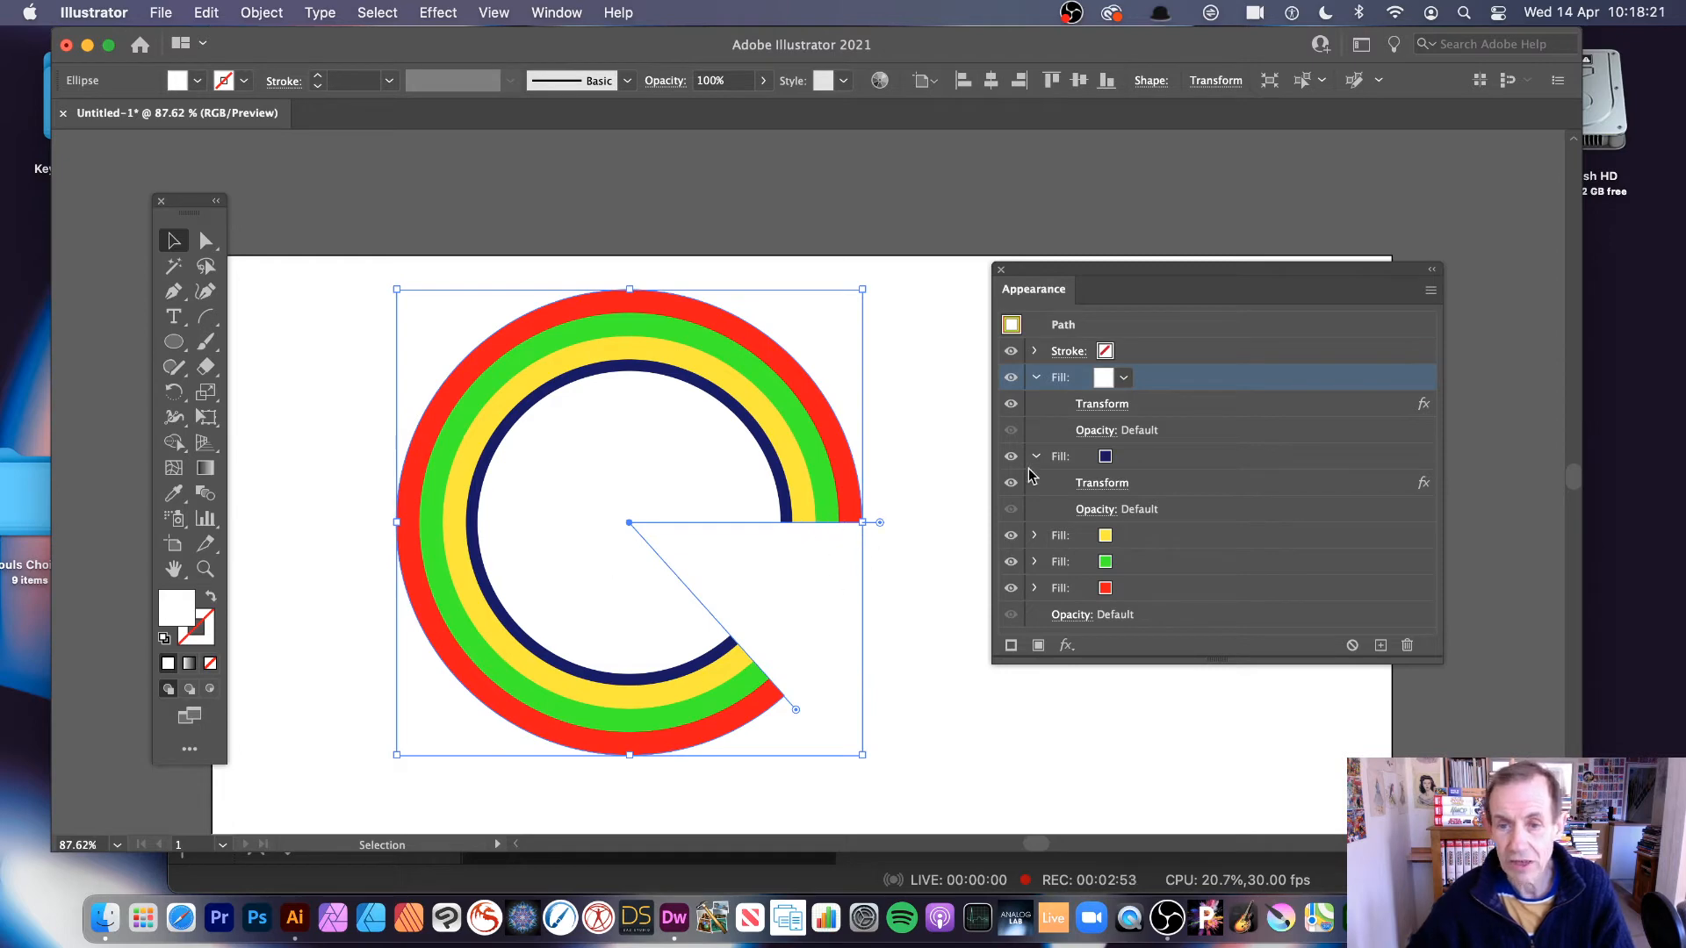
pyautogui.moveTo(1134, 542)
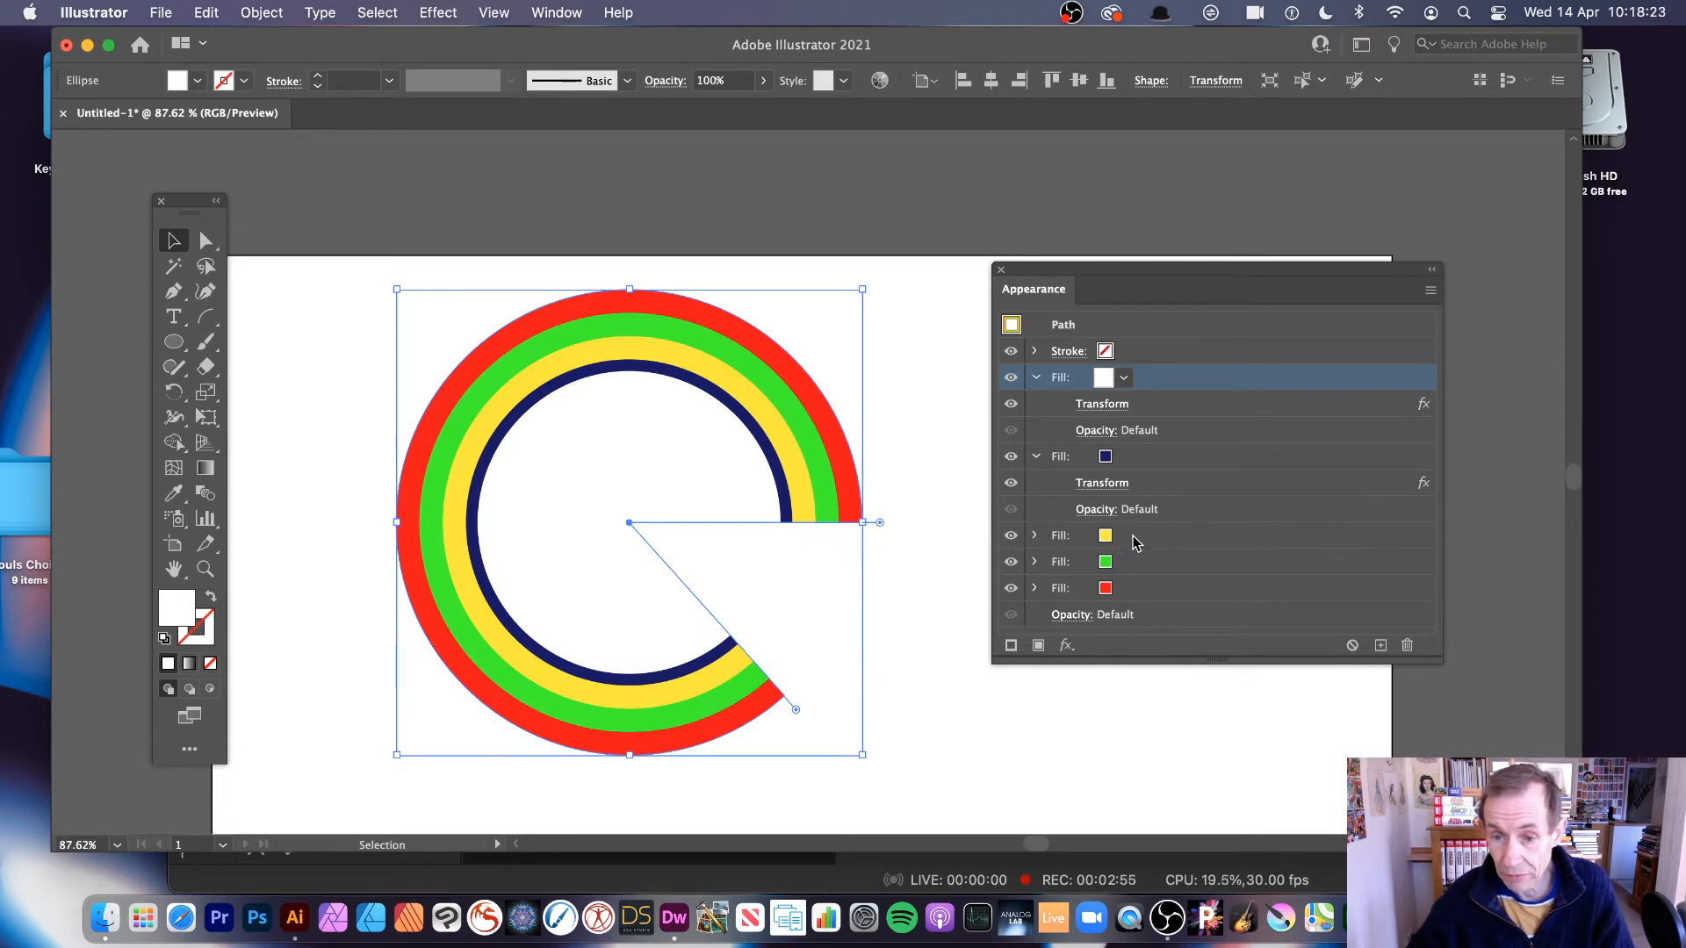
# Step: Apply a Gaussian Blur with a radius of about 16 px to the yellow fill
pyautogui.click(1059, 536)
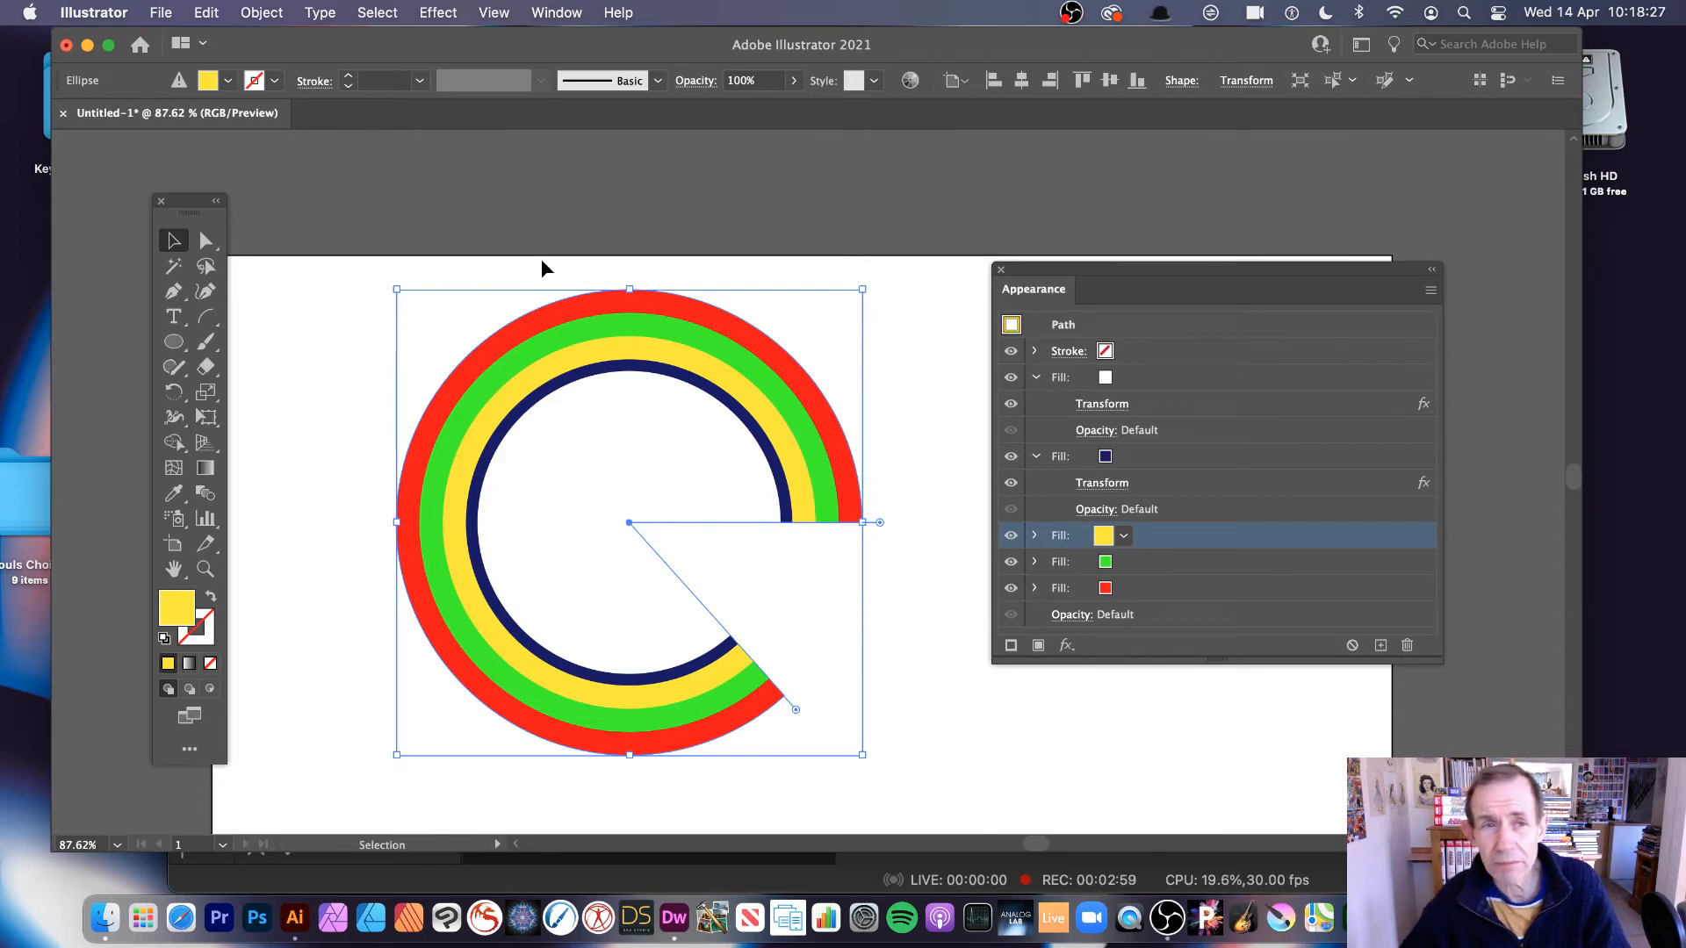
pyautogui.click(437, 11)
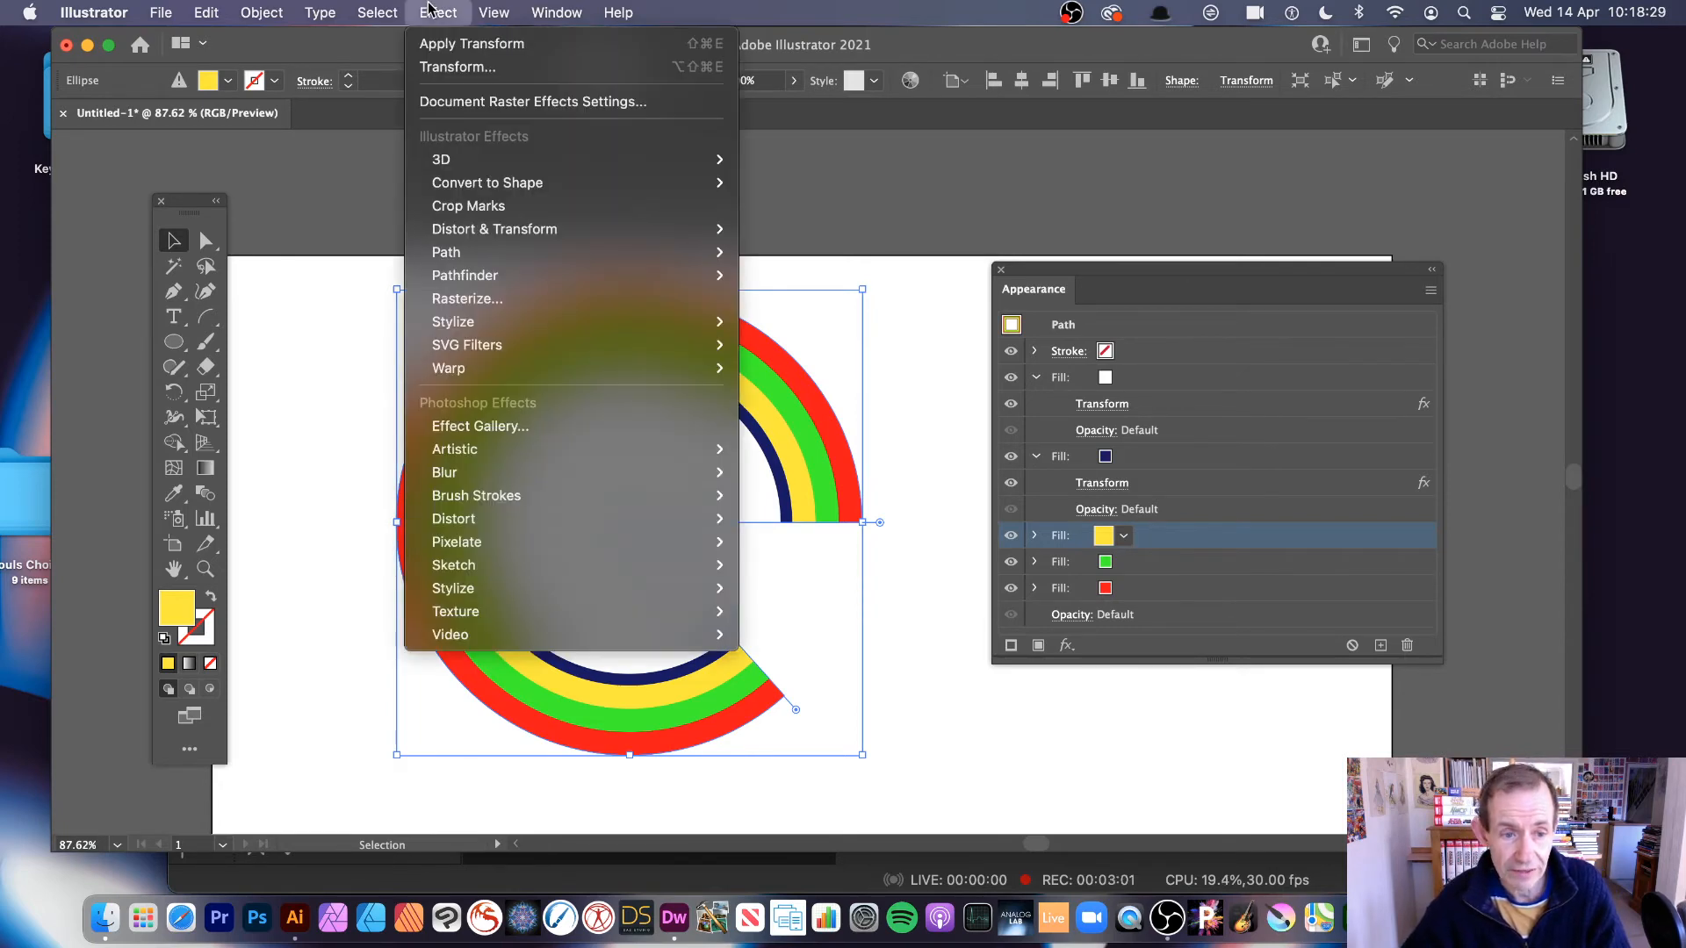
pyautogui.moveTo(445, 473)
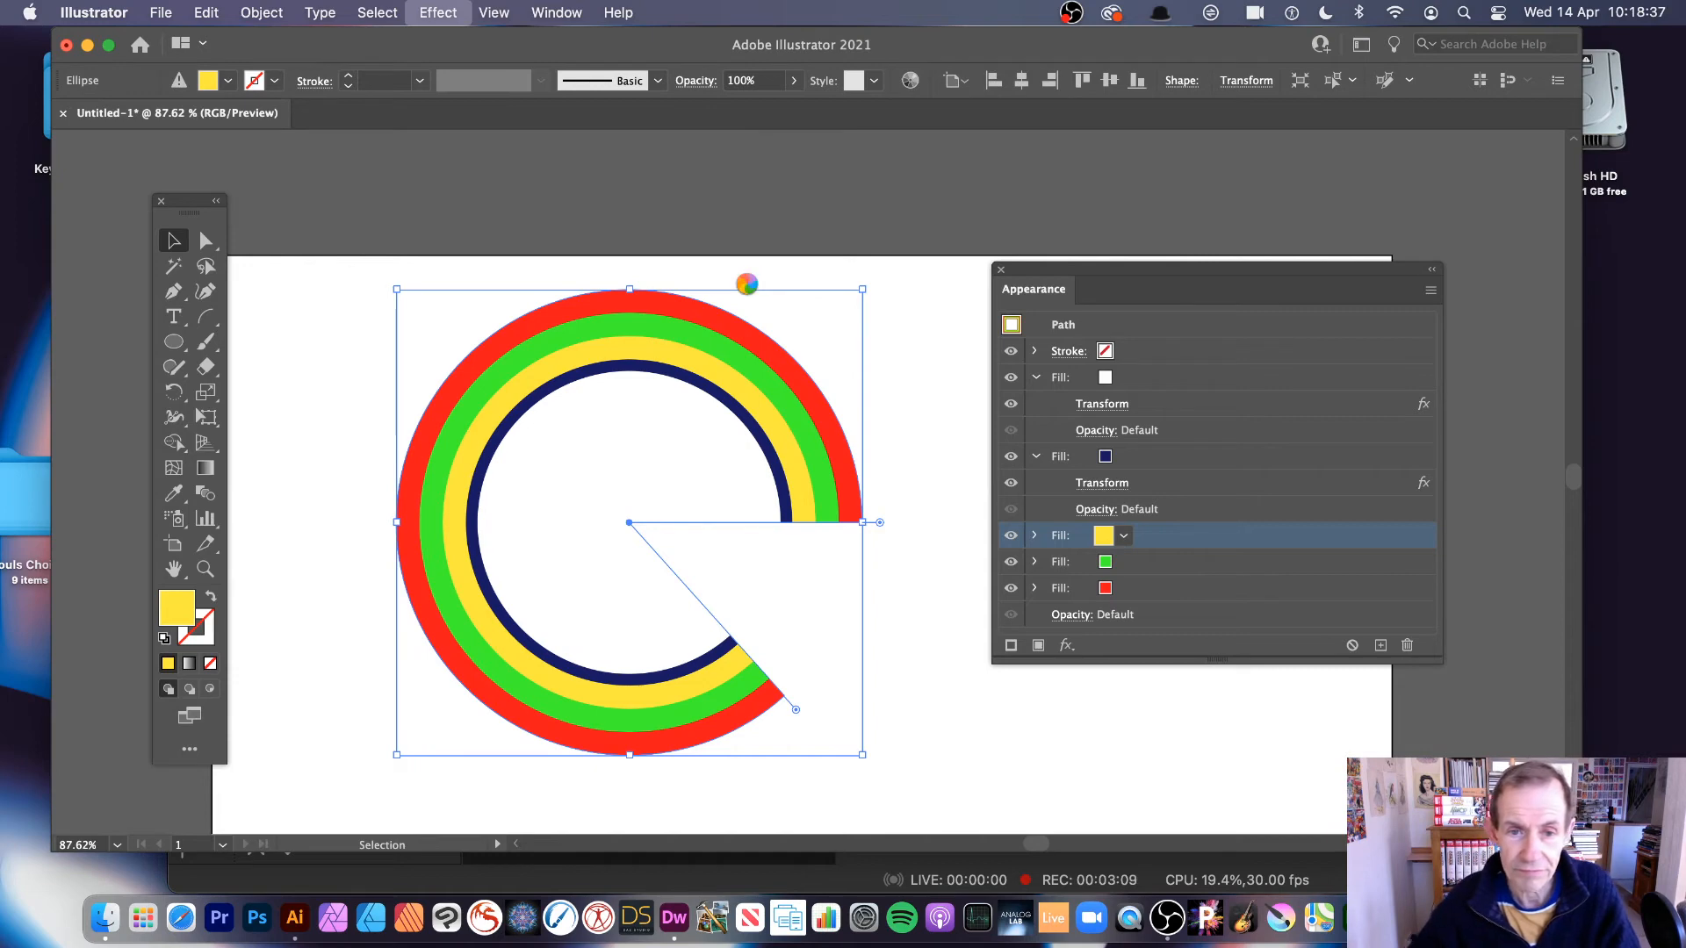
pyautogui.click(436, 11)
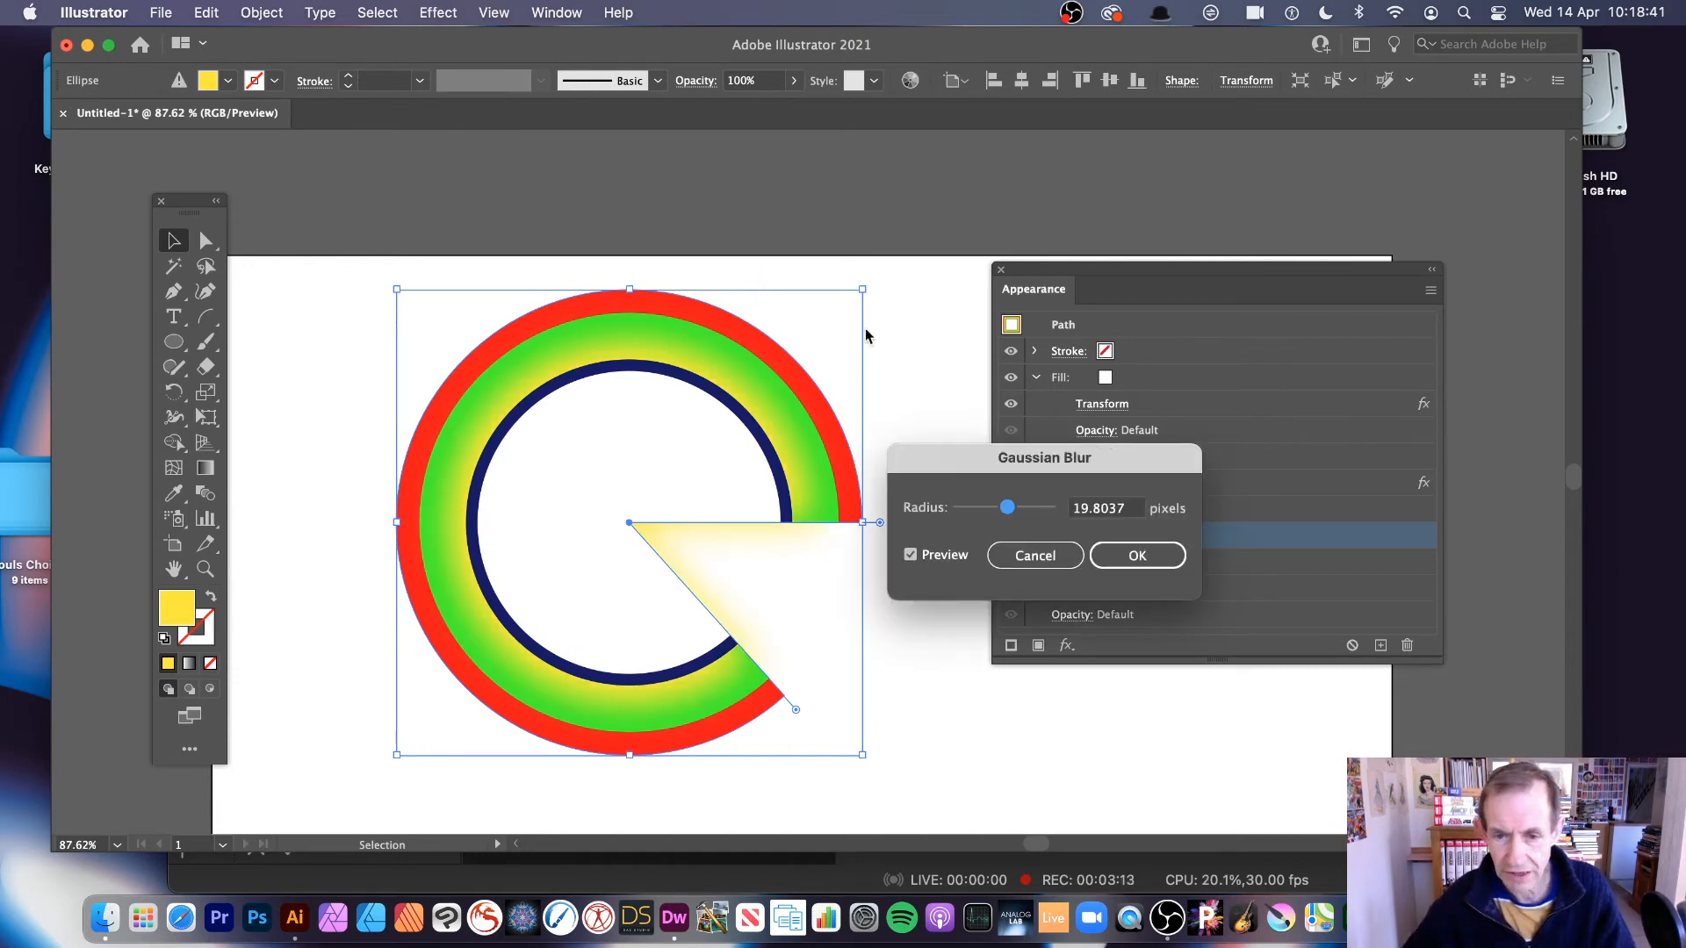
pyautogui.moveTo(1006, 506); pyautogui.dragTo(1008, 508)
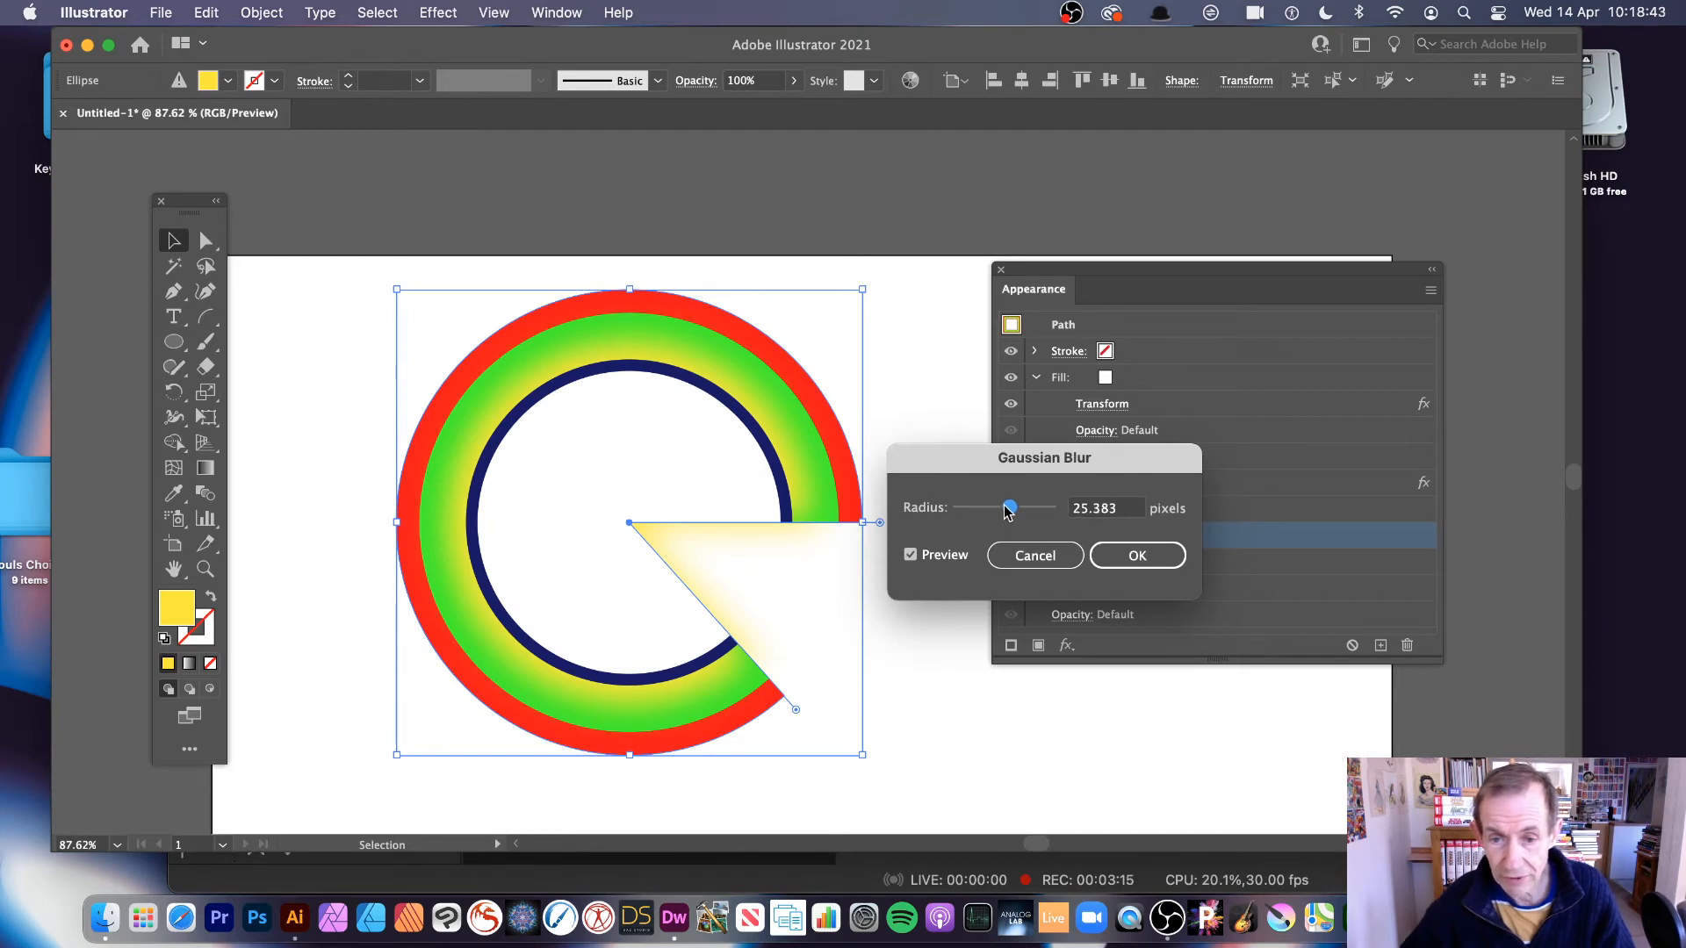
pyautogui.moveTo(1009, 507); pyautogui.dragTo(988, 508)
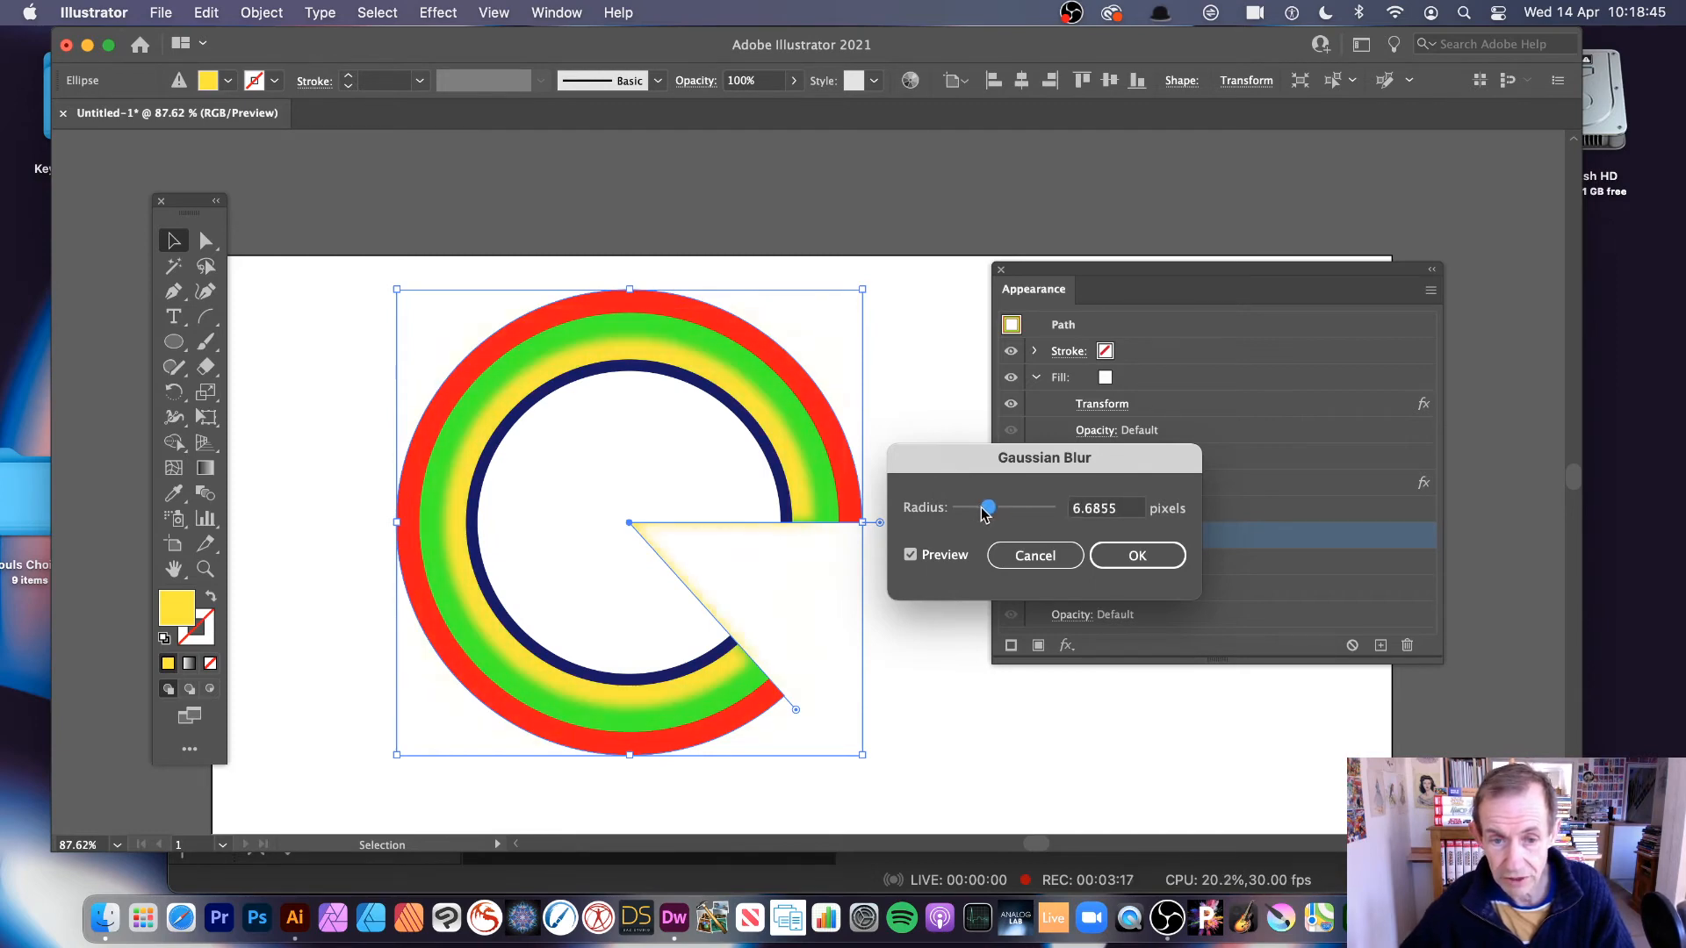
pyautogui.moveTo(988, 507); pyautogui.dragTo(1003, 507)
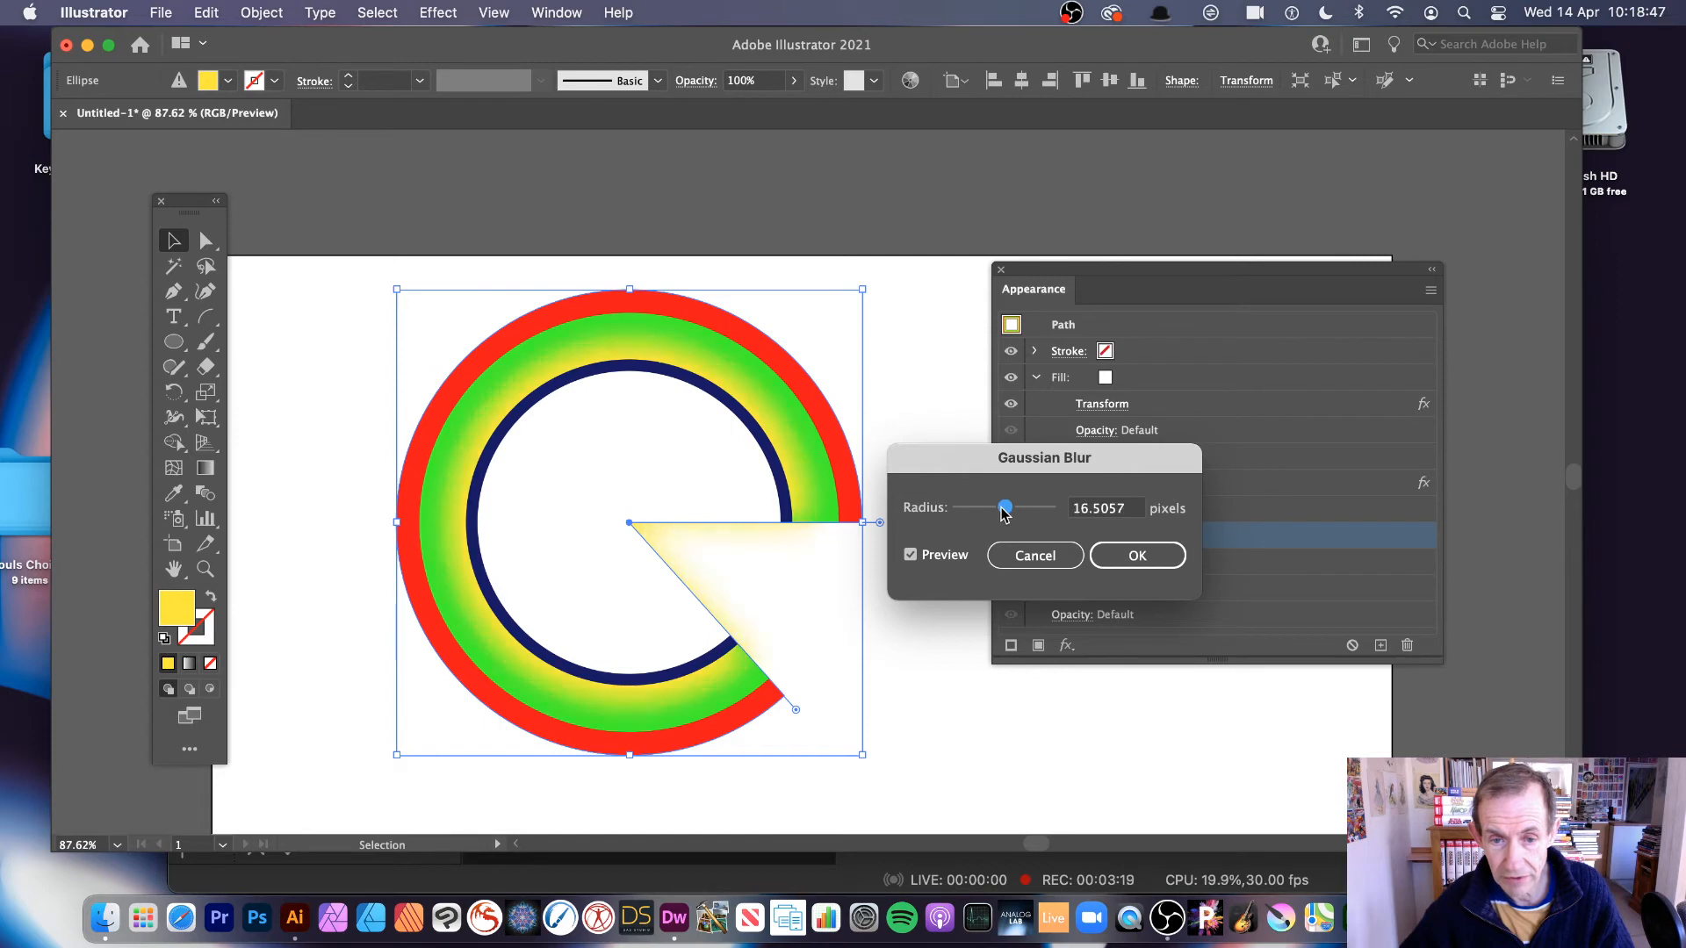
pyautogui.click(1136, 555)
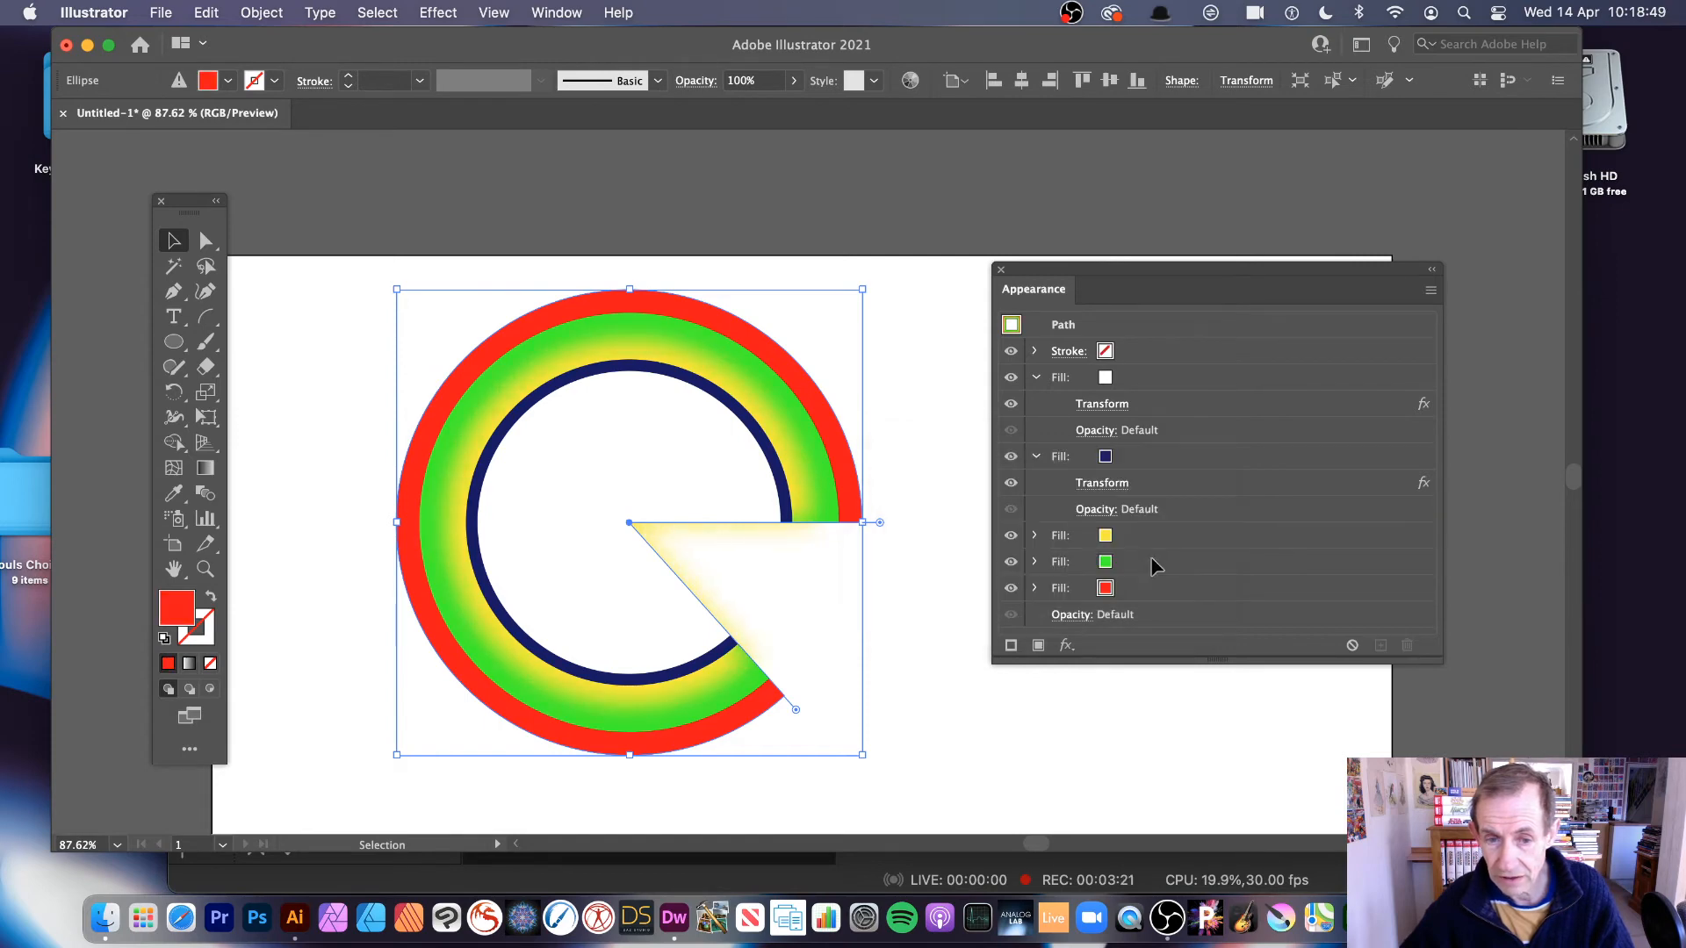
pyautogui.moveTo(962, 465)
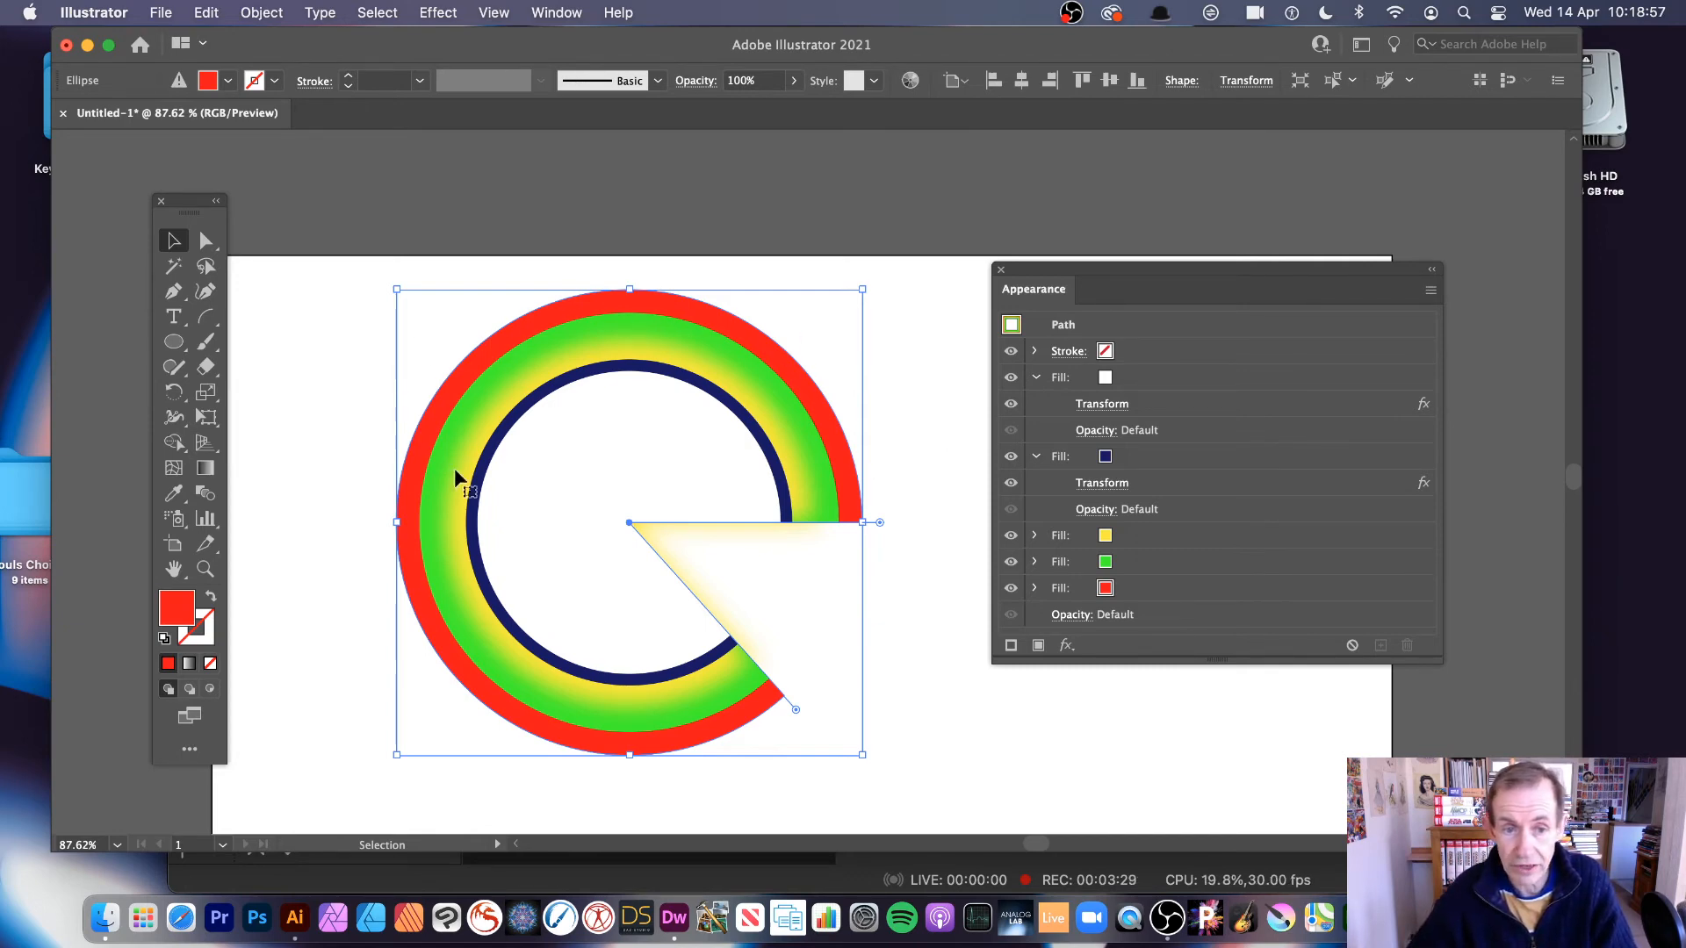
pyautogui.moveTo(770, 398)
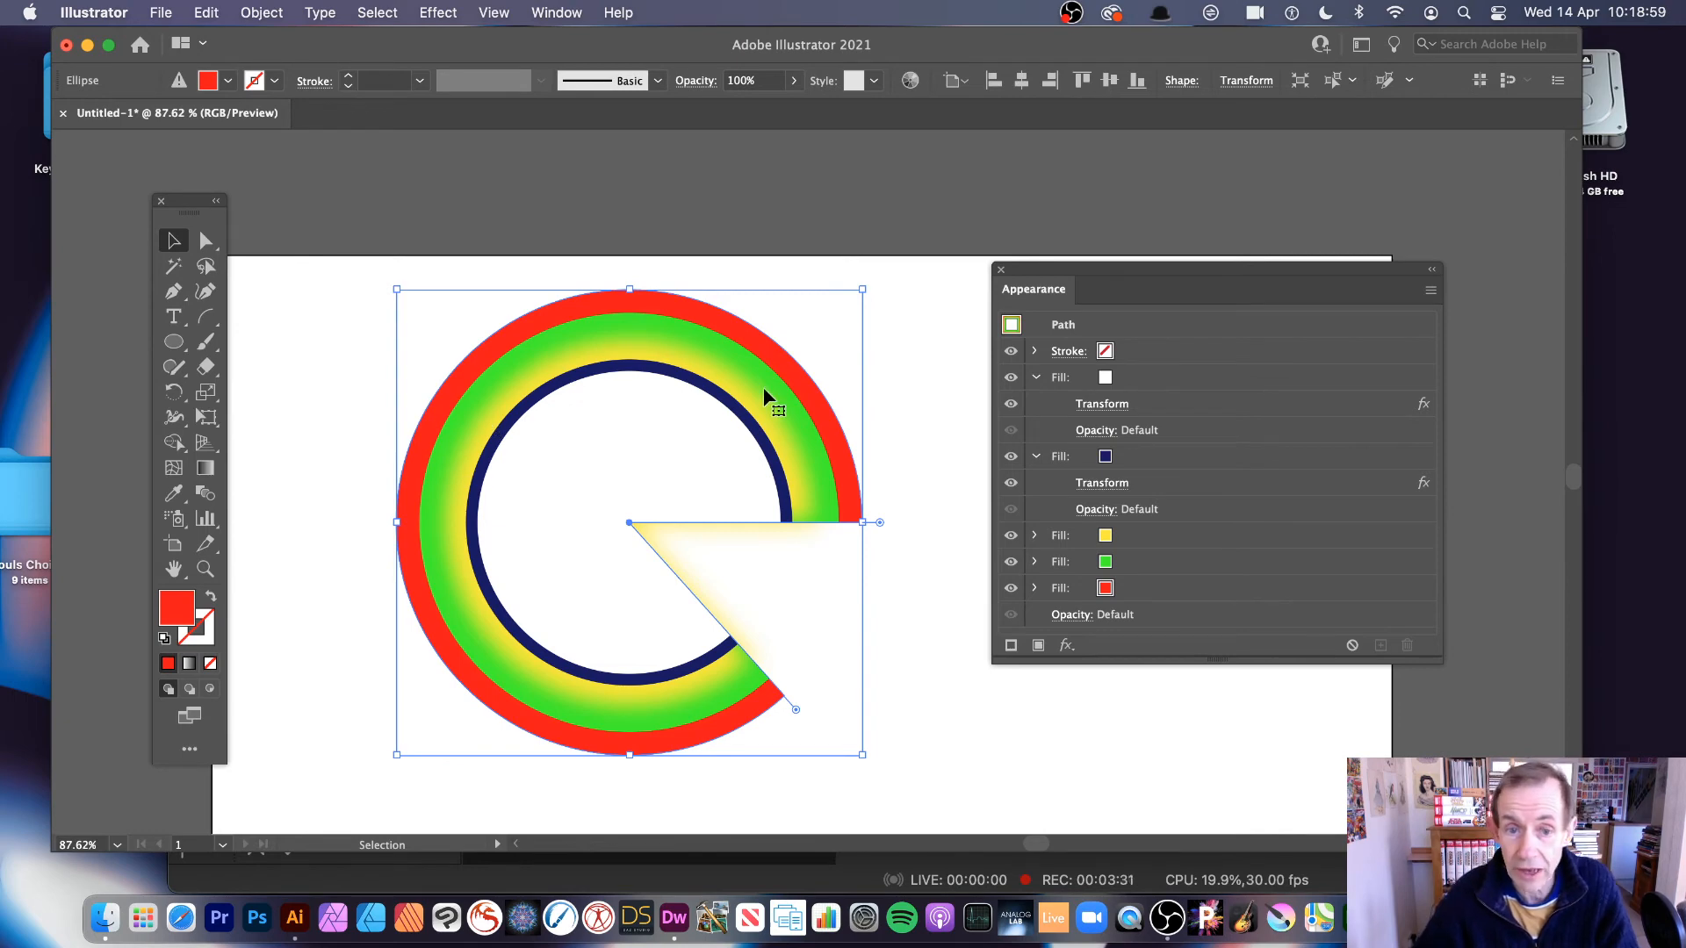
pyautogui.moveTo(976, 414)
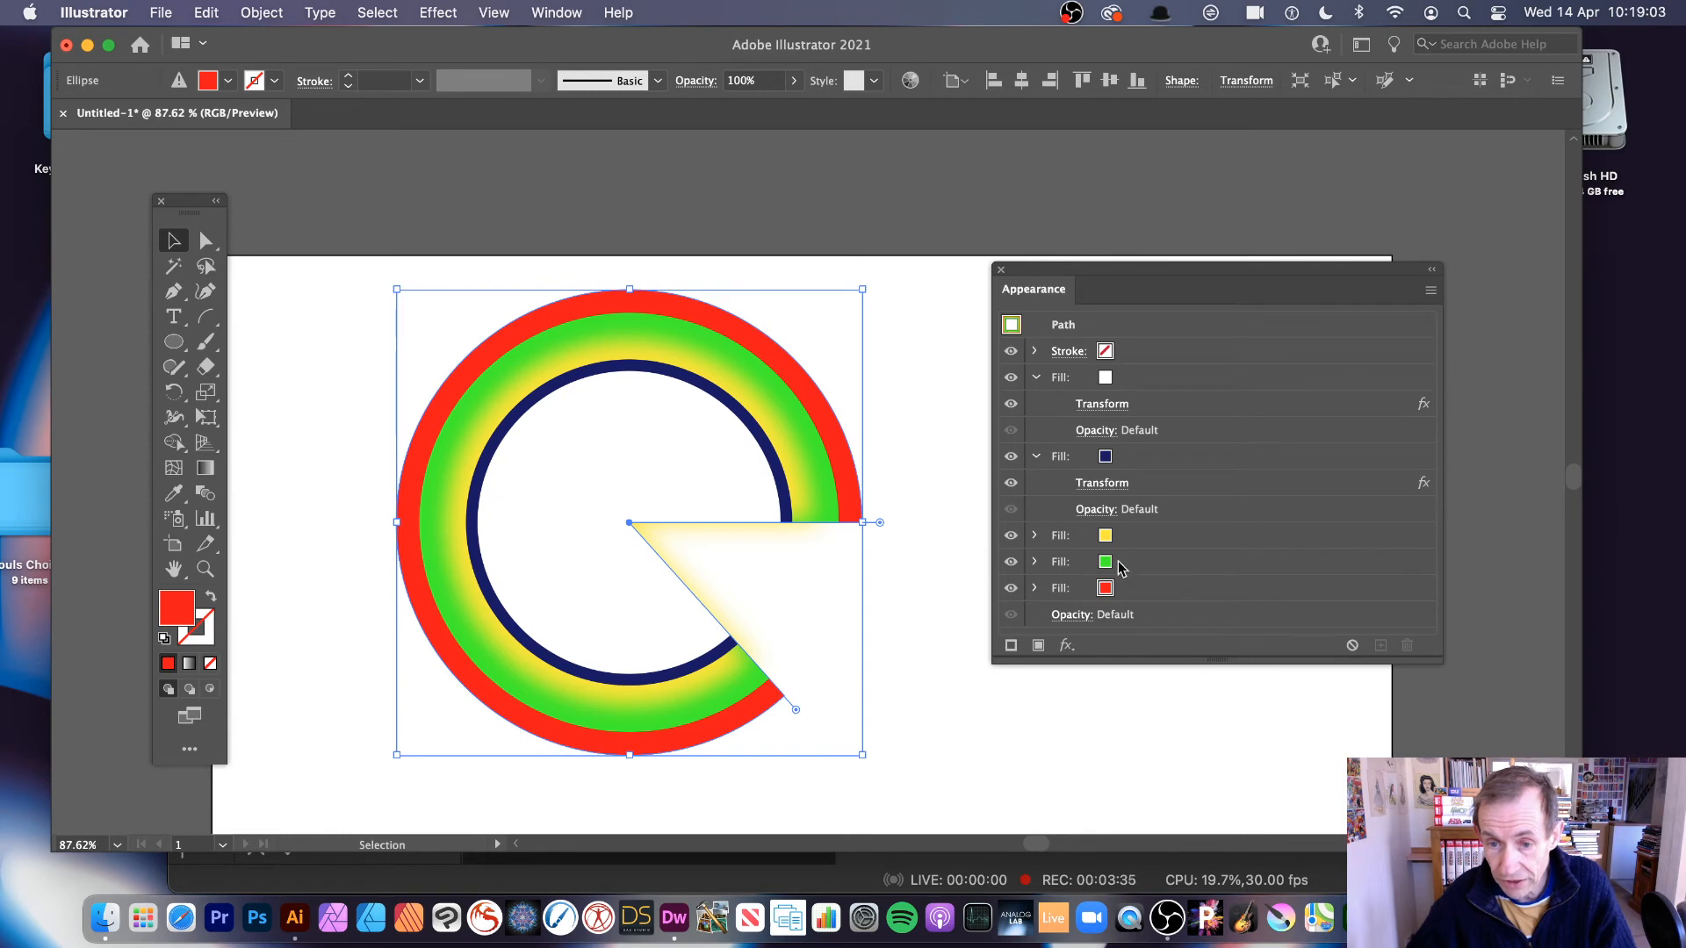
# Step: Add a Drop Shadow (Multiply 75%, 7 px offsets, 10 px blur) to the green fill
pyautogui.click(1105, 562)
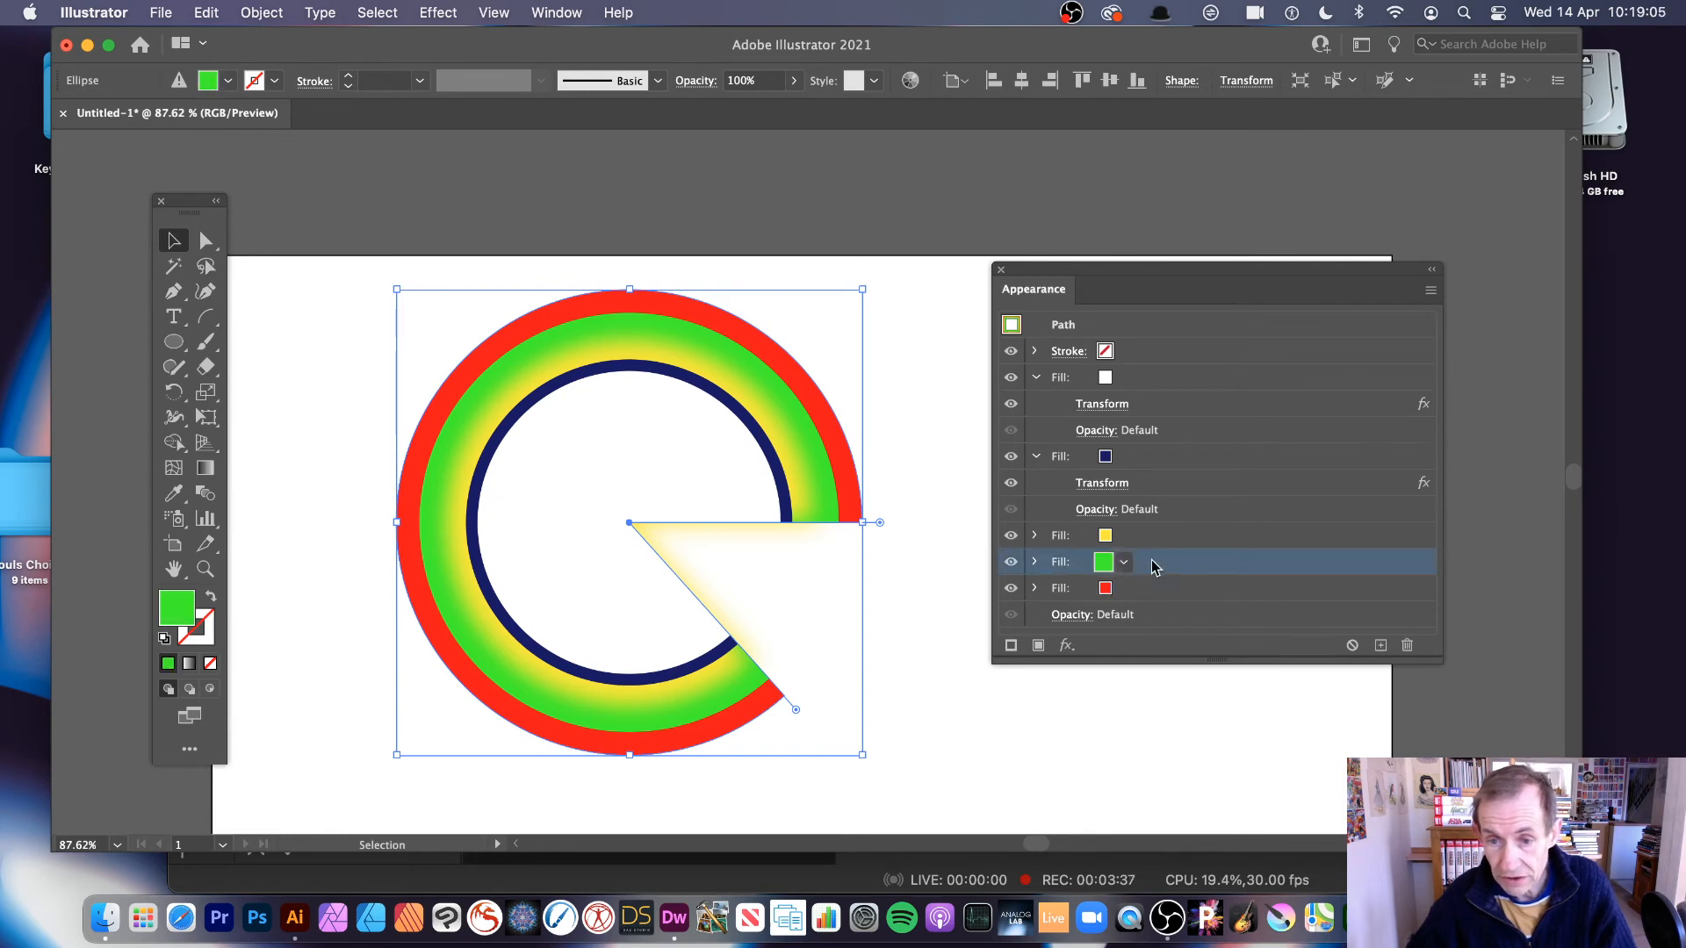
pyautogui.click(438, 11)
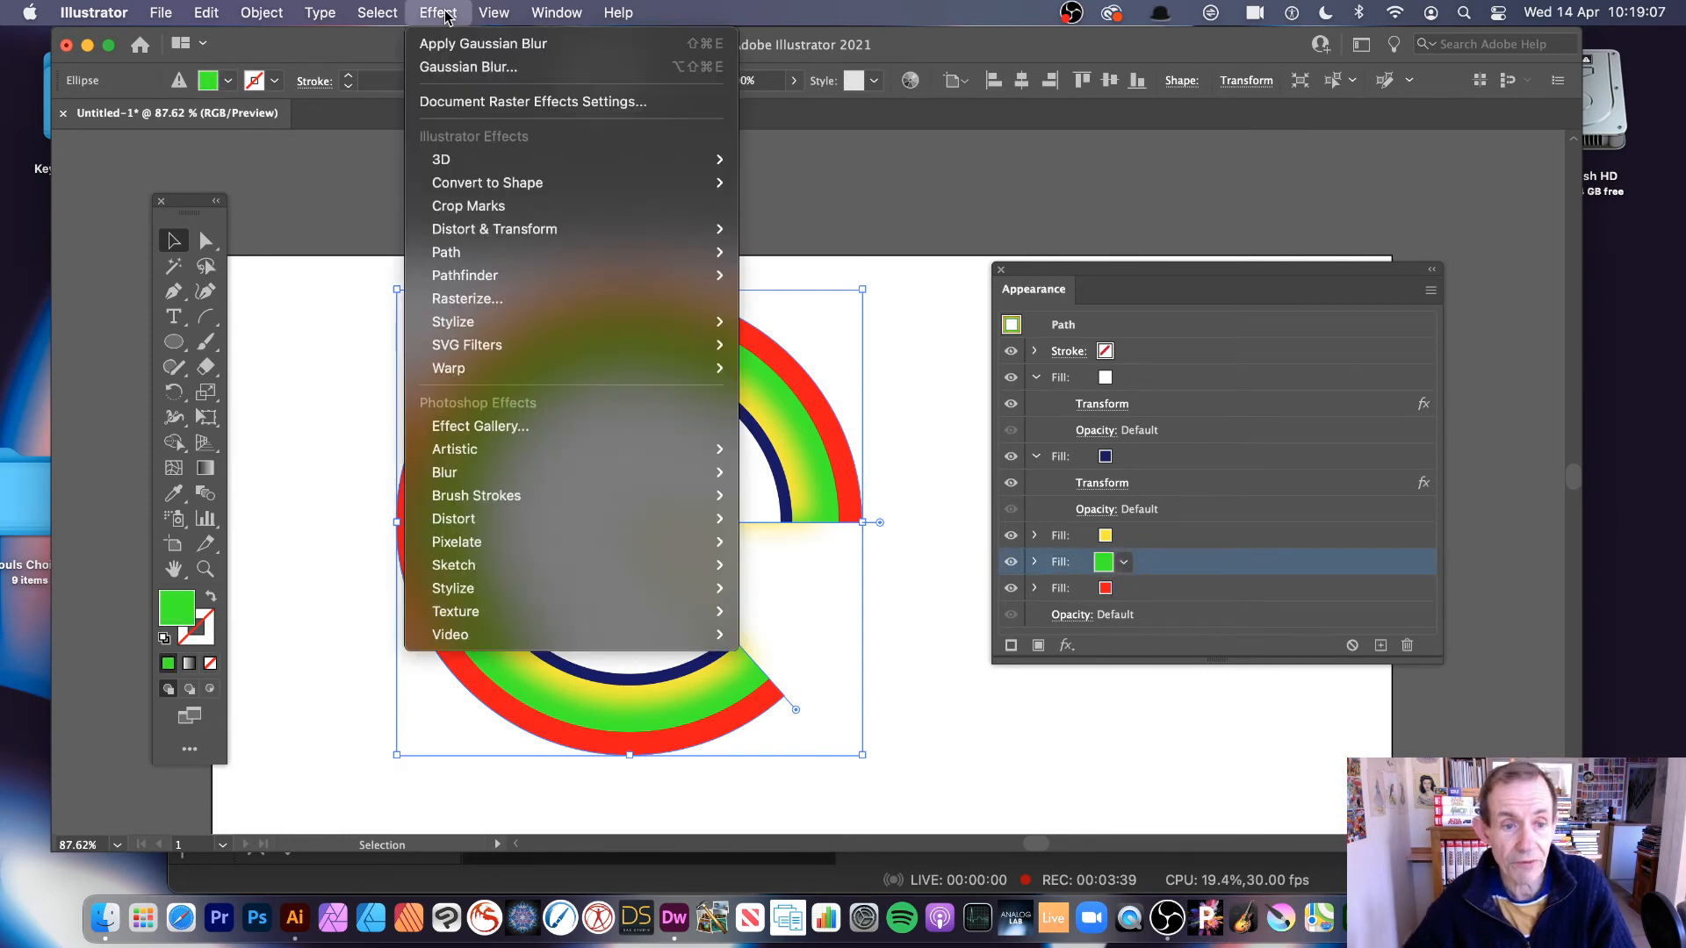
pyautogui.moveTo(466, 344)
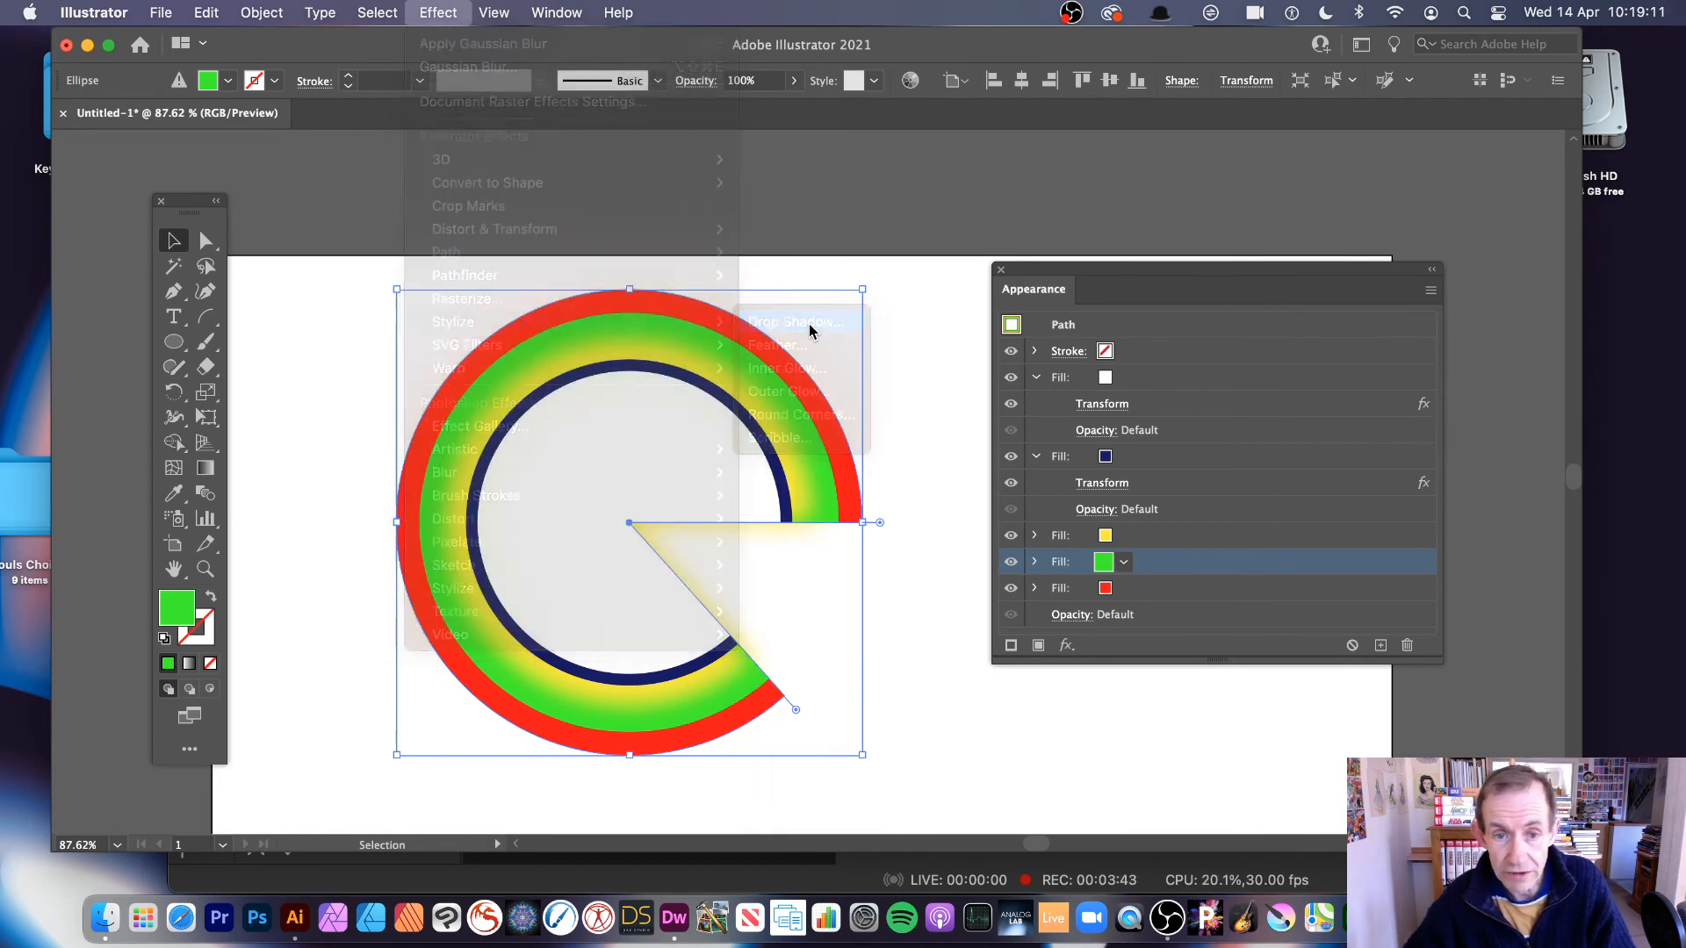
pyautogui.click(792, 320)
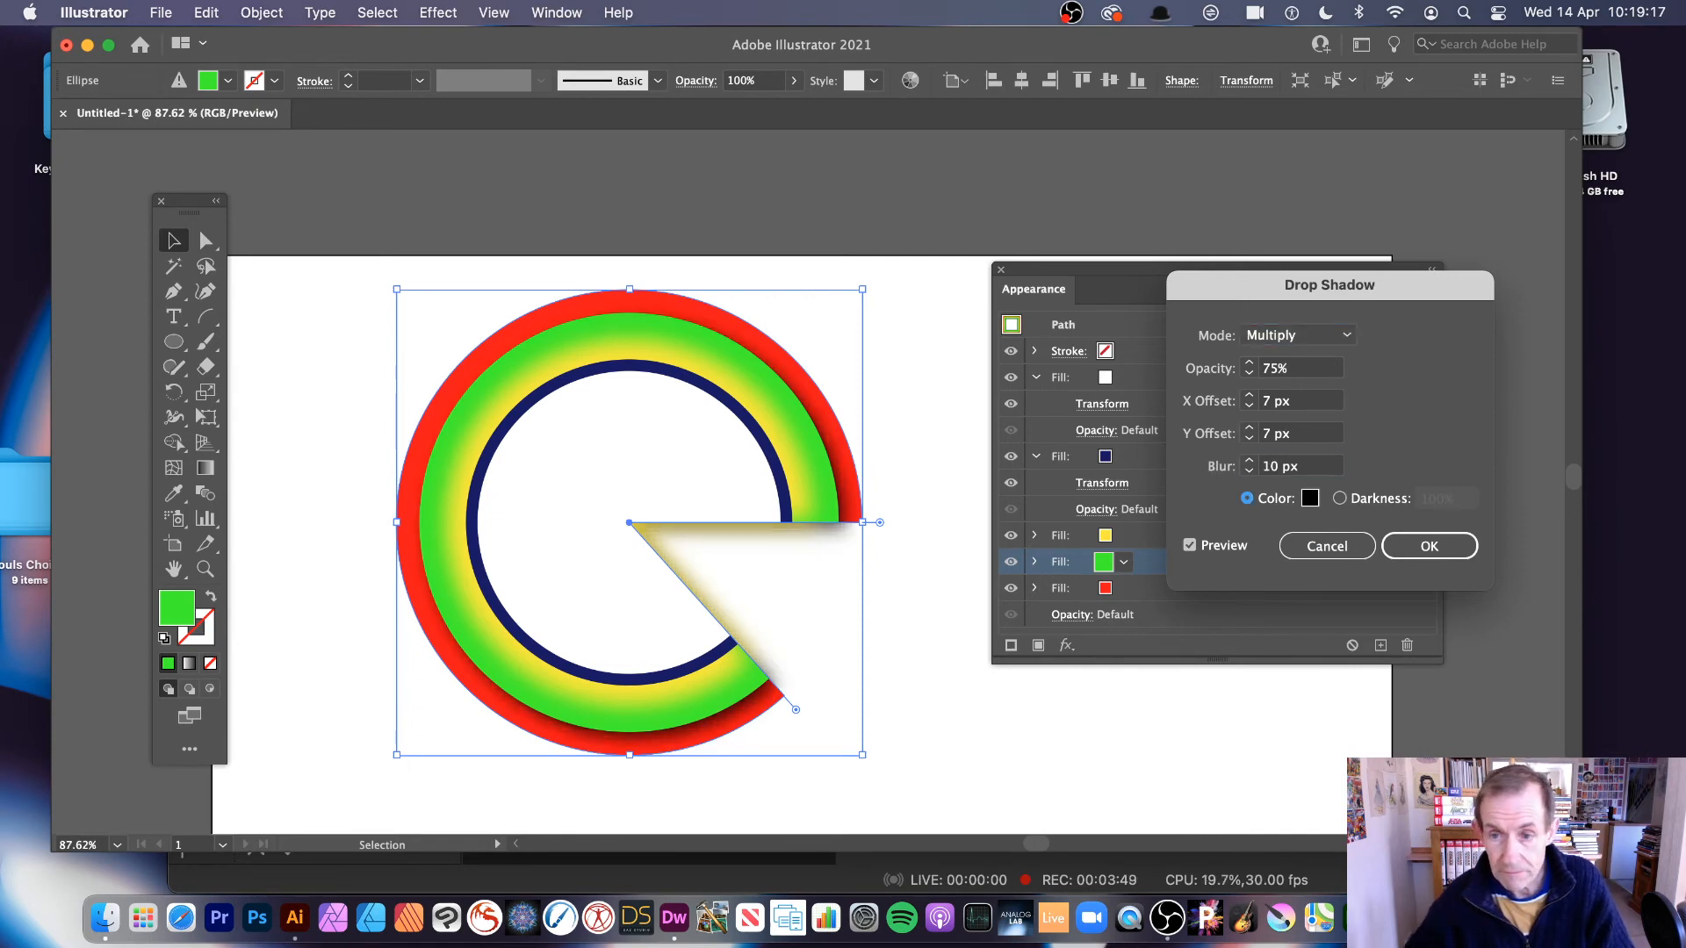
pyautogui.click(1296, 401)
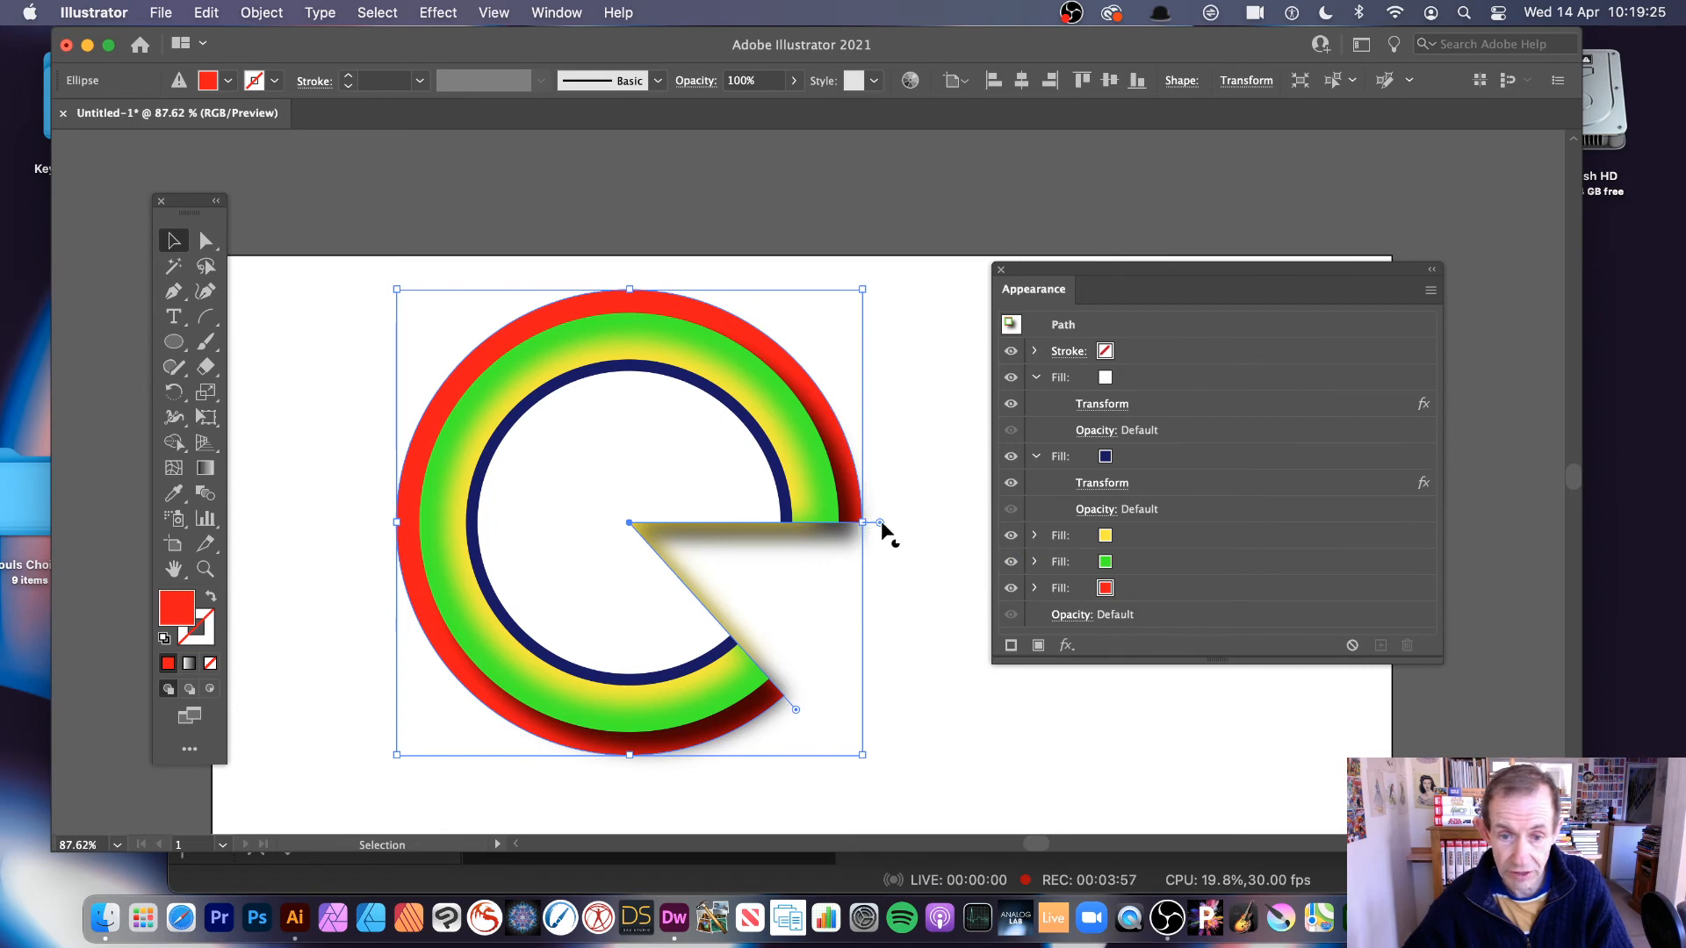
# Step: Raise the pie's start-angle handle to about 19°, tilting the arc's right edge upward
pyautogui.moveTo(878, 524); pyautogui.dragTo(878, 497)
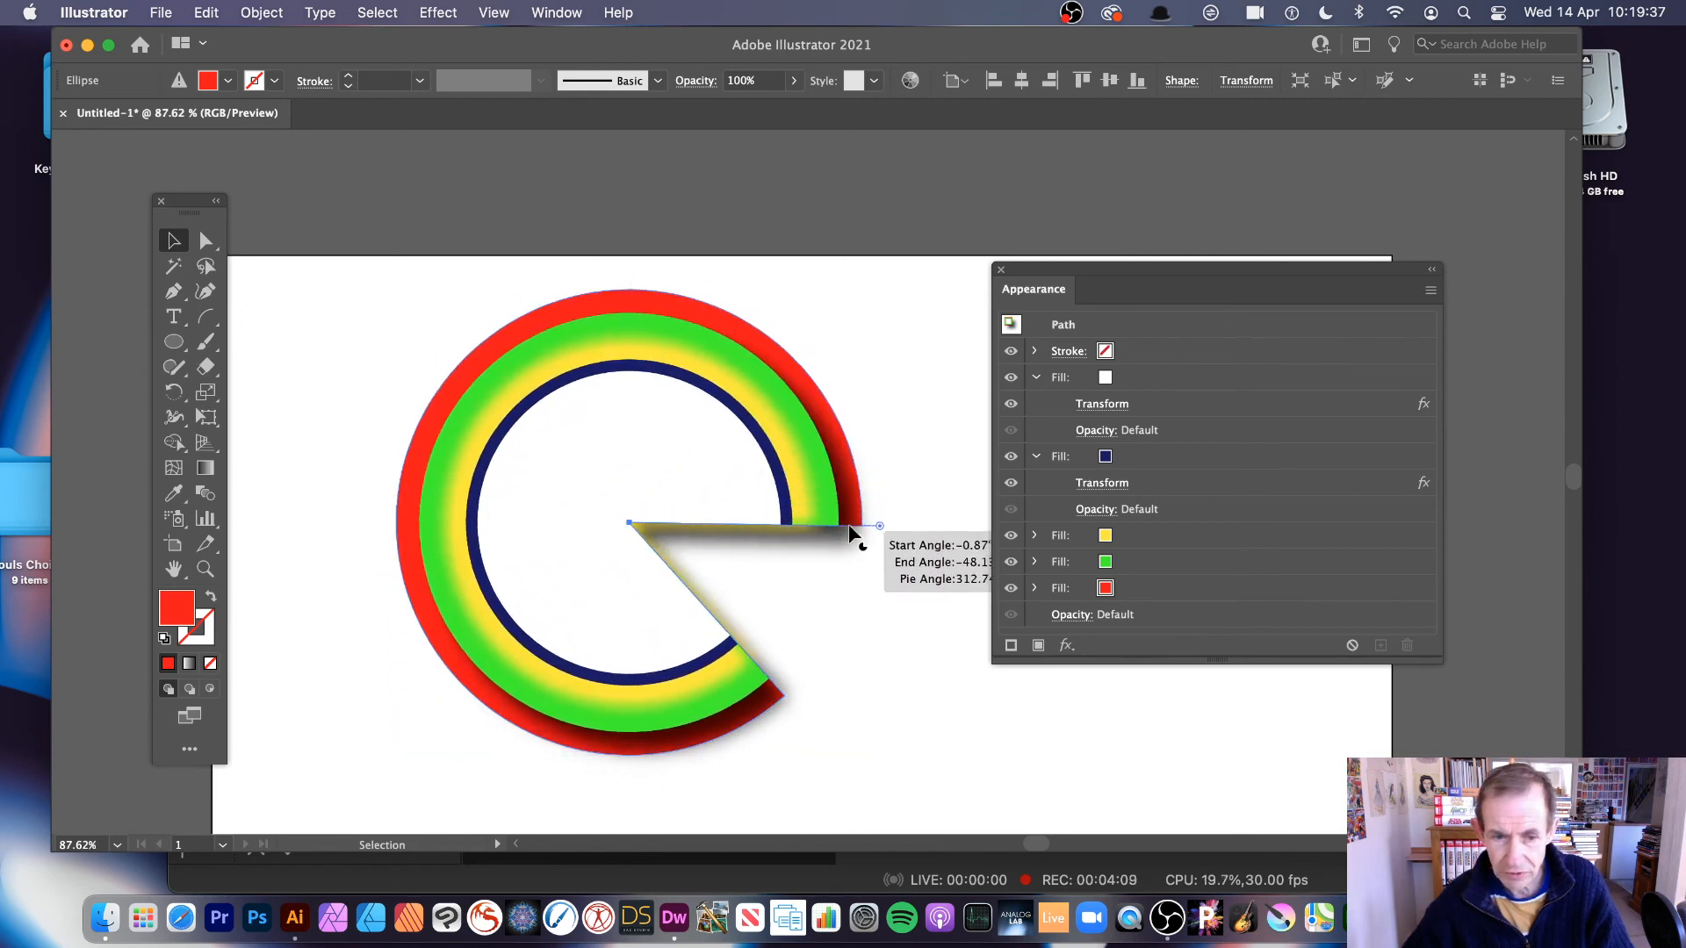
pyautogui.moveTo(854, 527); pyautogui.dragTo(866, 444)
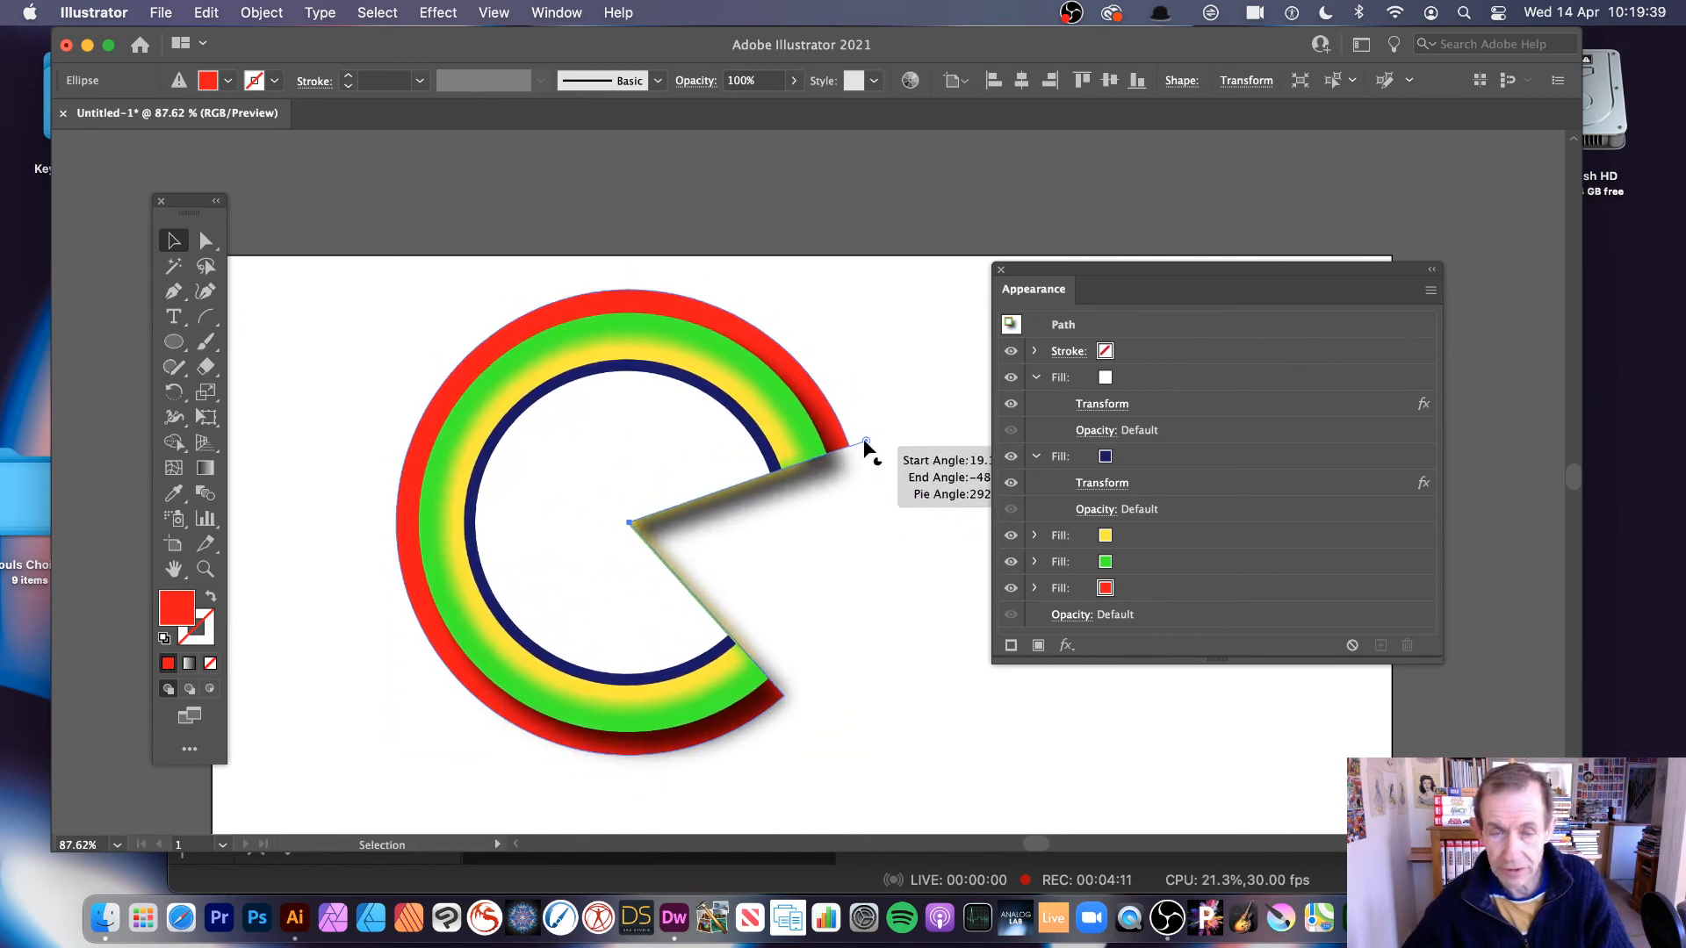